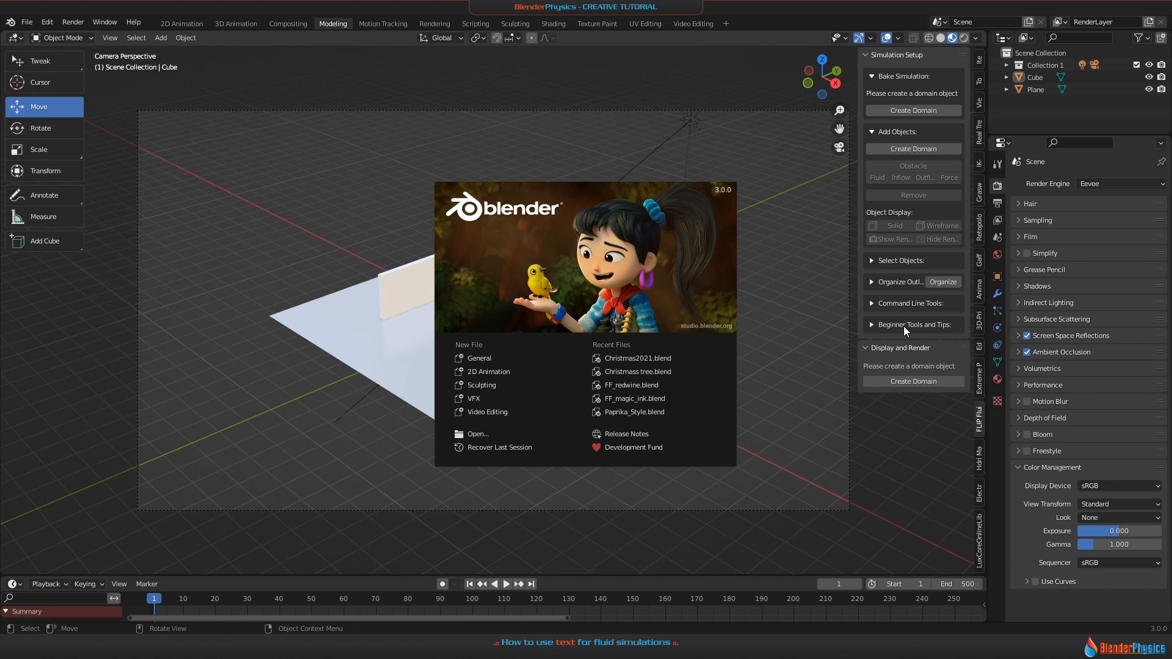
Dismiss the splash screen and delete the default cube, lamp and ground plane
left_click(369, 223)
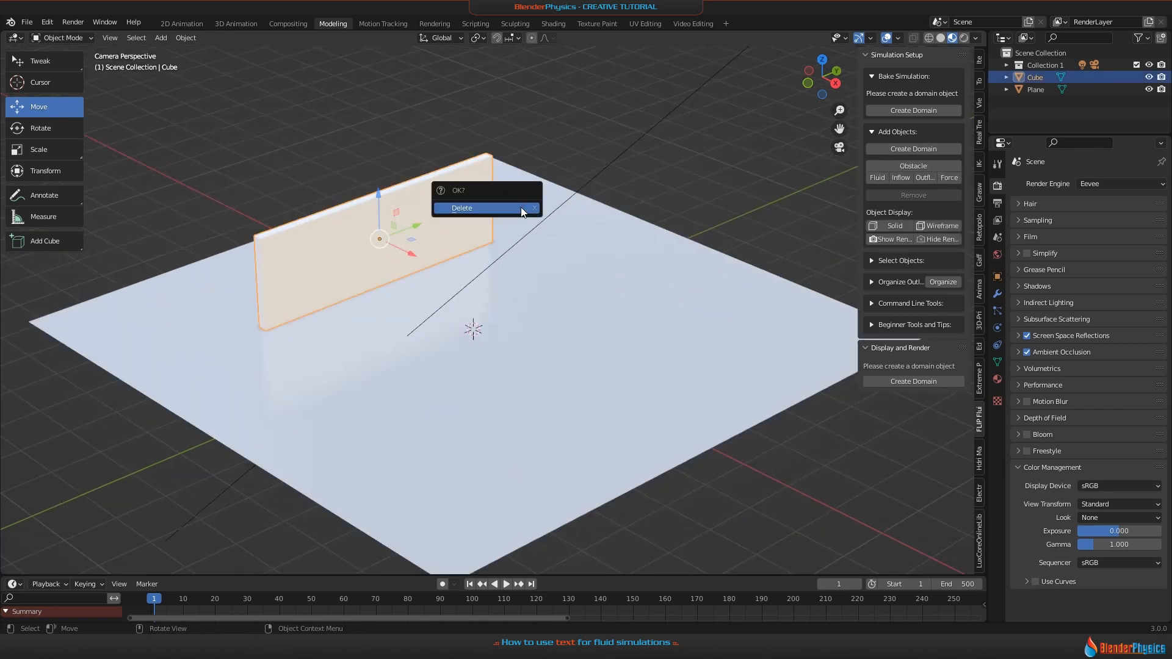
left_click(462, 208)
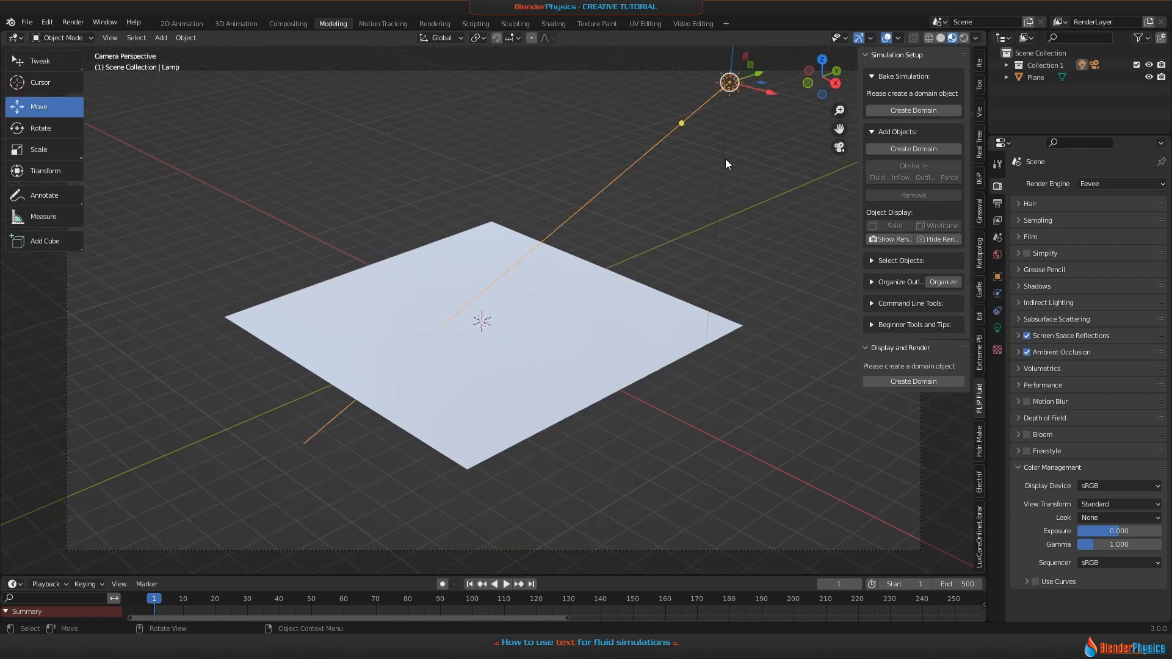
left_click(553, 318)
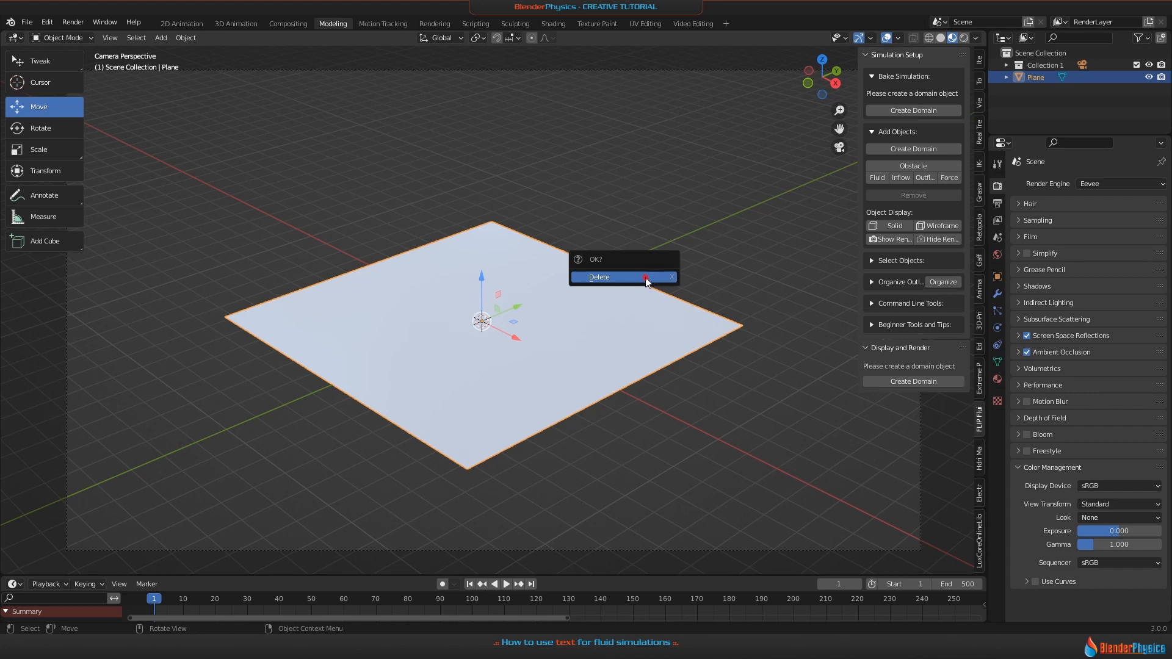
left_click(598, 277)
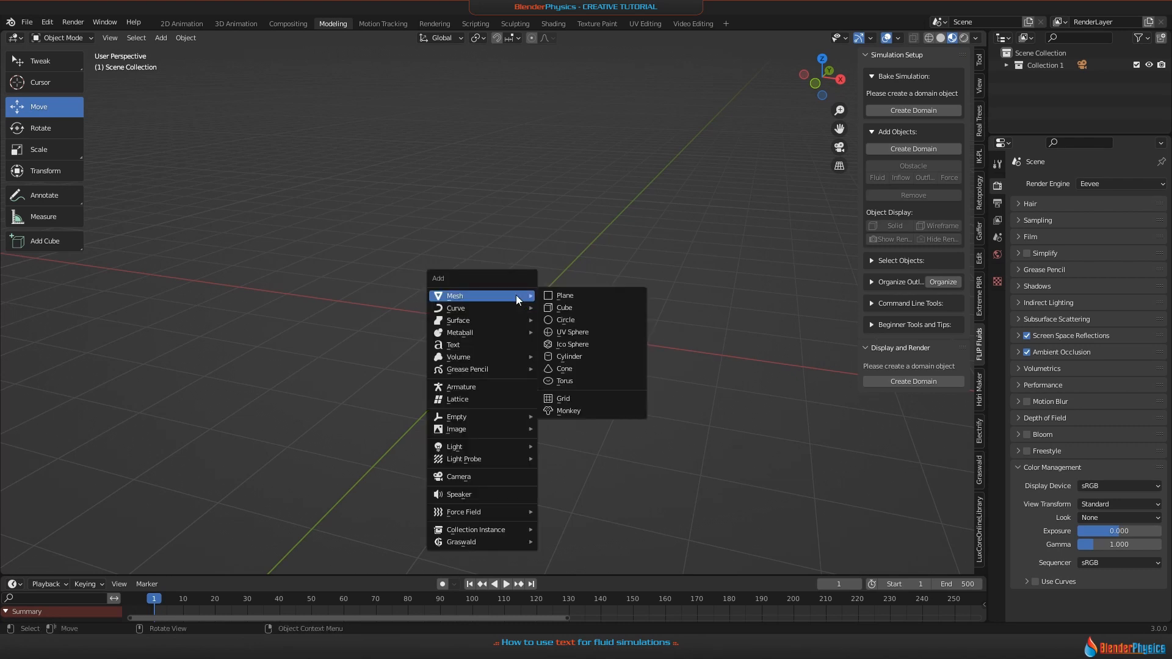
Add a Text object rotated 90° on X and show its Font settings in Object Data
left_click(454, 344)
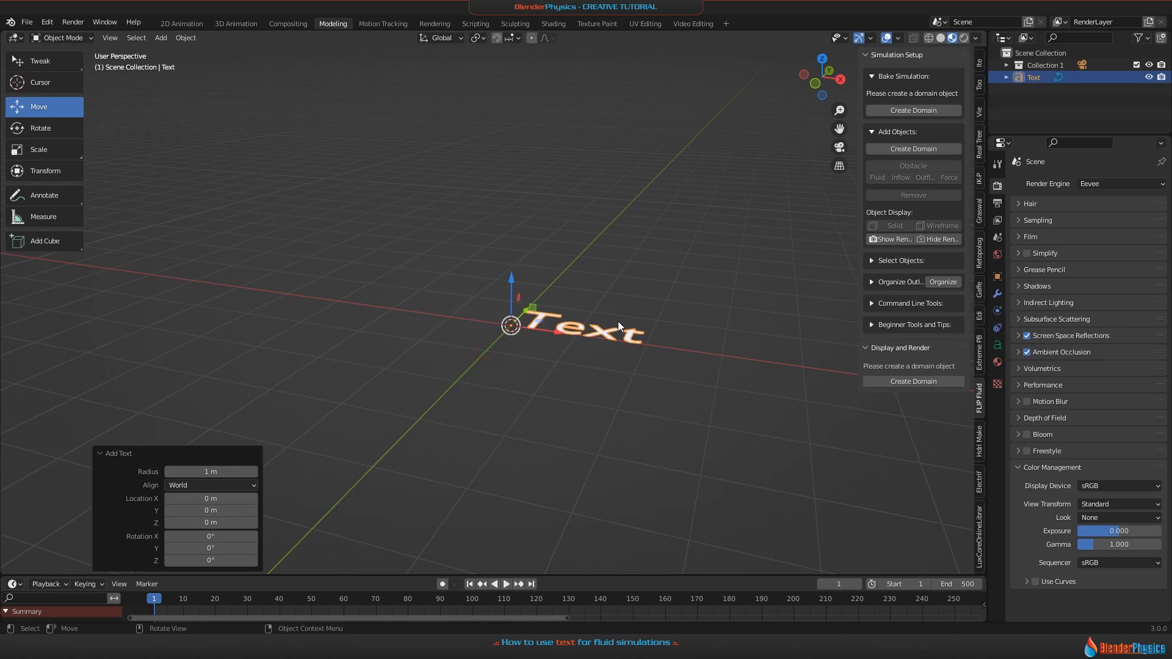
key("r")
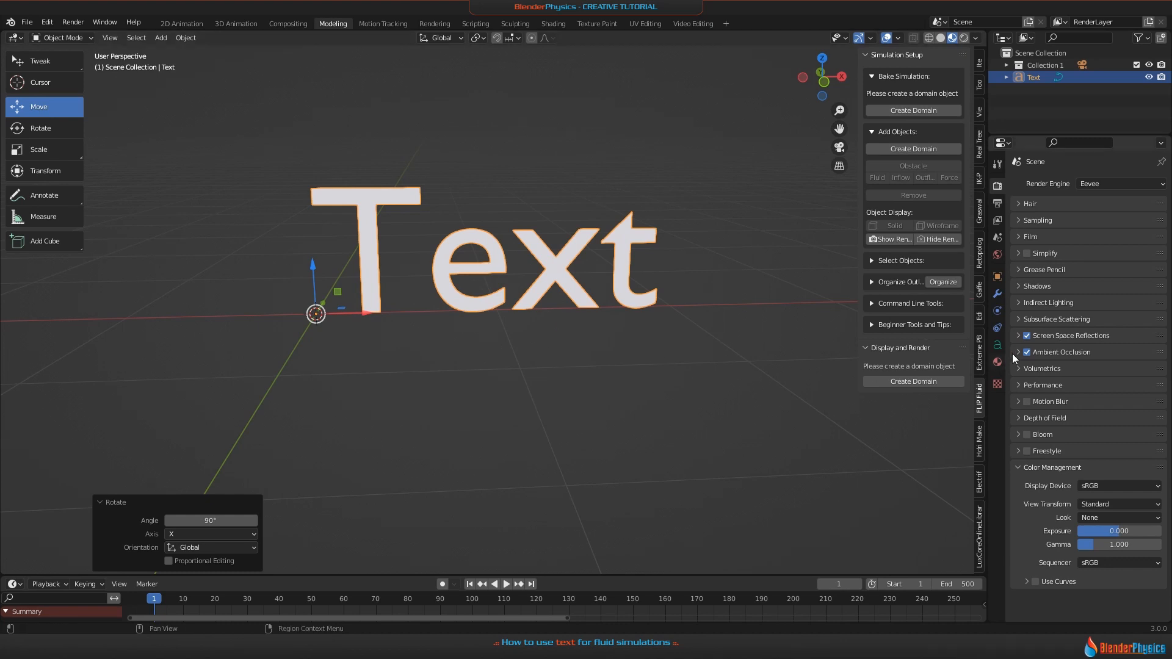
left_click(996, 344)
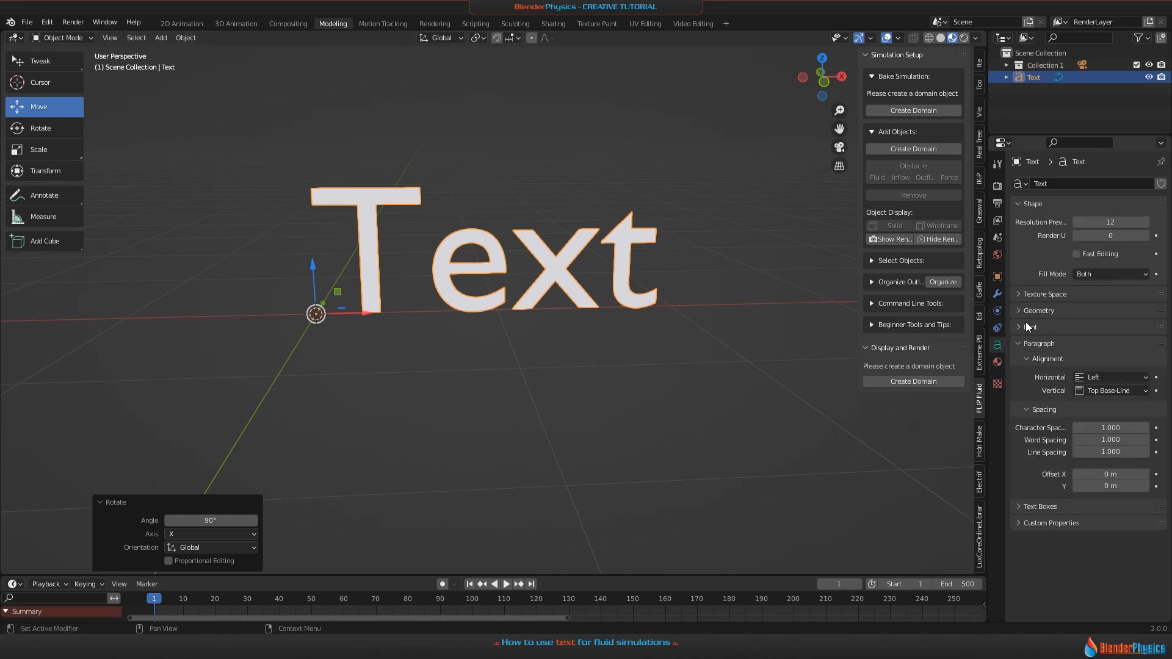
left_click(1031, 327)
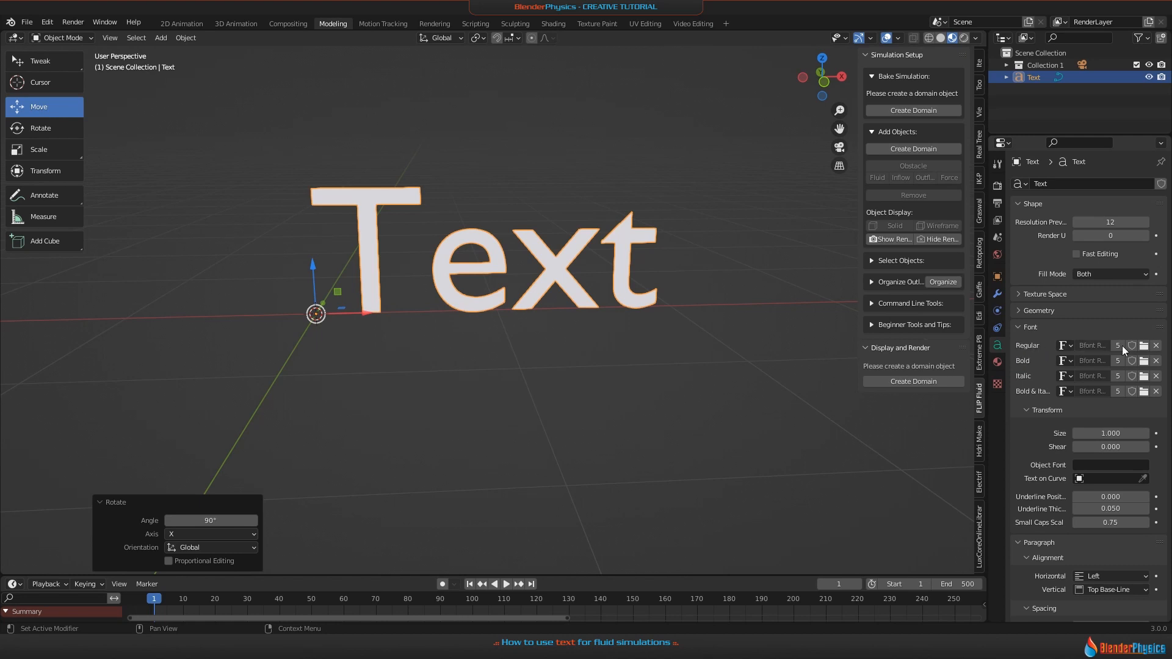
mouse_move(1143, 346)
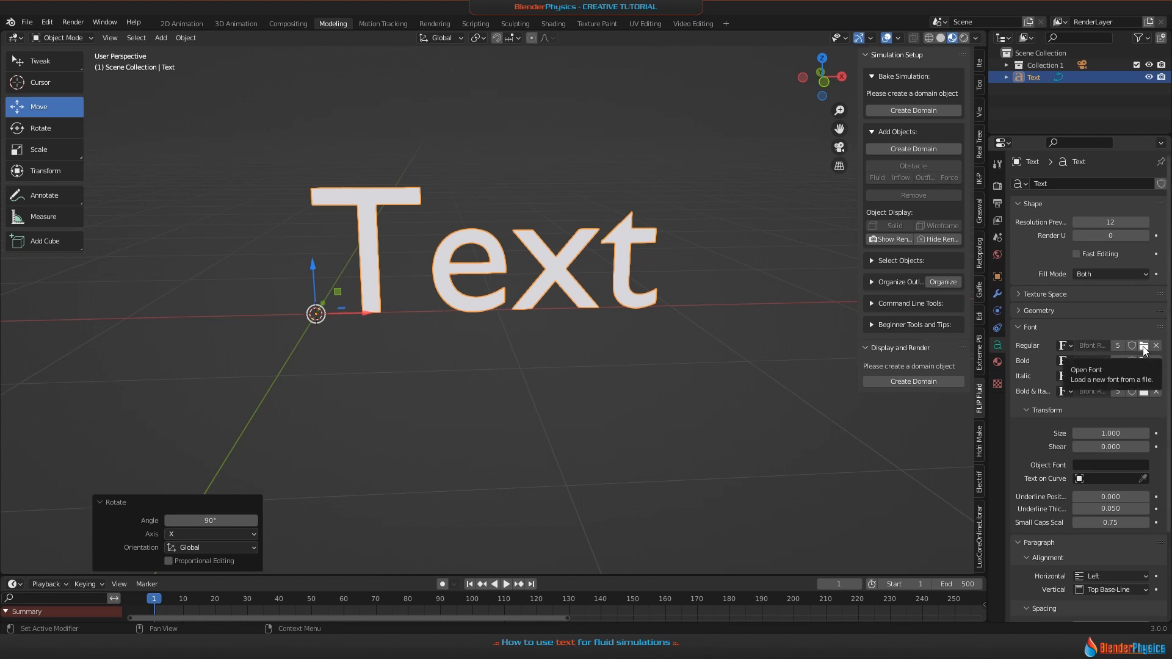
Load Gentium Basic Bold Italic from the Windows Fonts folder as the text's regular font
left_click(1145, 345)
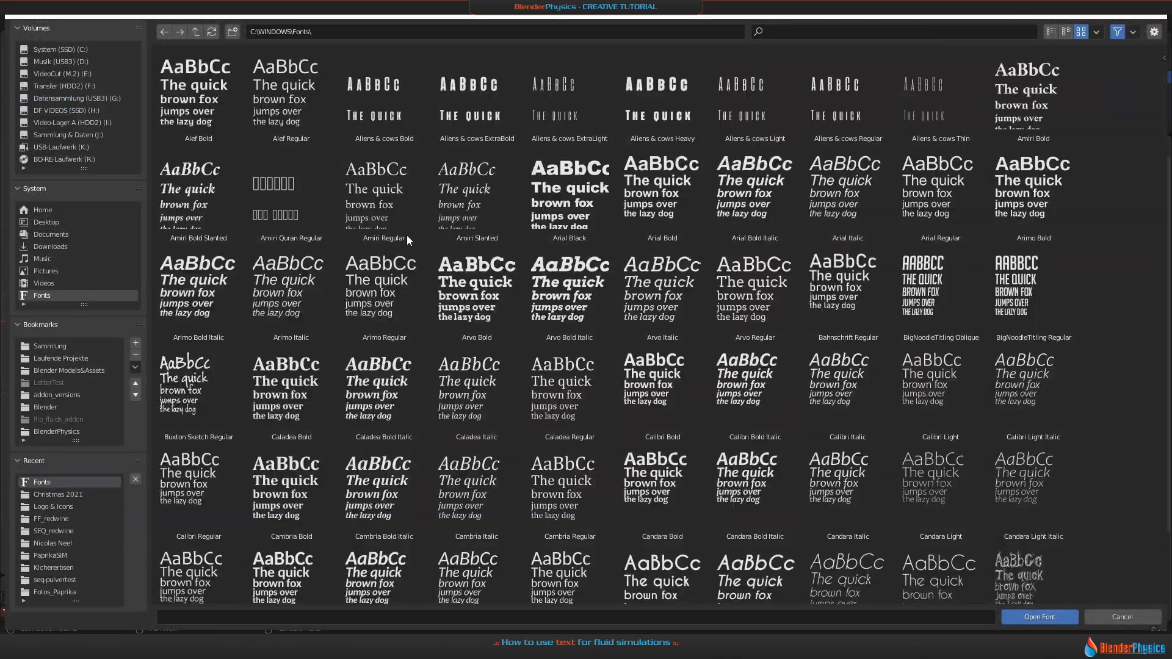
scroll("down", 3)
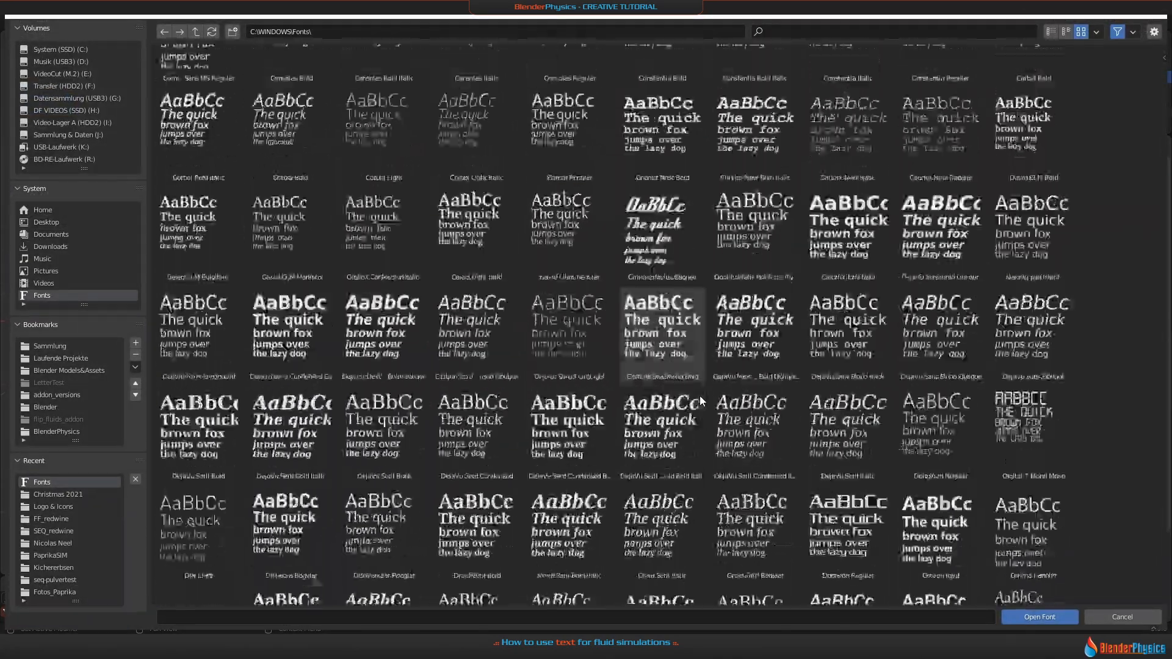
scroll("down", 3)
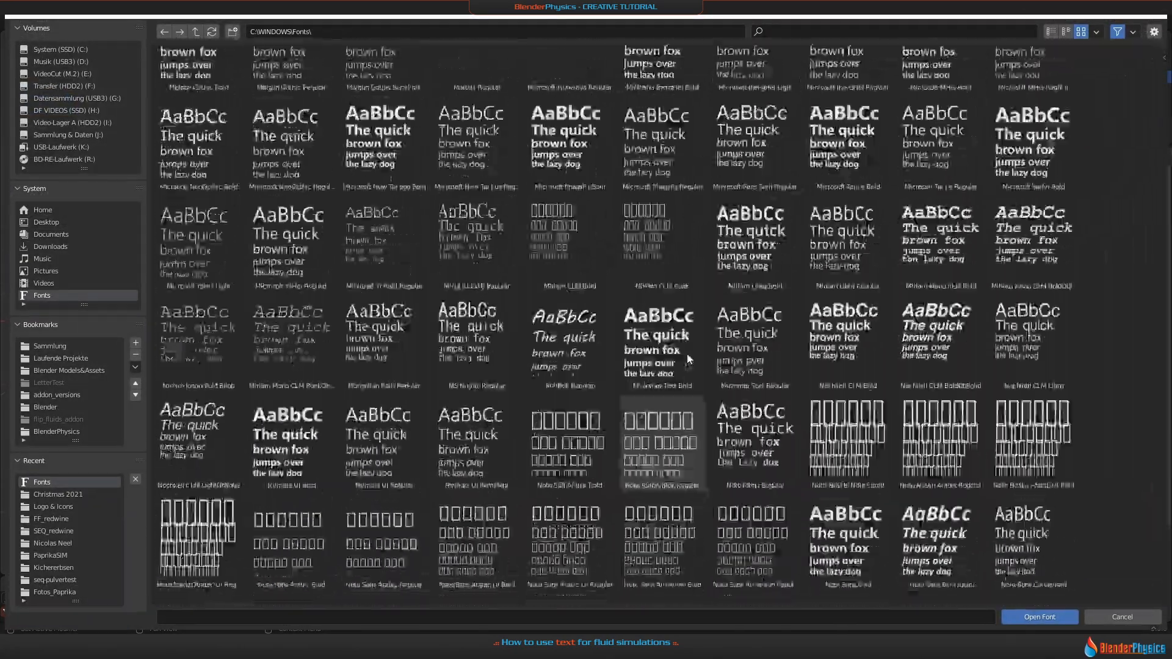
scroll("up", 3)
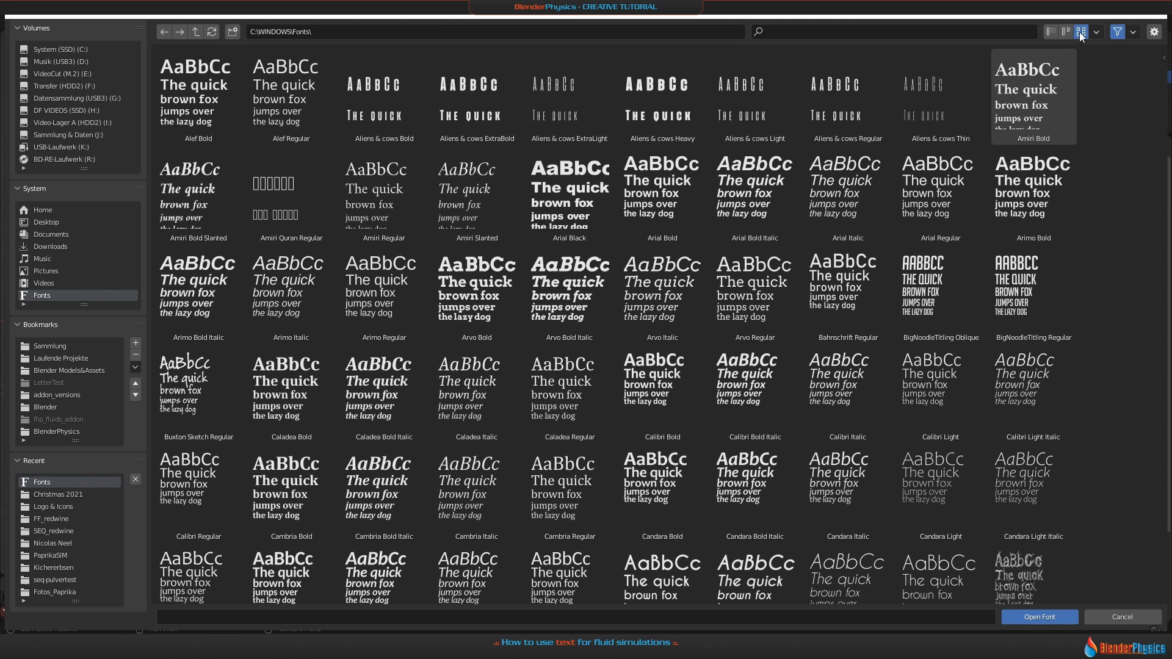
left_click(1050, 31)
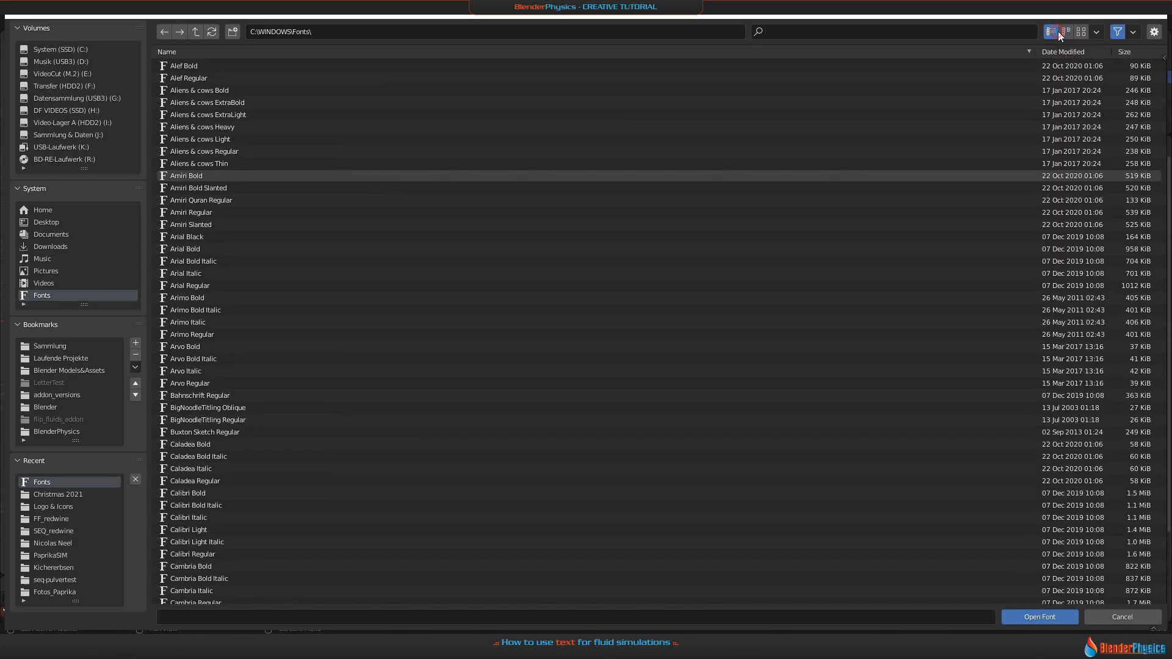
left_click(1067, 32)
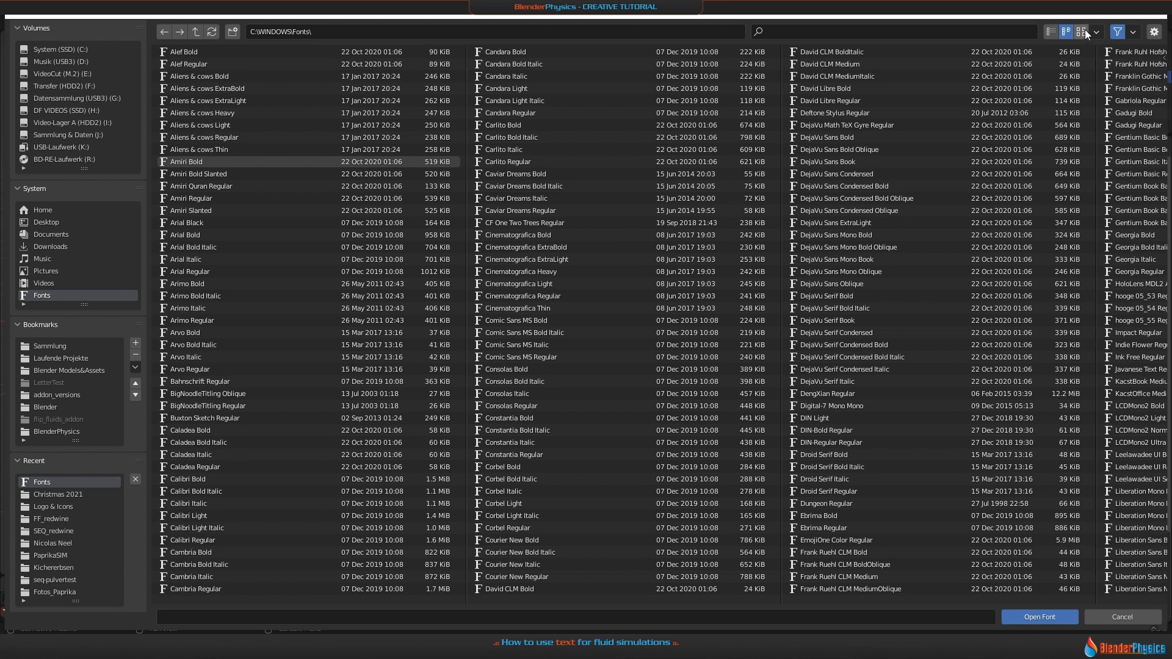
left_click(1080, 32)
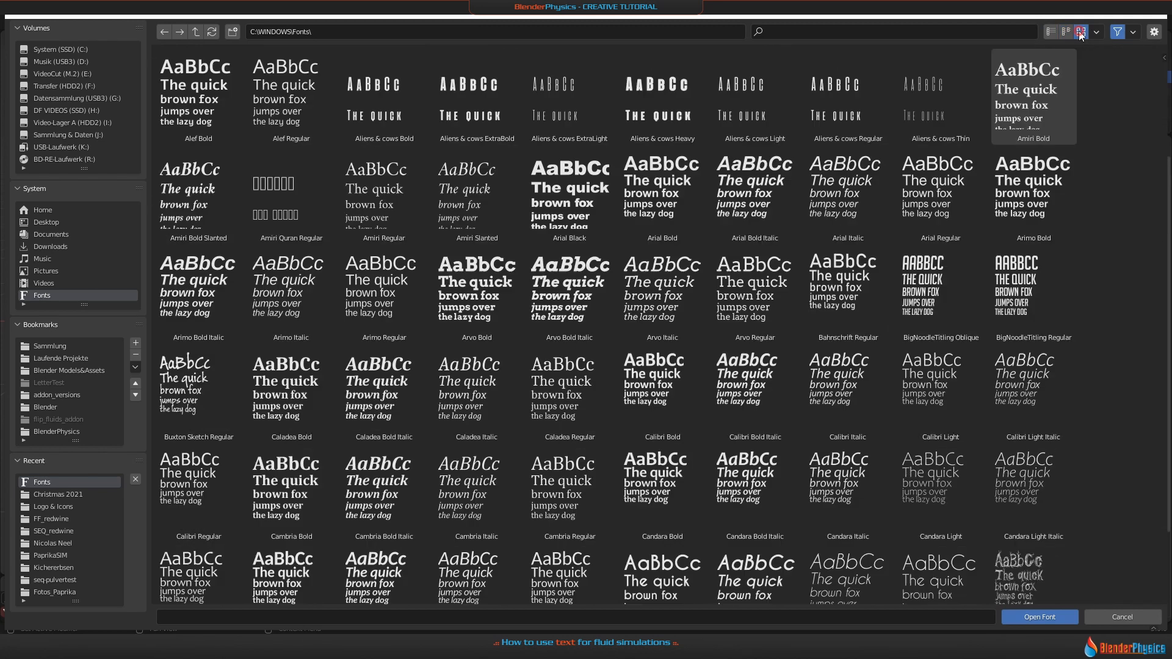
scroll("down", 3)
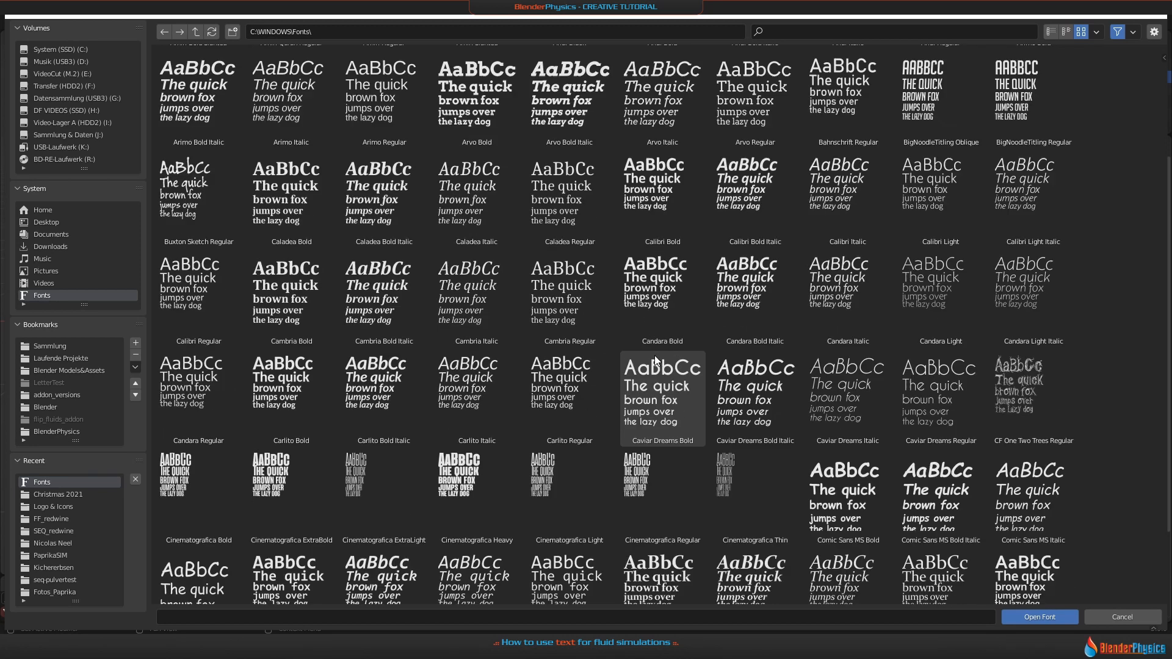
scroll("down", 3)
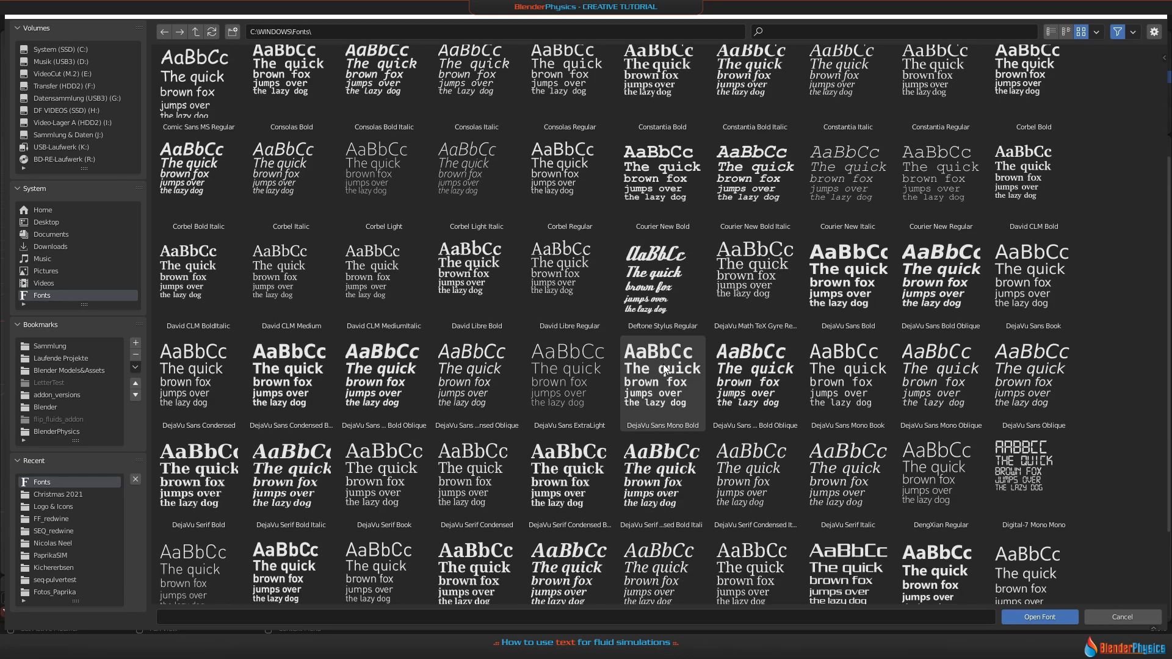
scroll("down", 3)
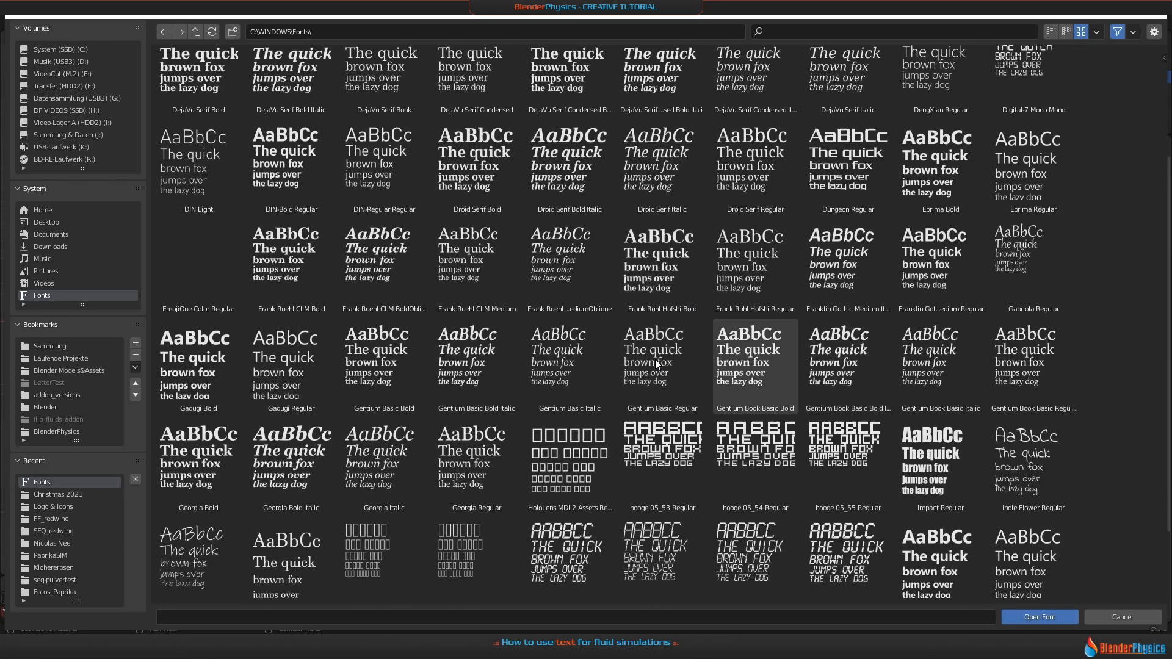
left_click(477, 363)
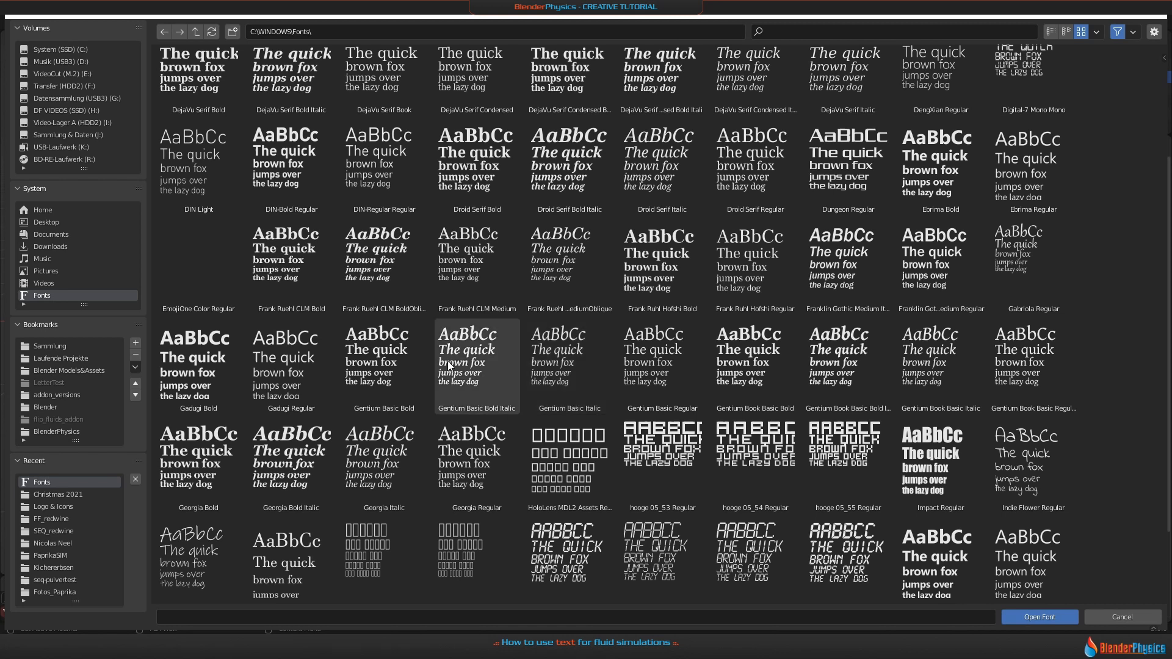
left_click(1037, 616)
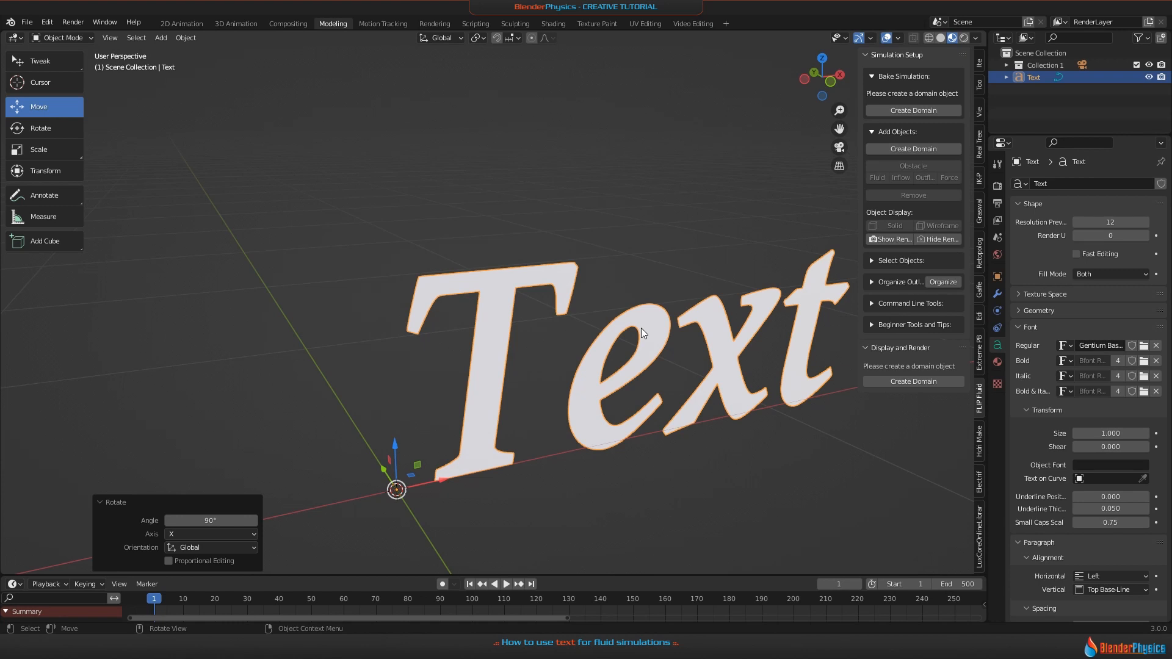
mouse_move(598, 362)
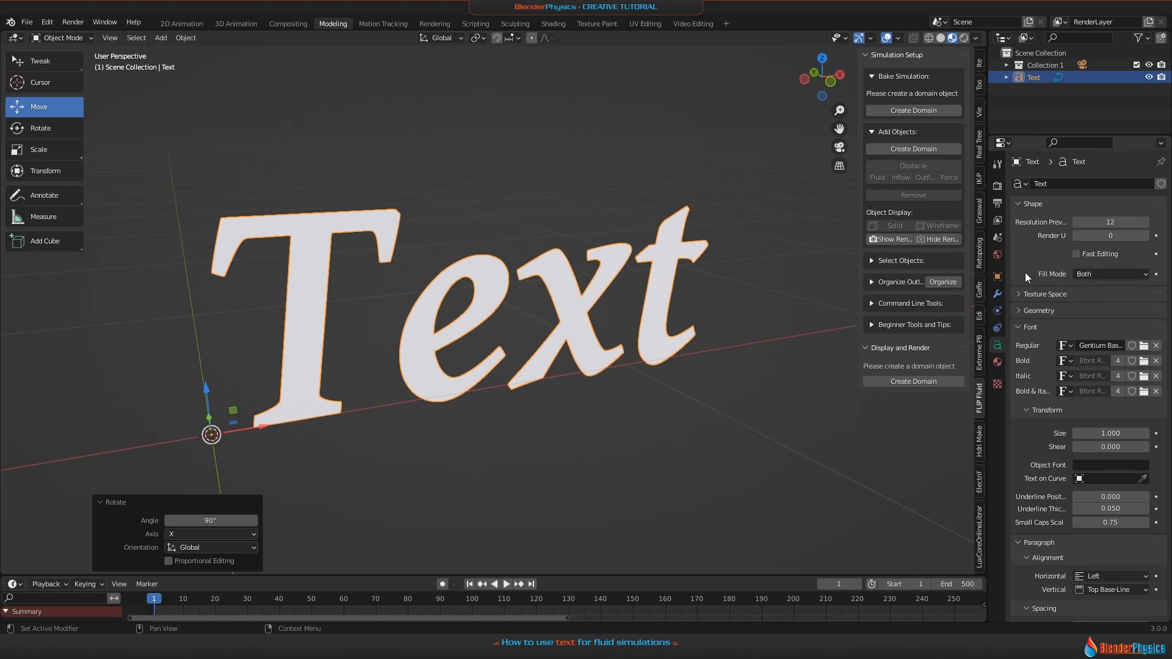
mouse_move(1011, 325)
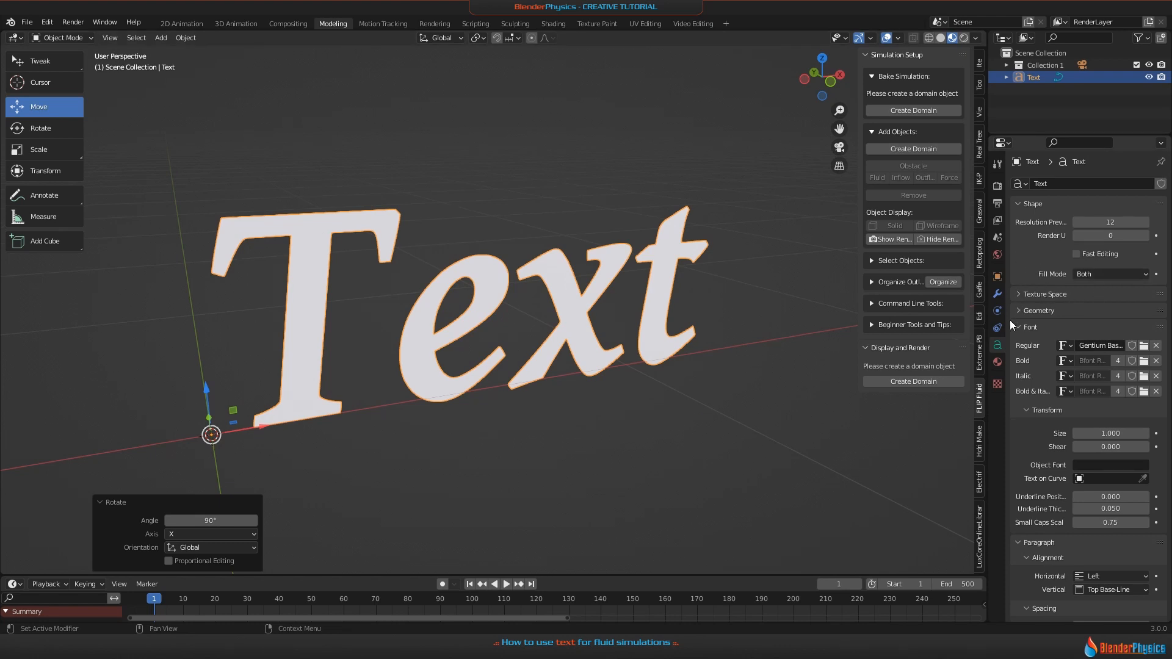
In Geometry, extrude the text 0.15 m and give it a 0.005 m round bevel
left_click(1037, 310)
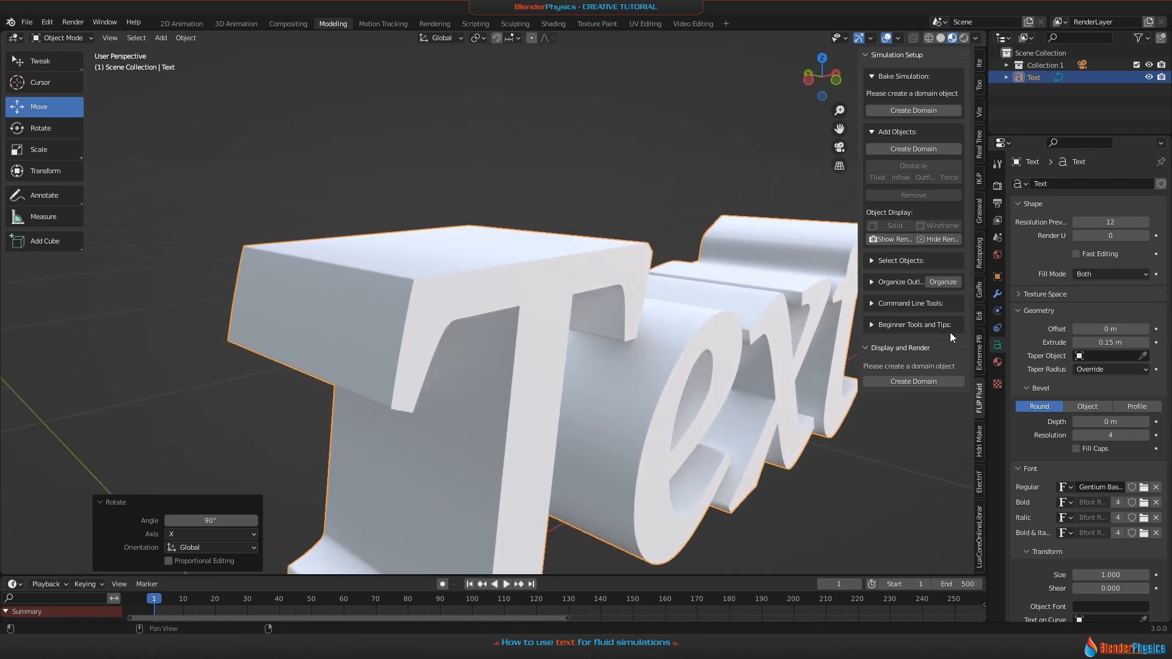
left_click(1110, 421)
type(".01")
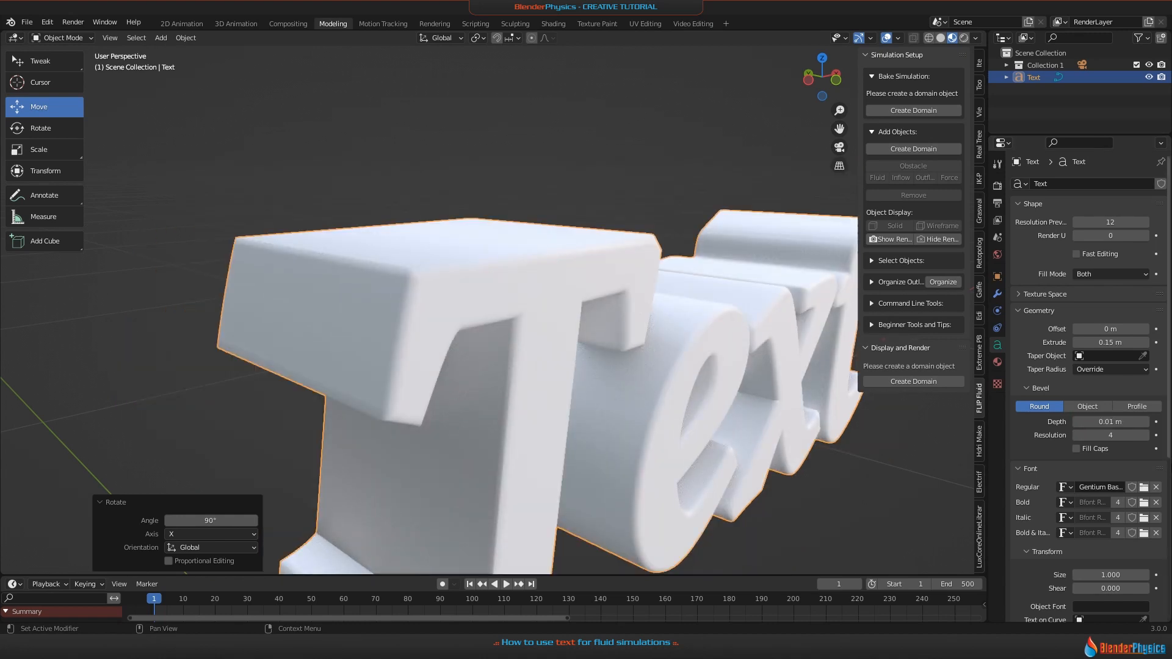
double_click(1109, 421)
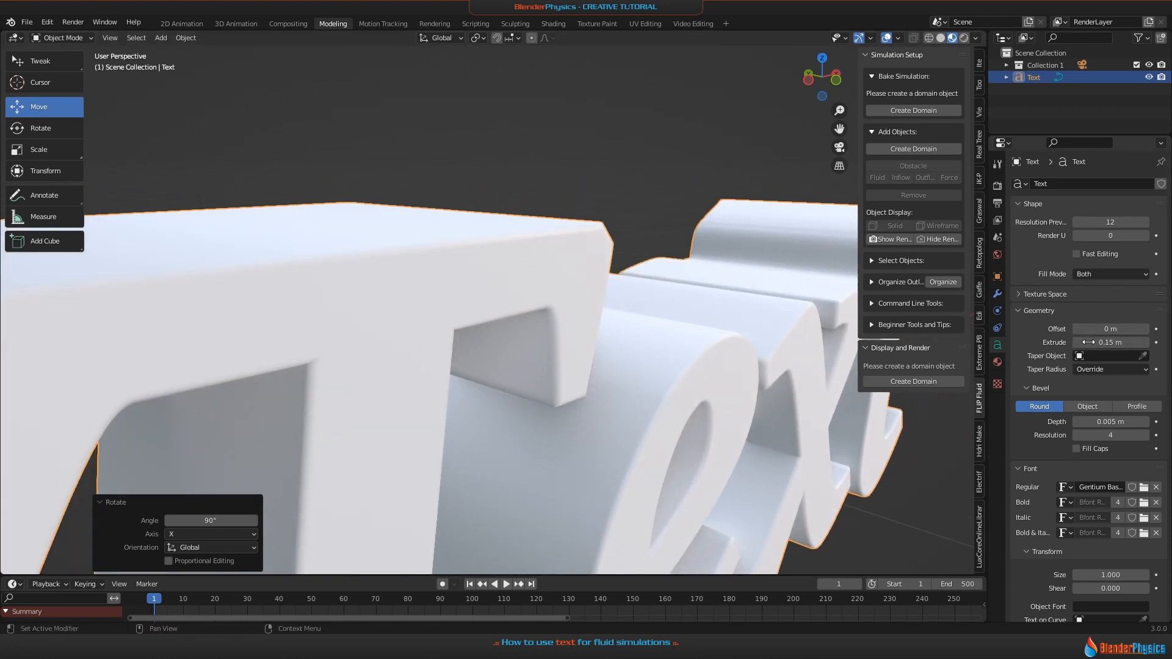
mouse_move(1110, 434)
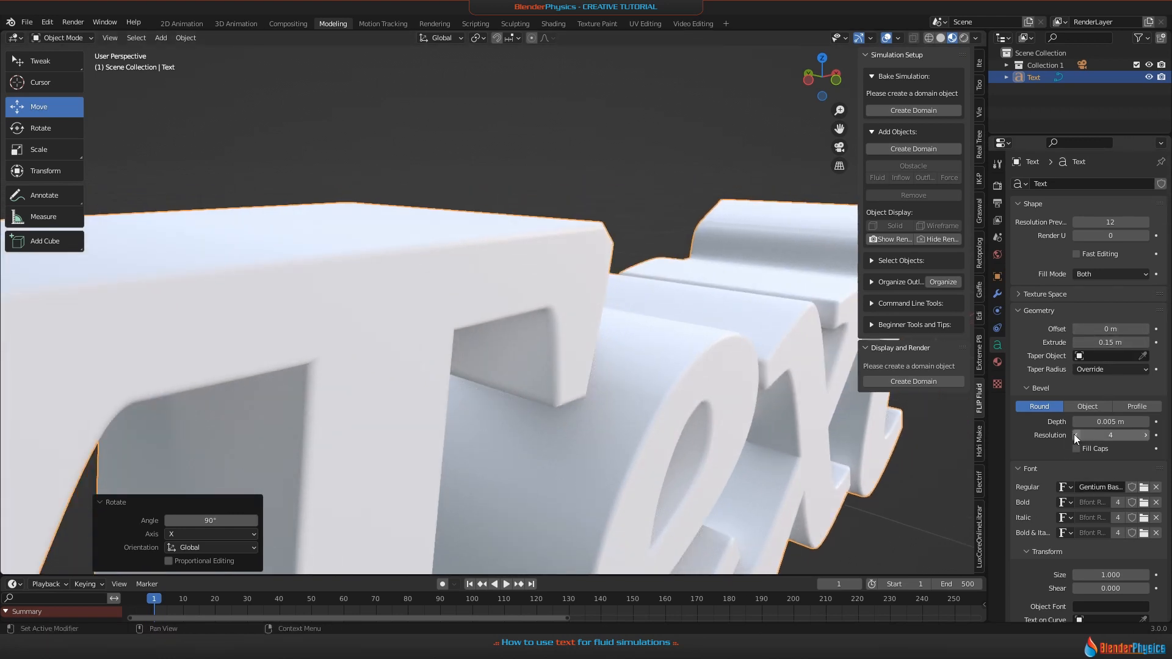
left_click(1077, 435)
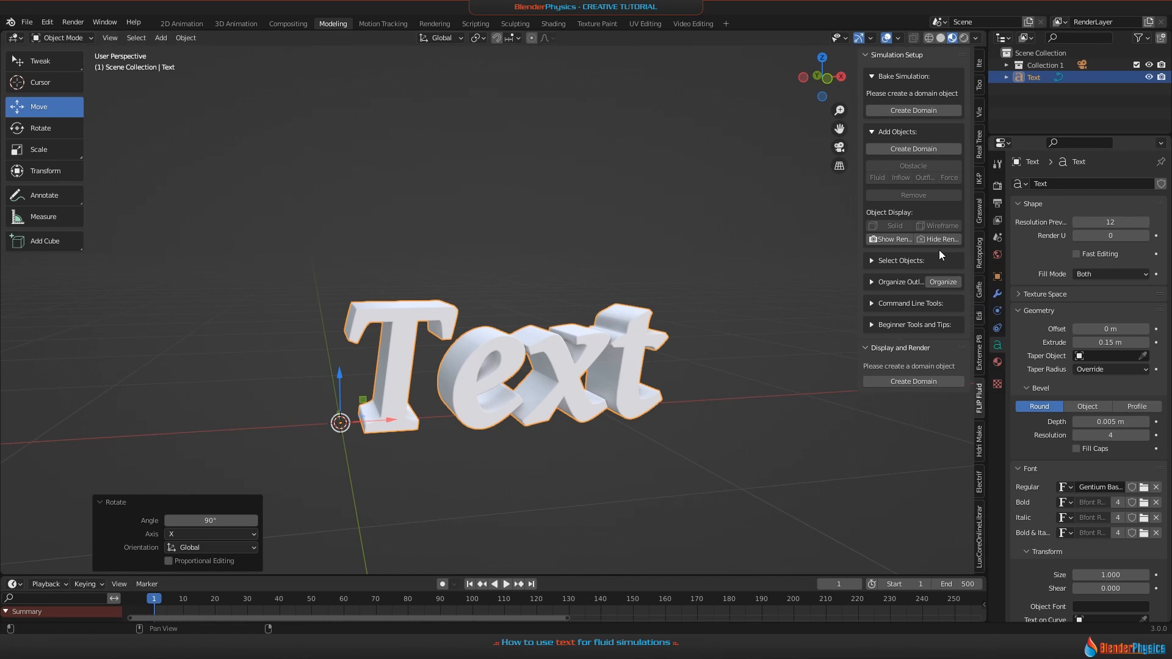
mouse_move(999, 309)
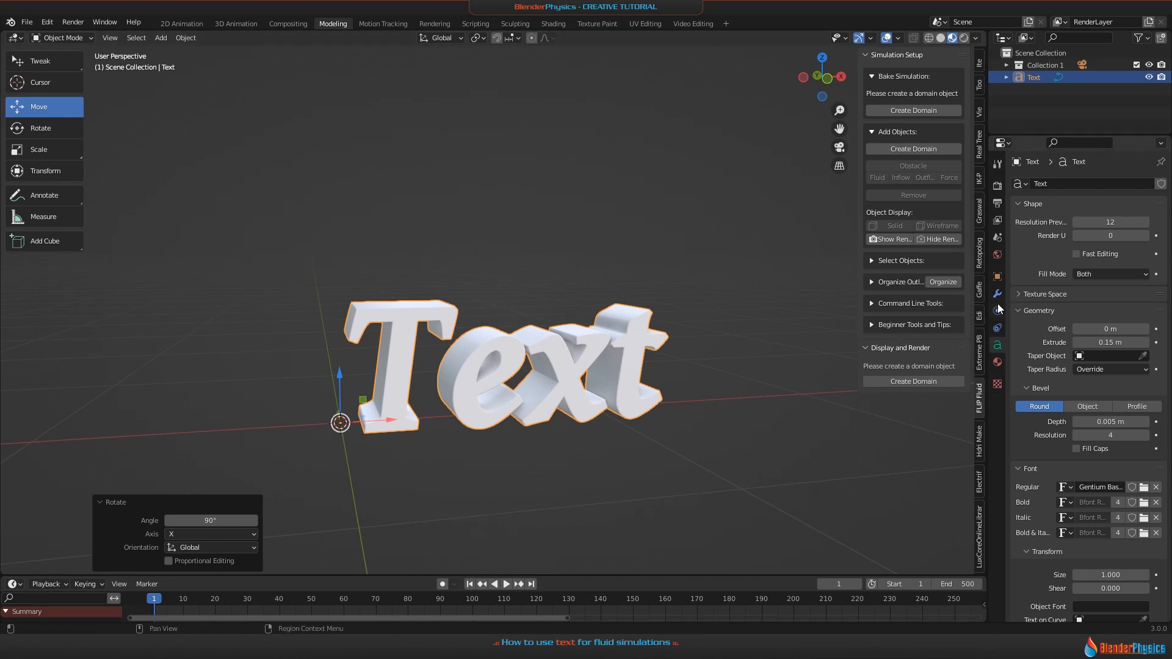
Enable FLIP Fluid physics on the text and accept the 'text objects not supported' warning
left_click(998, 309)
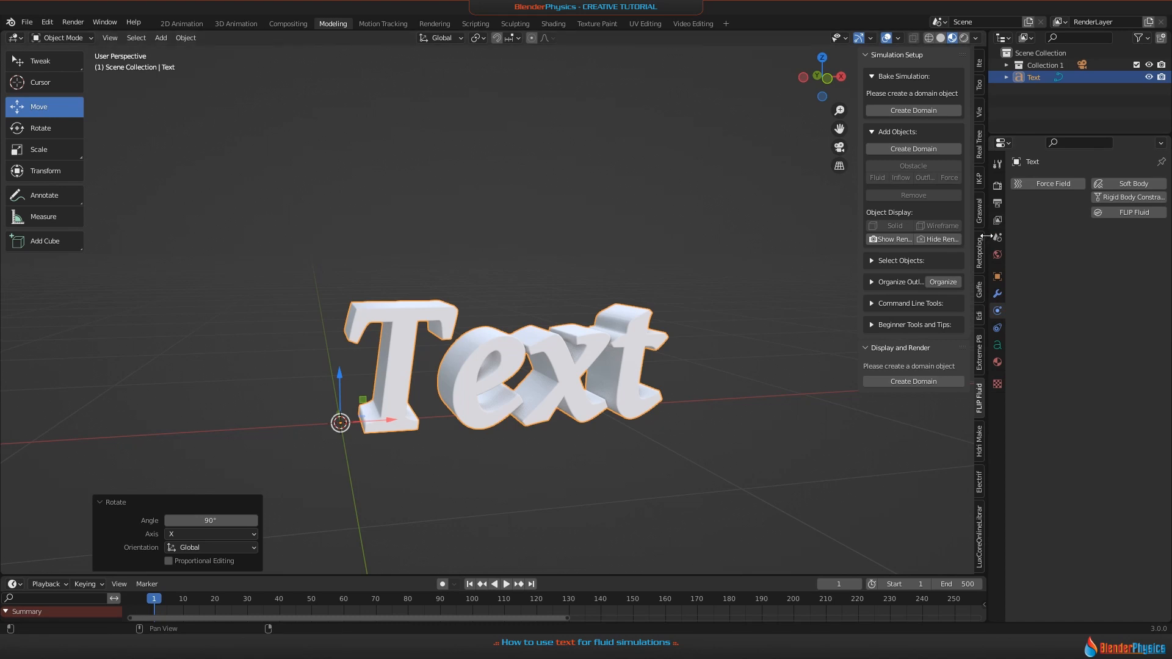
left_click(1131, 212)
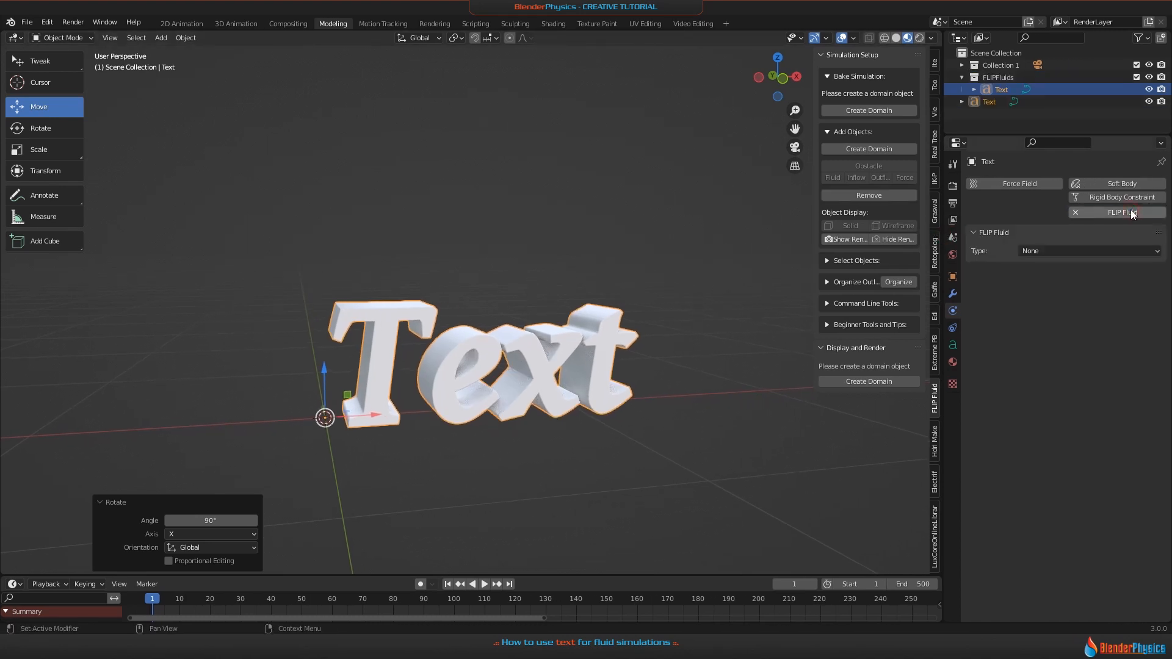
left_click(1088, 251)
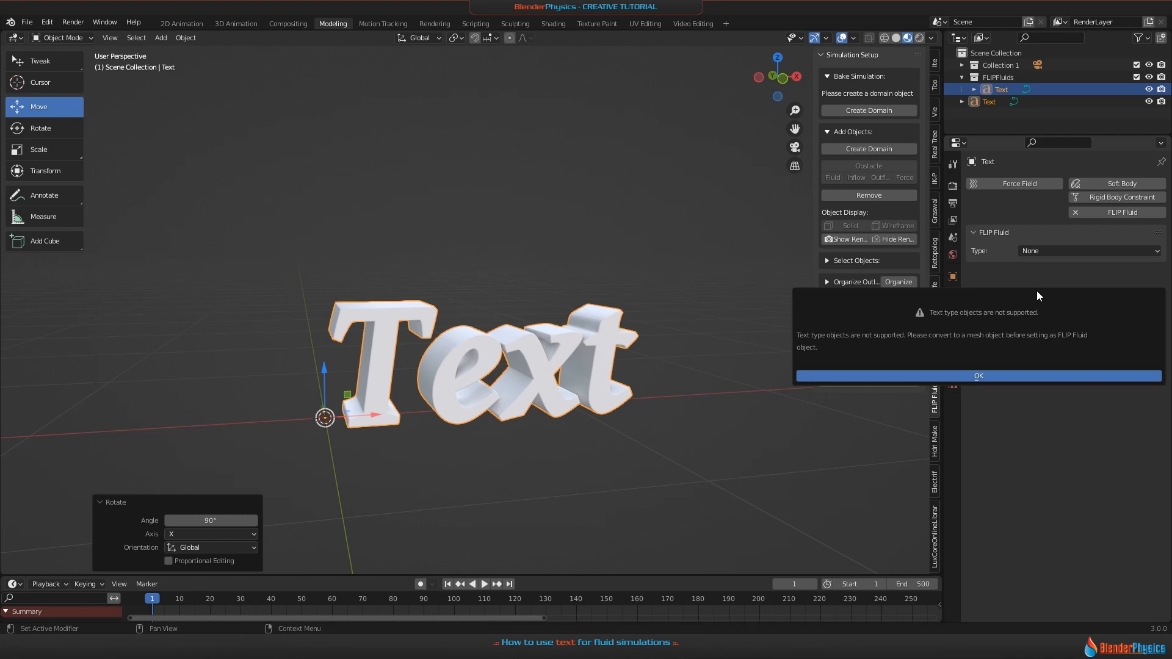
left_click(978, 375)
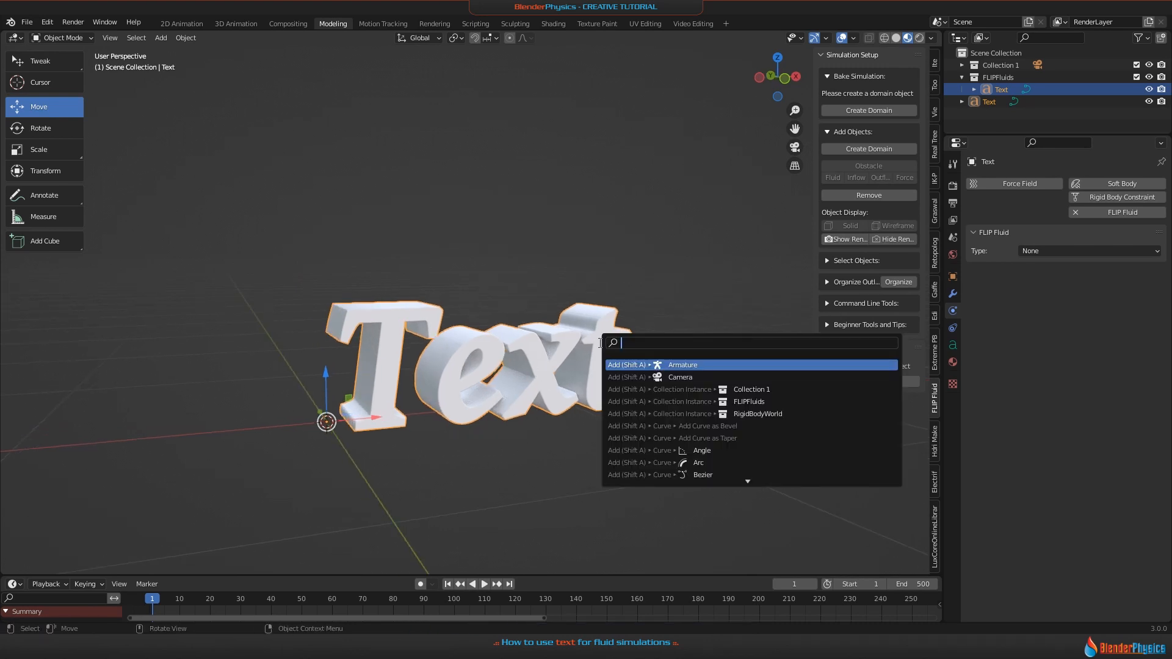
mouse_move(725, 268)
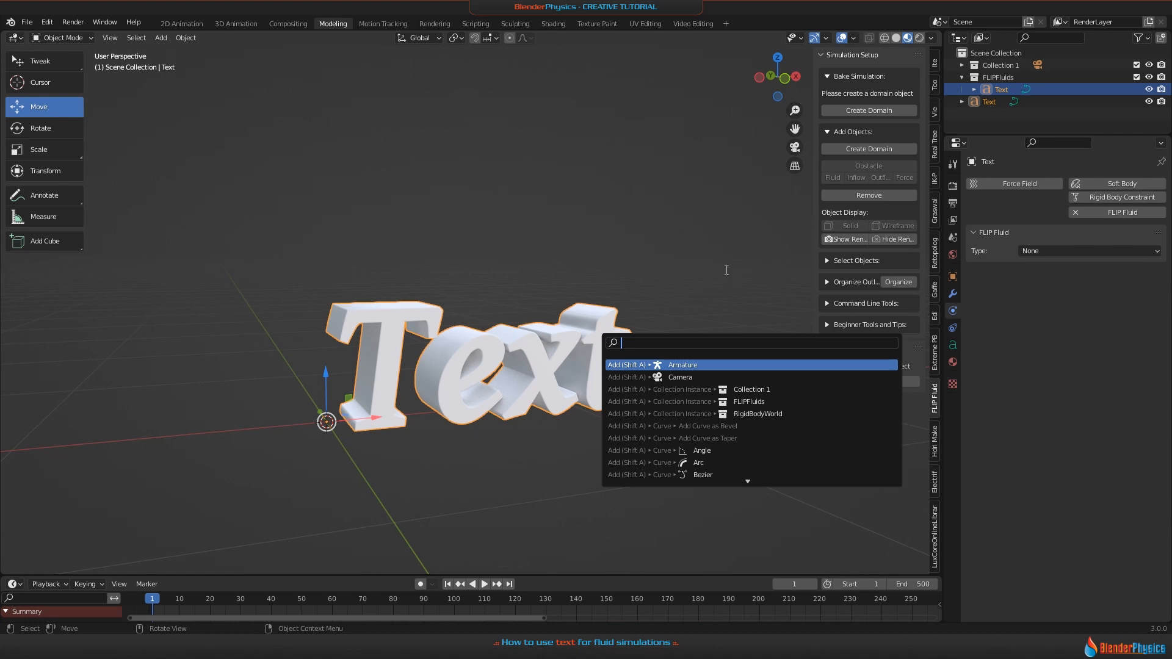
Convert the text to a mesh via the 'mesh' search, then revisit the FLIP Fluid type choices
type("mesh")
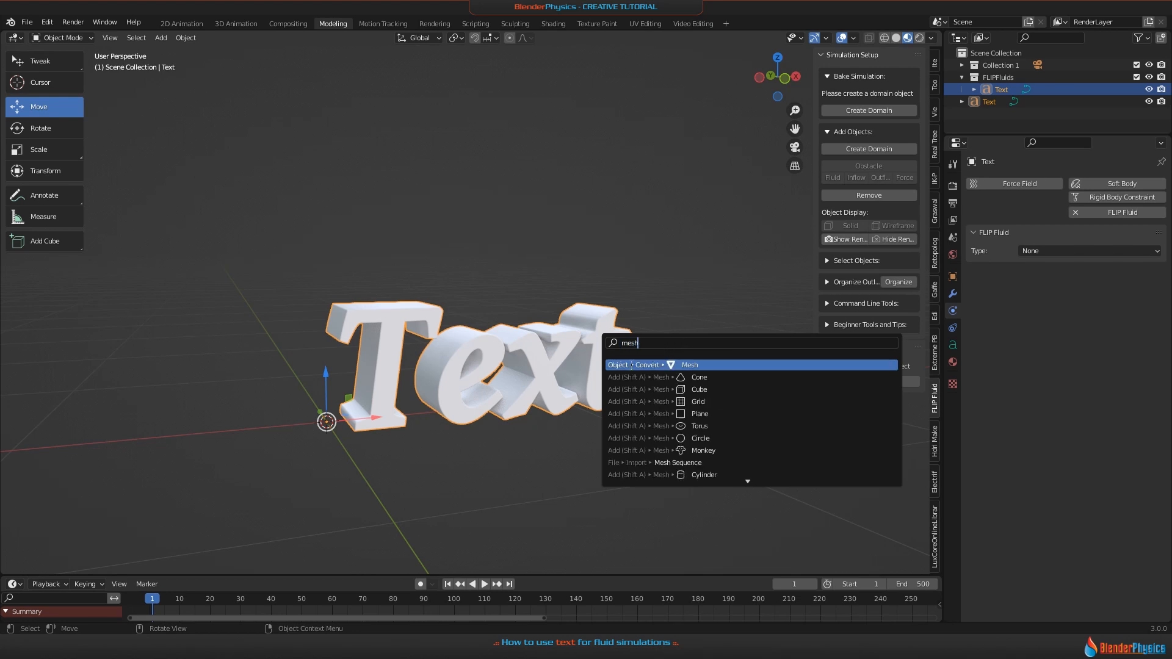
left_click(688, 365)
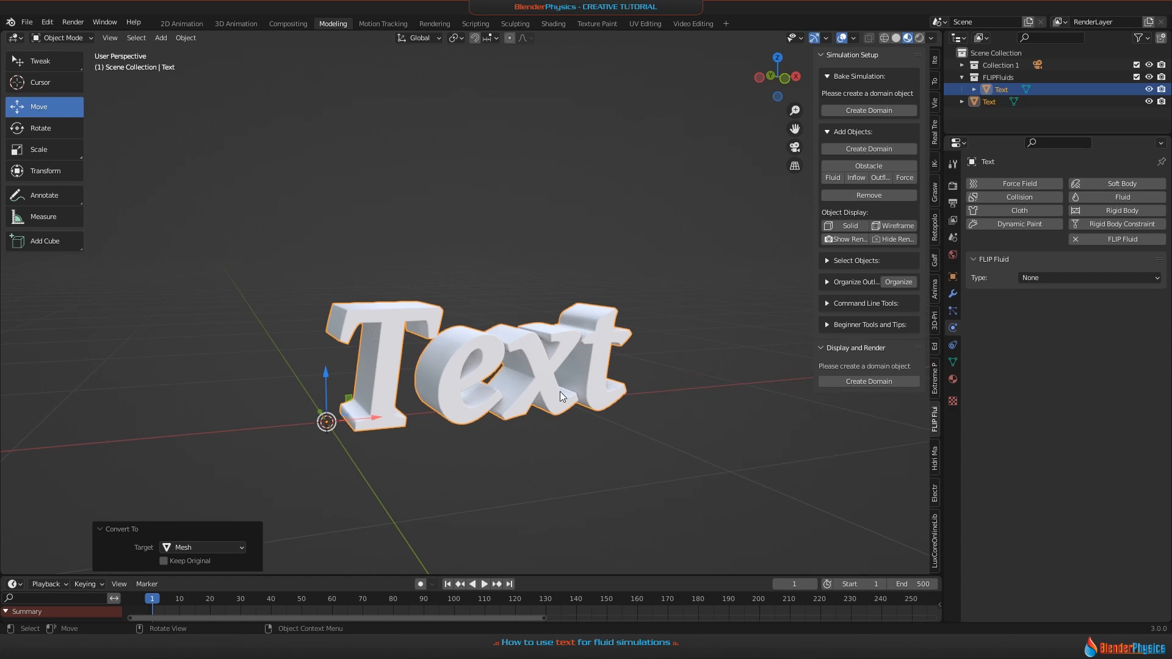
left_click(1087, 277)
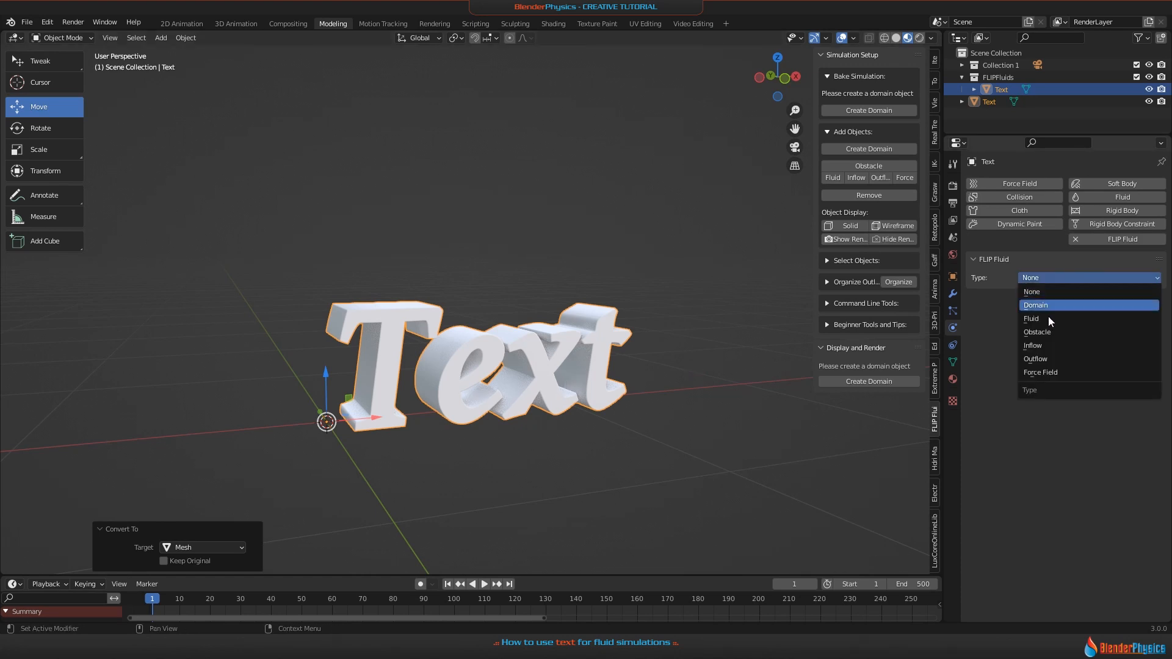
left_click(1030, 319)
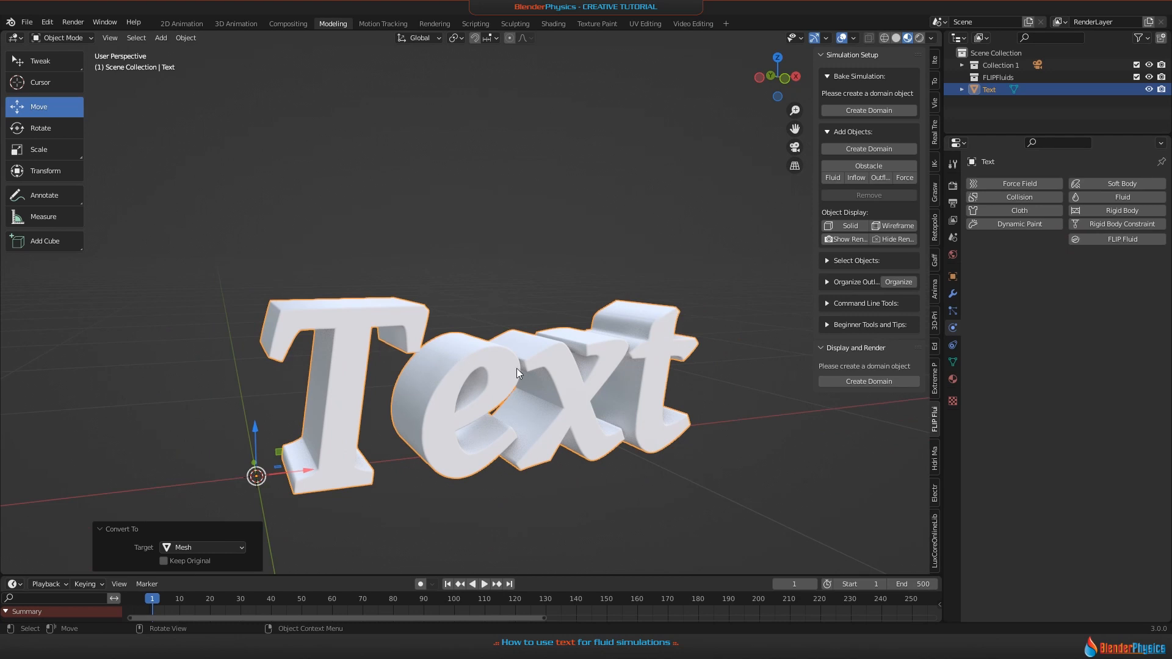
key("Tab")
type("m")
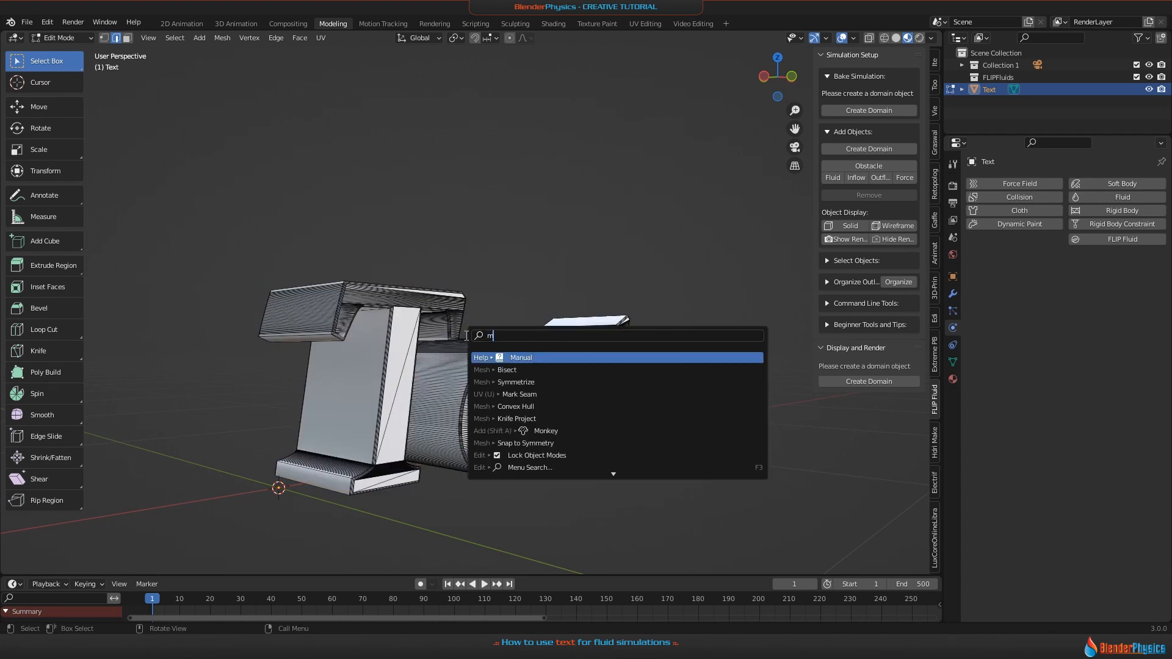
type("an")
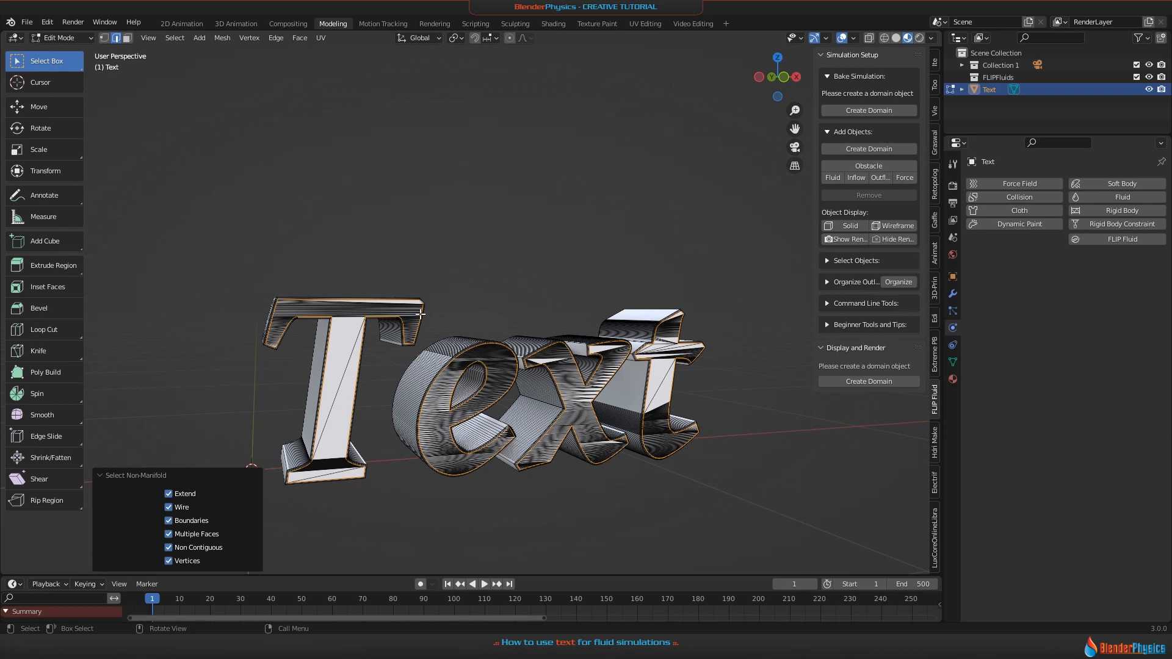
mouse_move(525, 405)
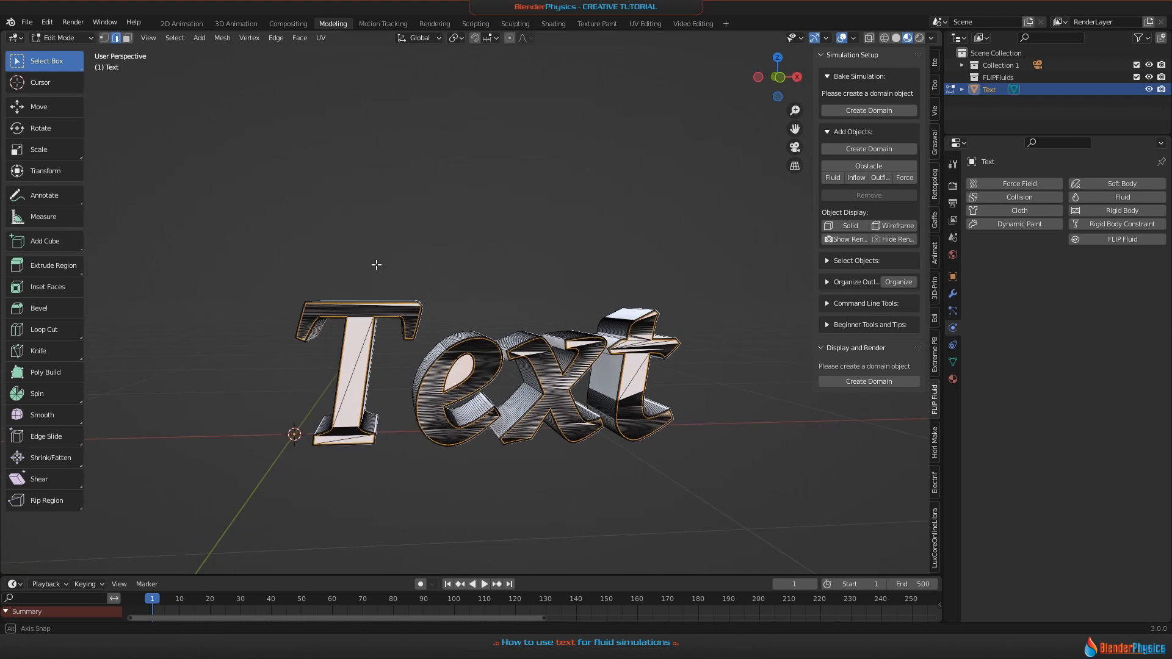
key("Tab")
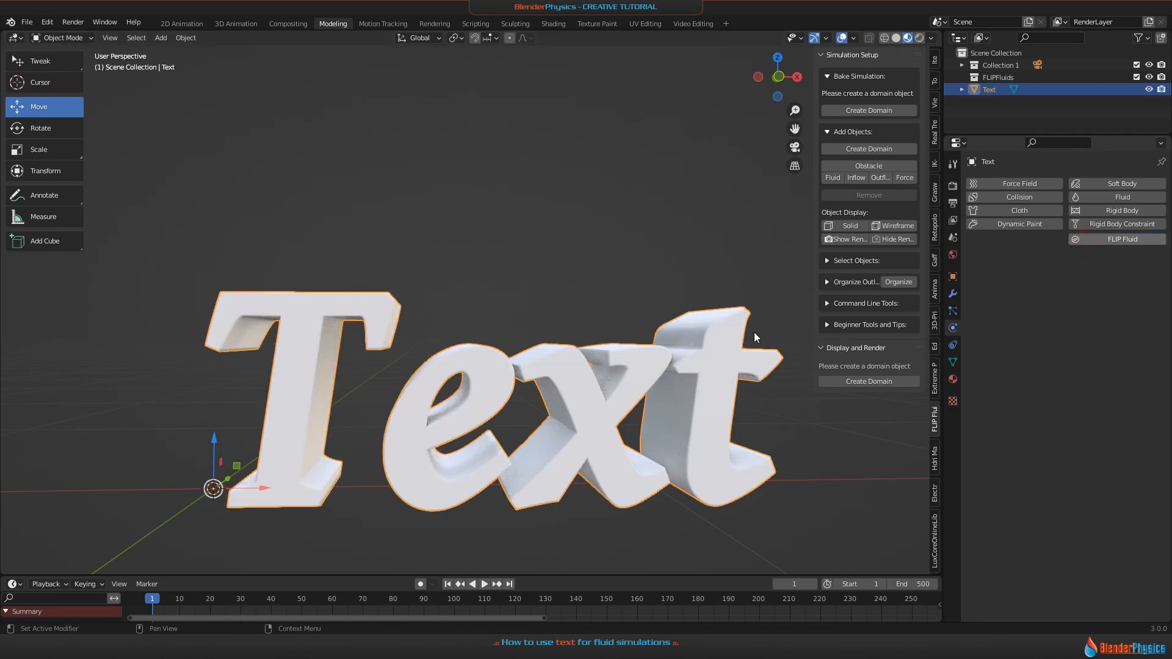
mouse_move(938, 397)
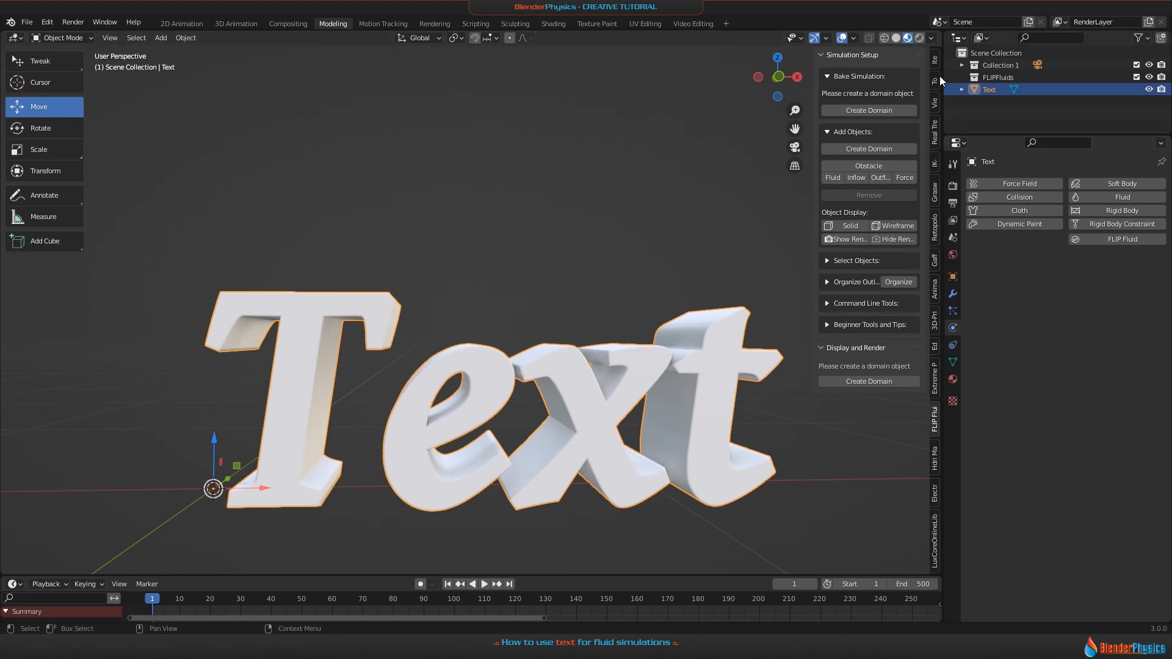
mouse_move(940, 325)
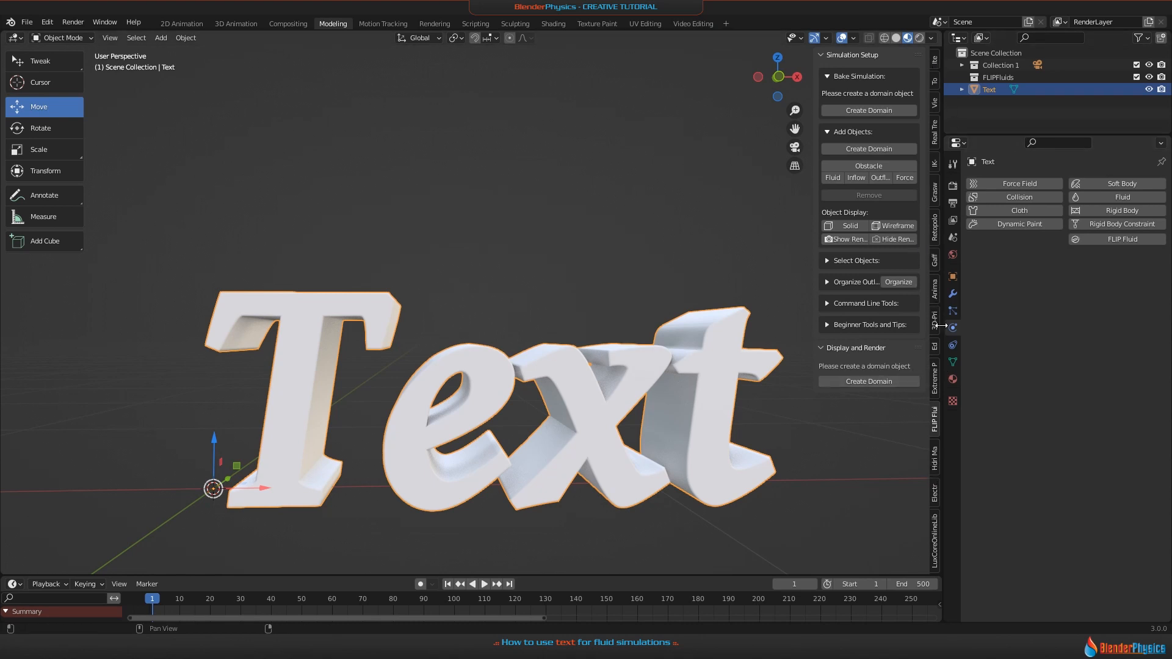
Show the 3D-Print sidebar and search Preferences > Add-ons for 'prin'
left_click(934, 321)
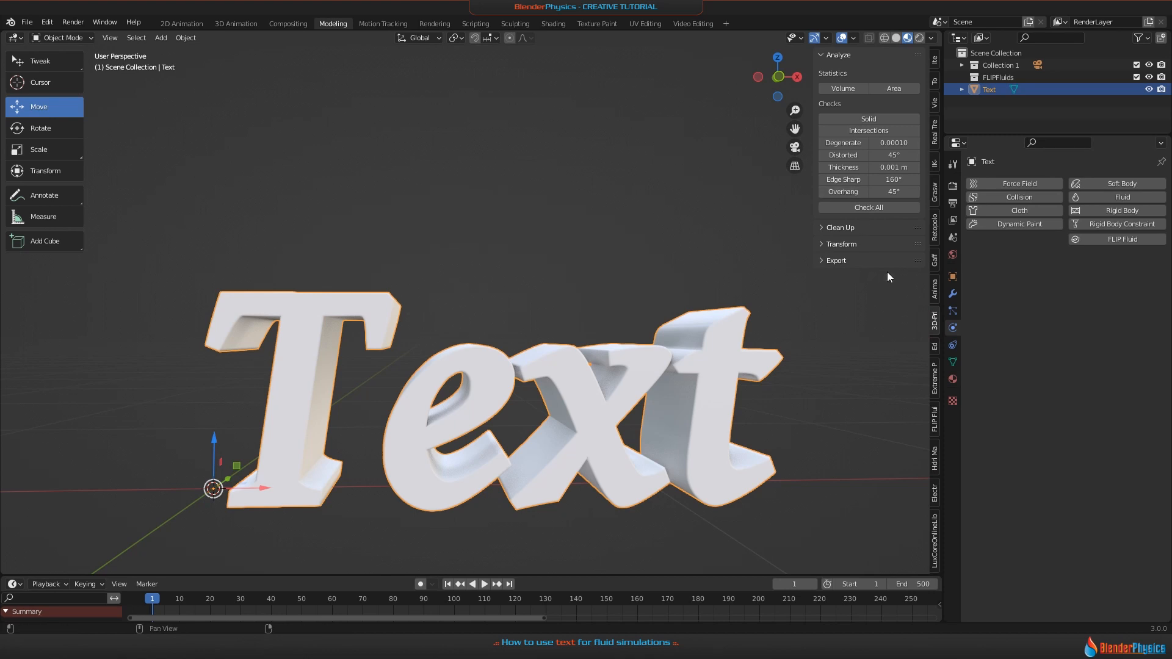
mouse_move(708, 339)
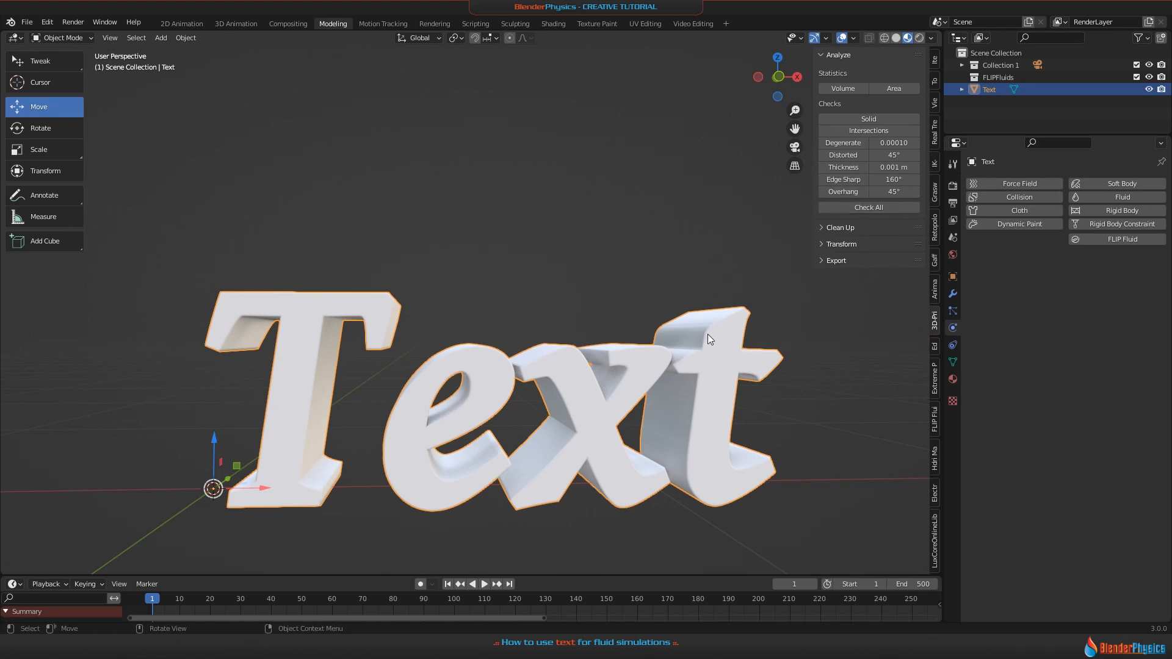
mouse_move(715, 467)
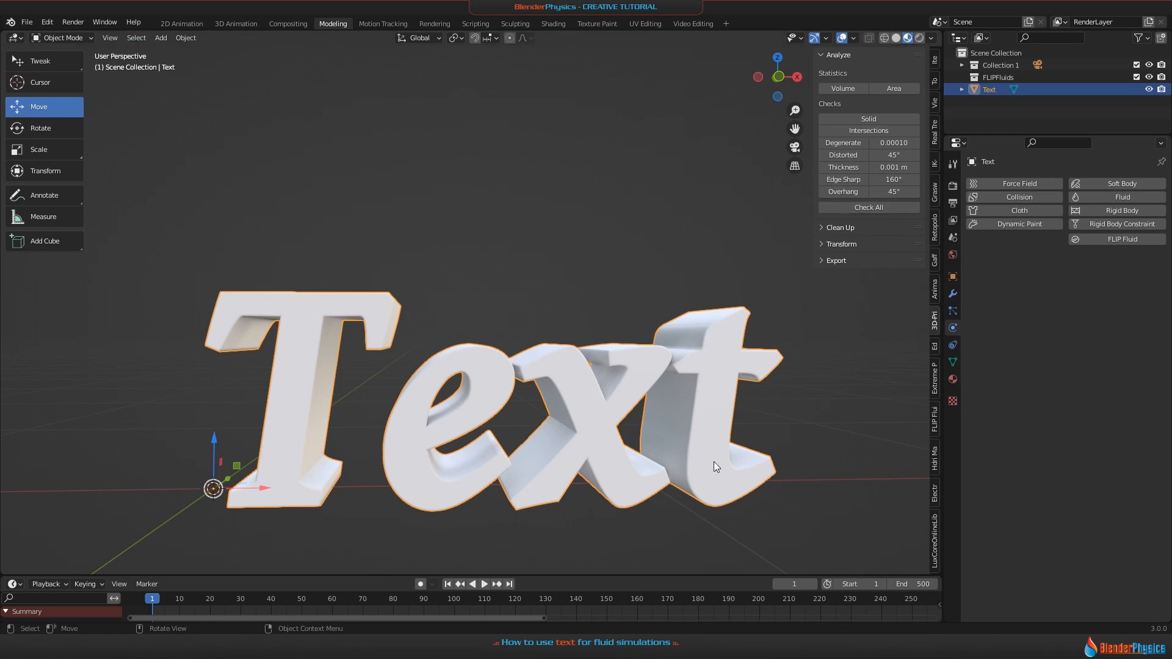
left_click(46, 22)
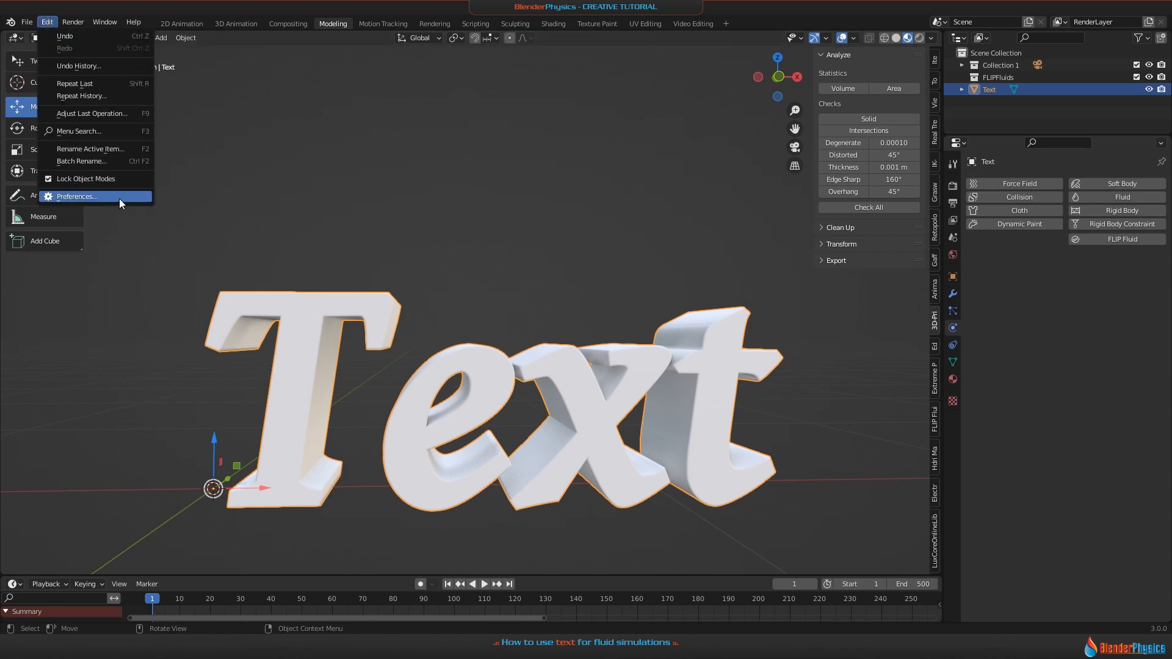
left_click(75, 195)
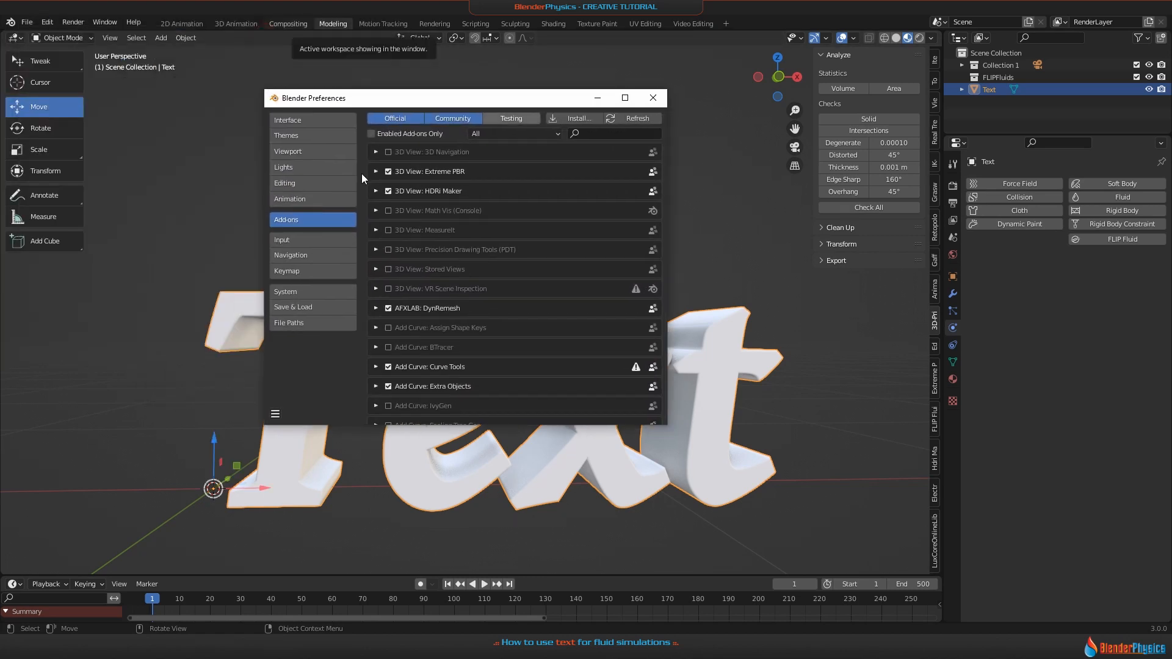
left_click(619, 133)
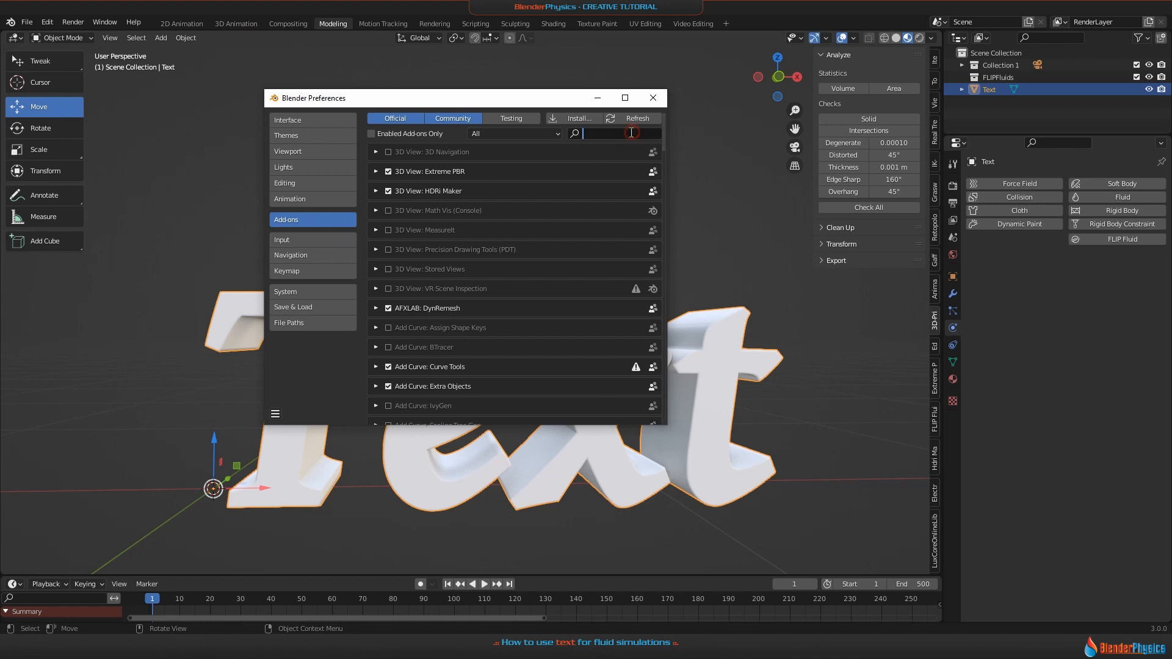
type("print")
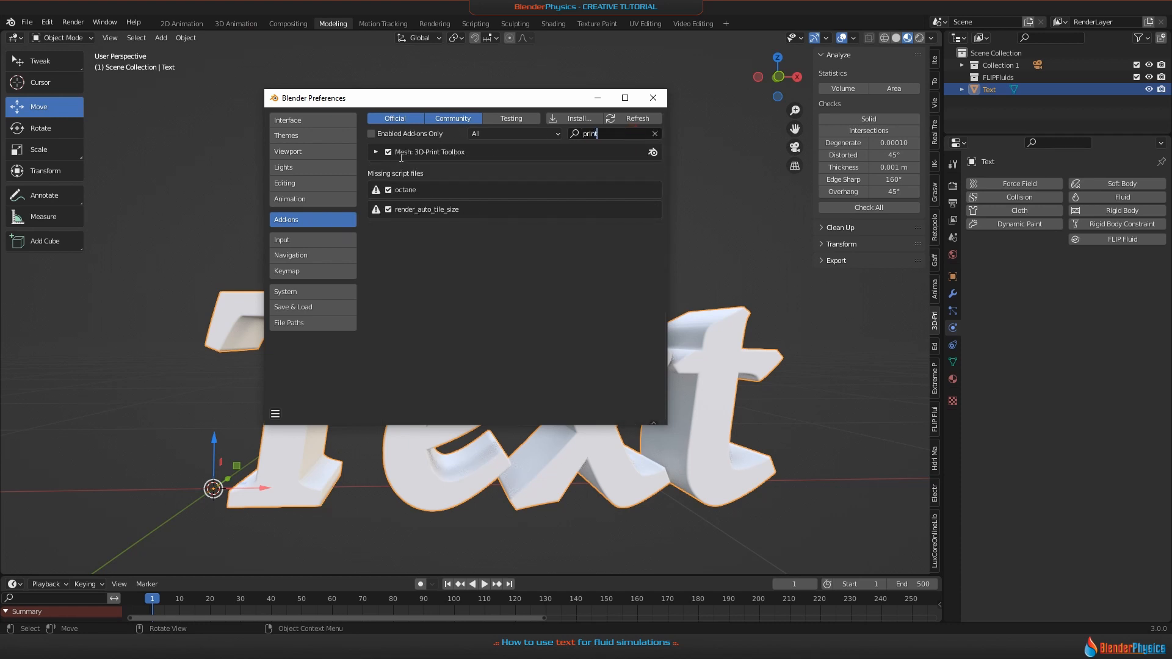
Toggle the Mesh: 3D-Print Toolbox add-on off and on, then close Preferences
left_click(376, 151)
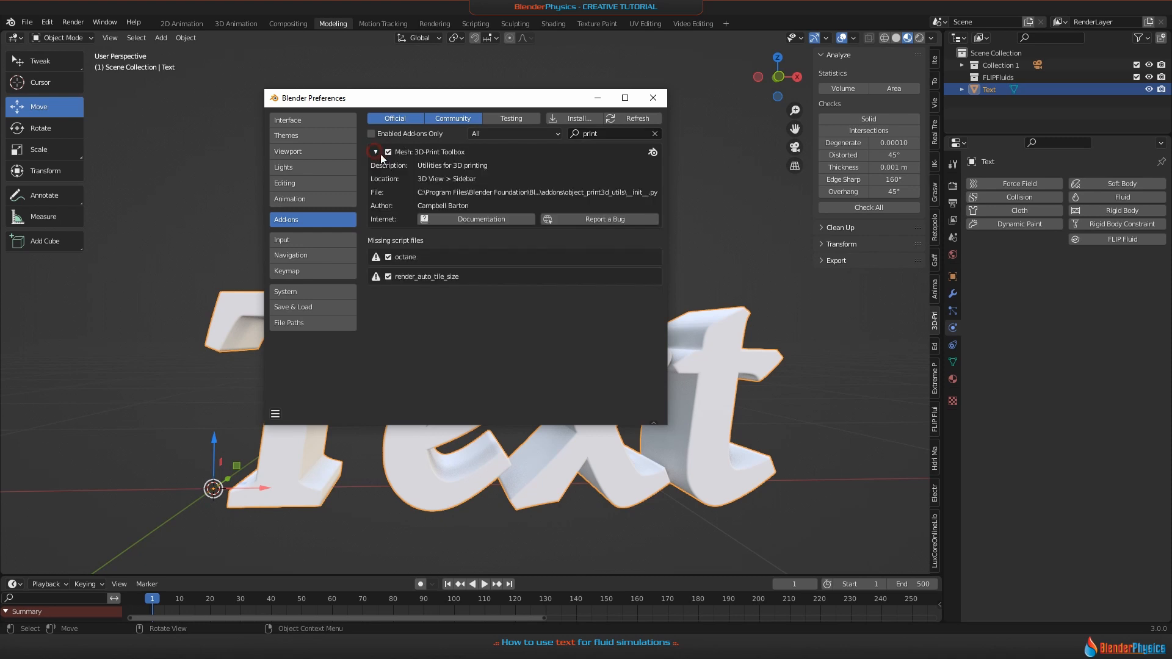
left_click(387, 151)
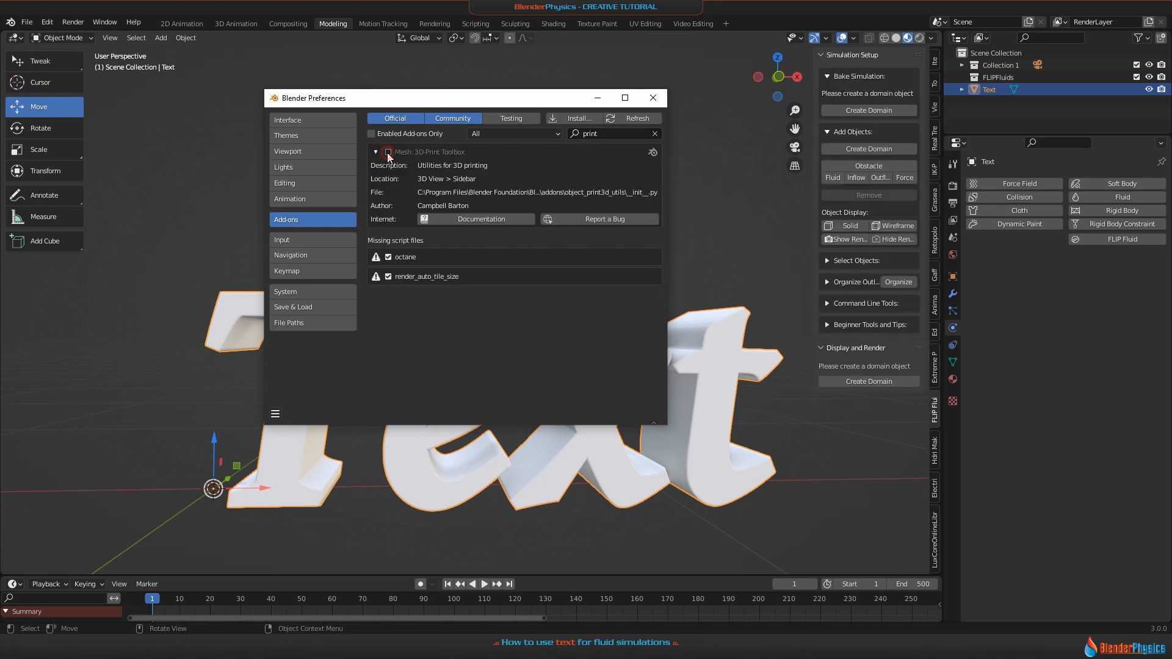
left_click(388, 151)
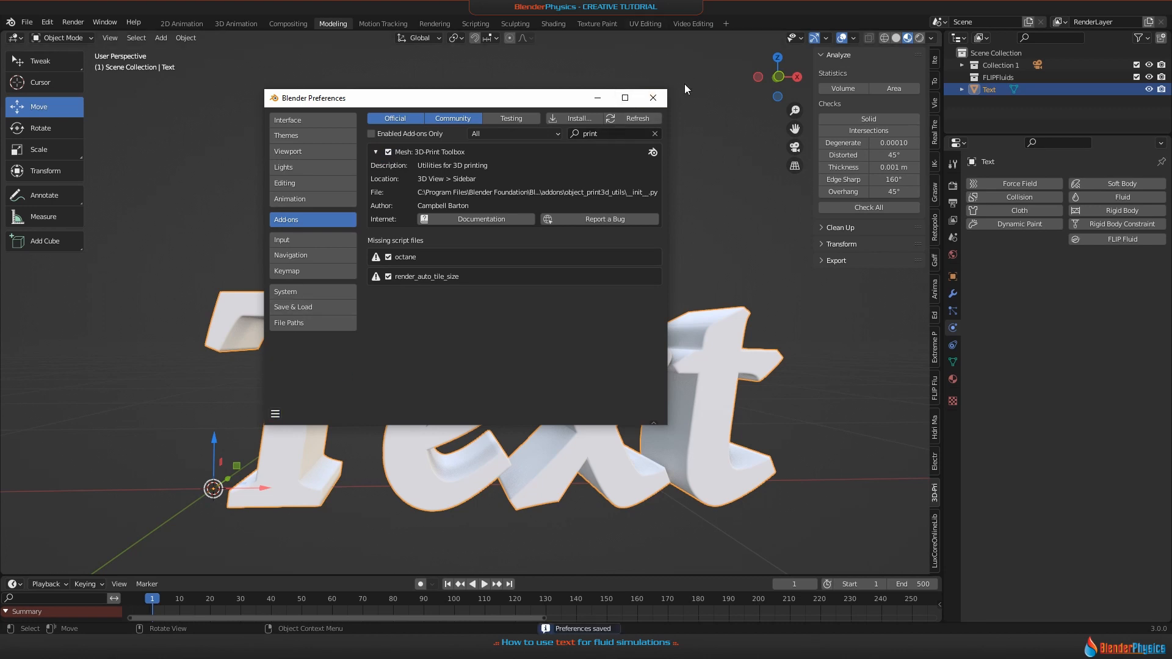
left_click(652, 97)
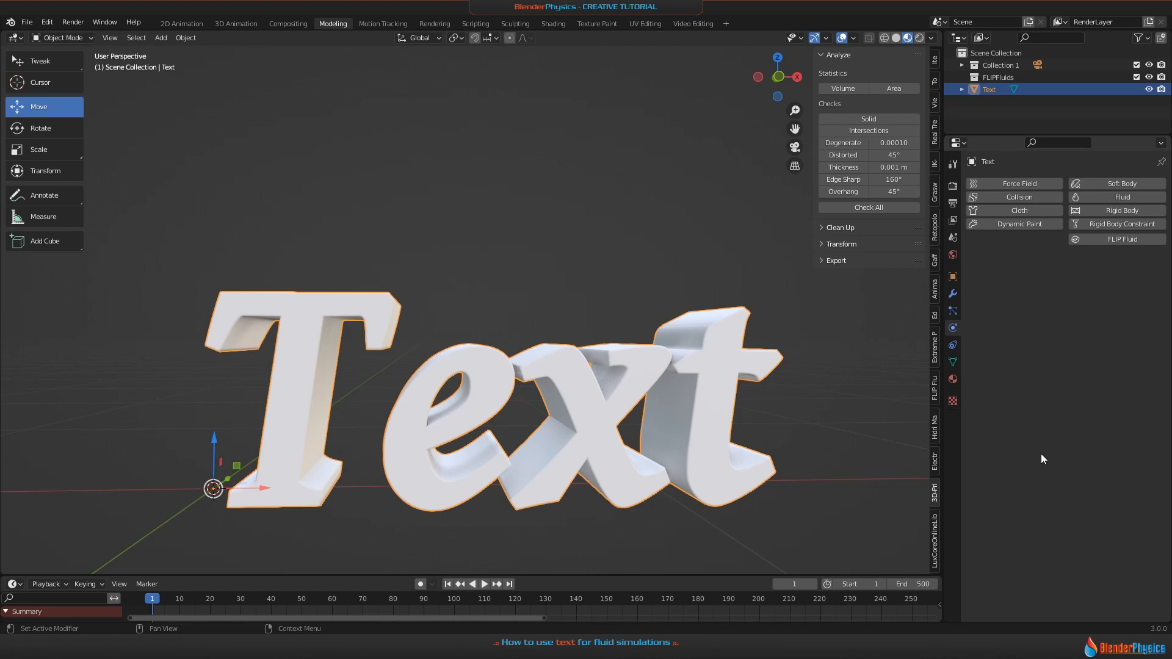
mouse_move(913, 439)
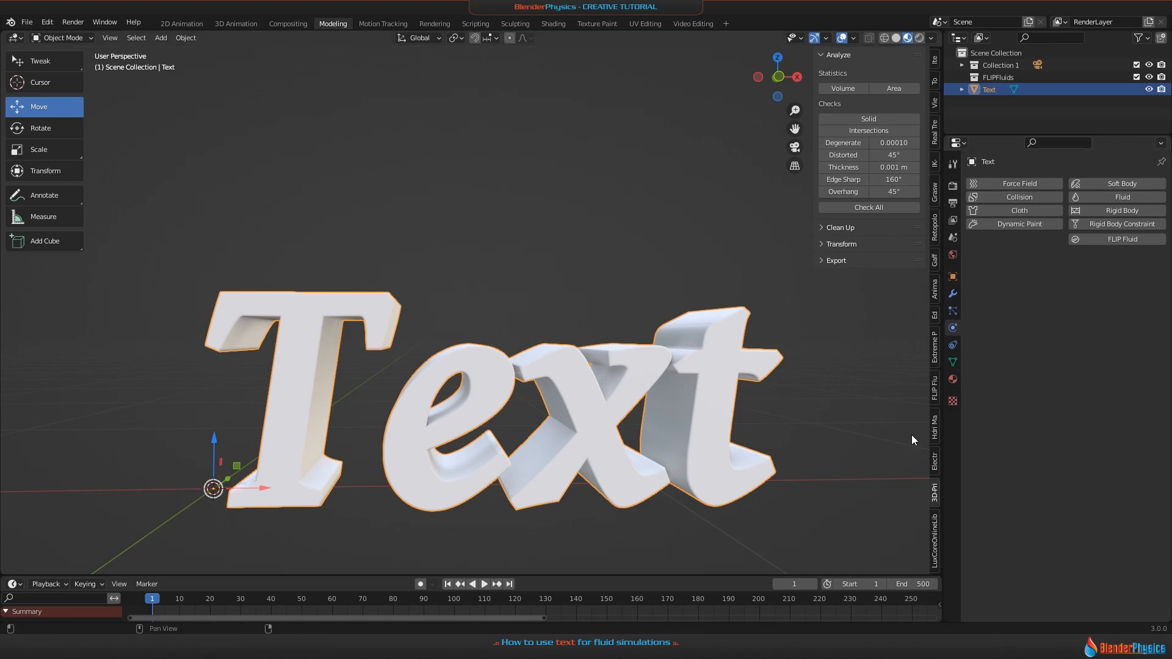
mouse_move(576, 412)
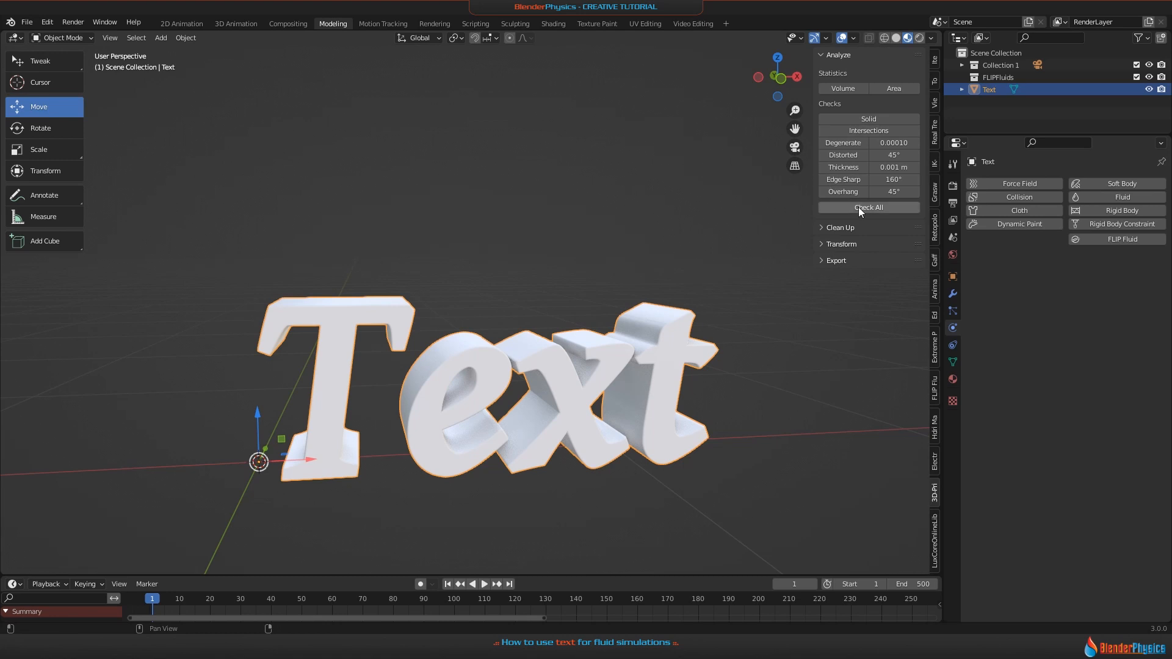
Run Check All on the text mesh, then Make Manifold to remove 3911 vertices, 4053 edges, 142 faces
left_click(868, 208)
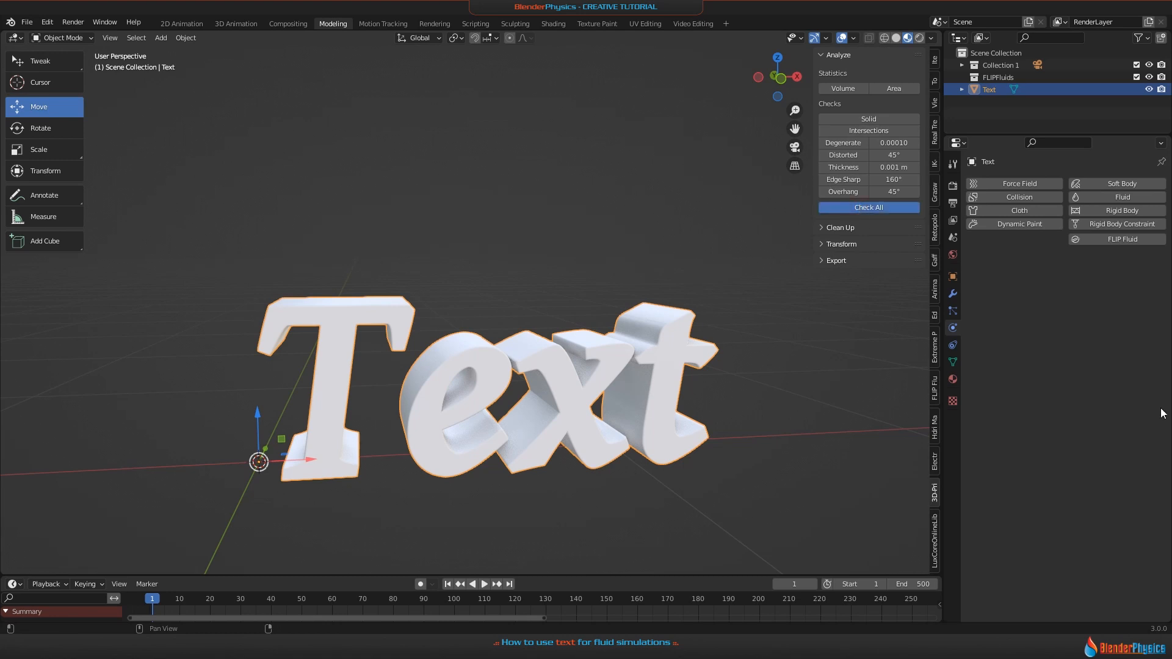
left_click(868, 207)
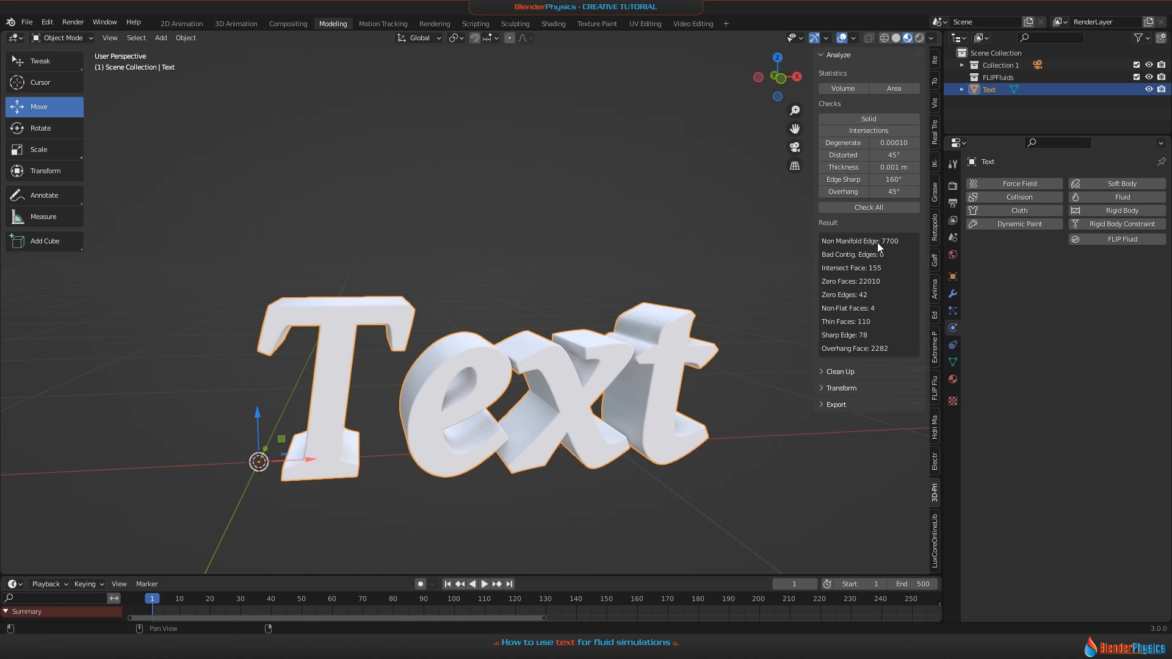
mouse_move(884, 244)
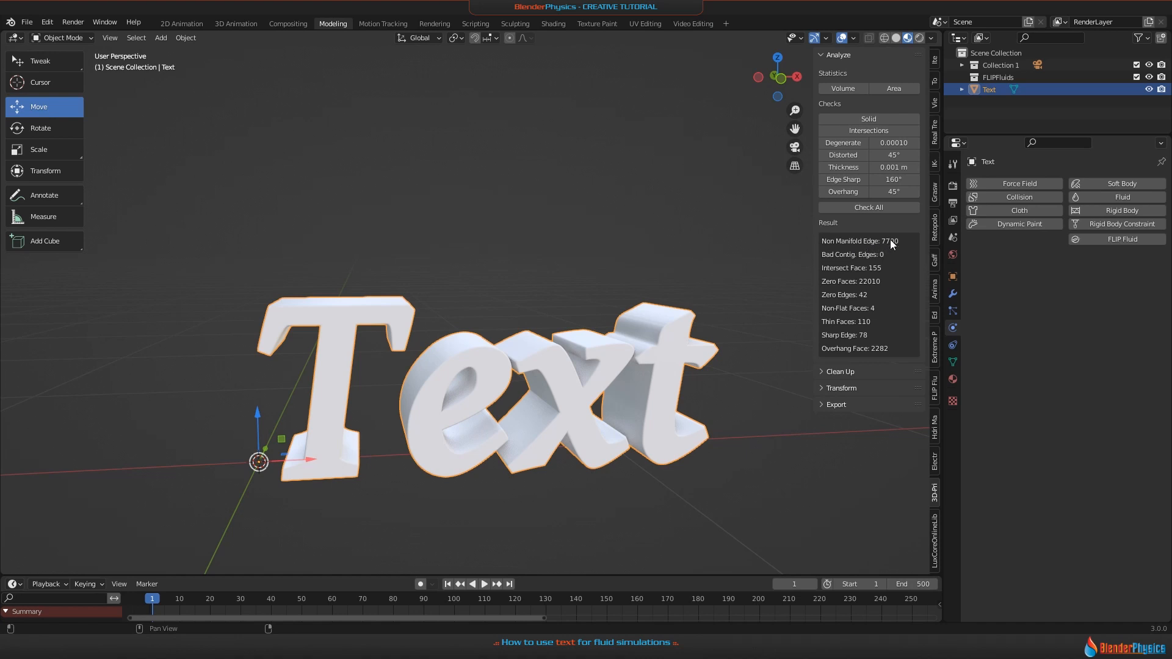
mouse_move(837, 307)
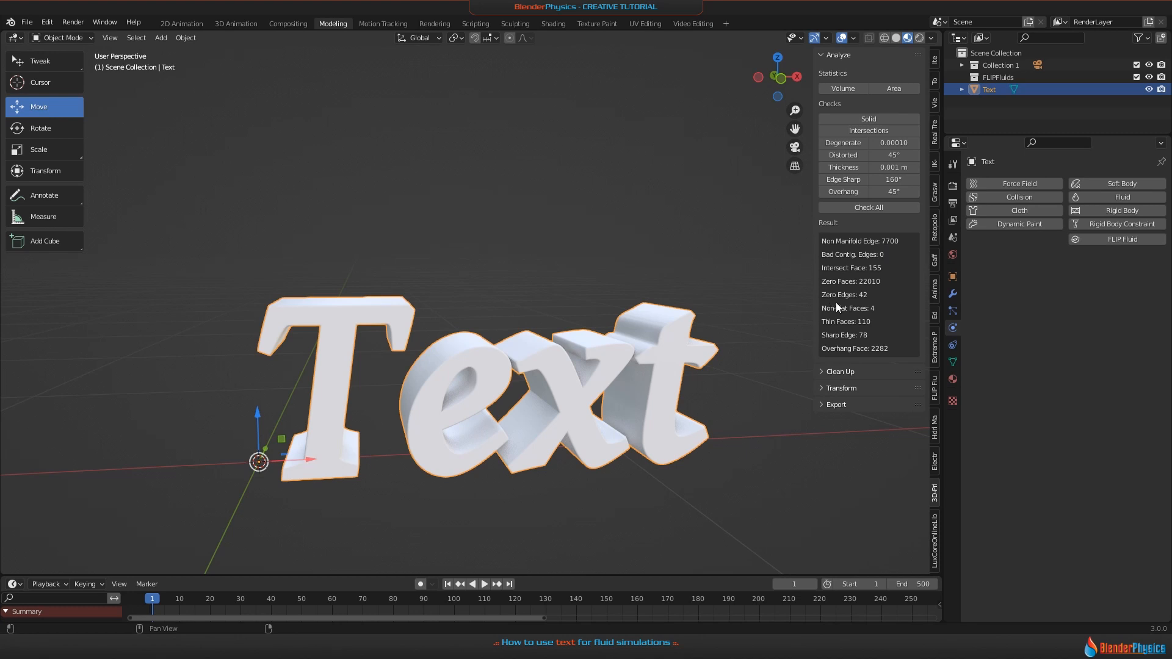
mouse_move(796, 178)
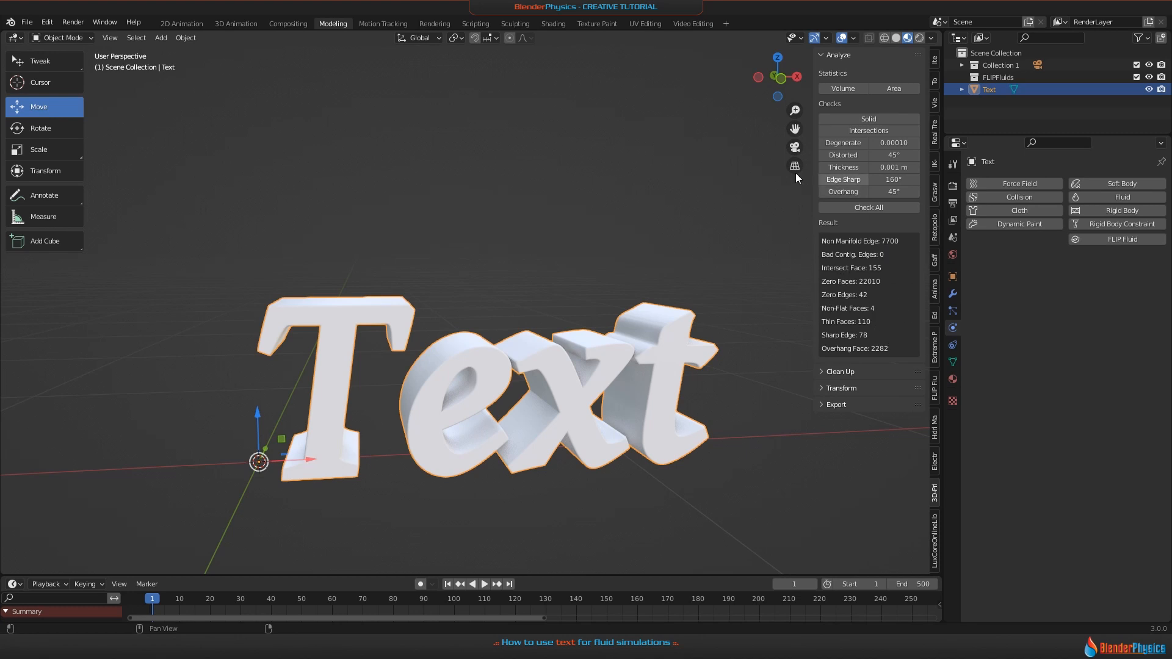
left_click(839, 371)
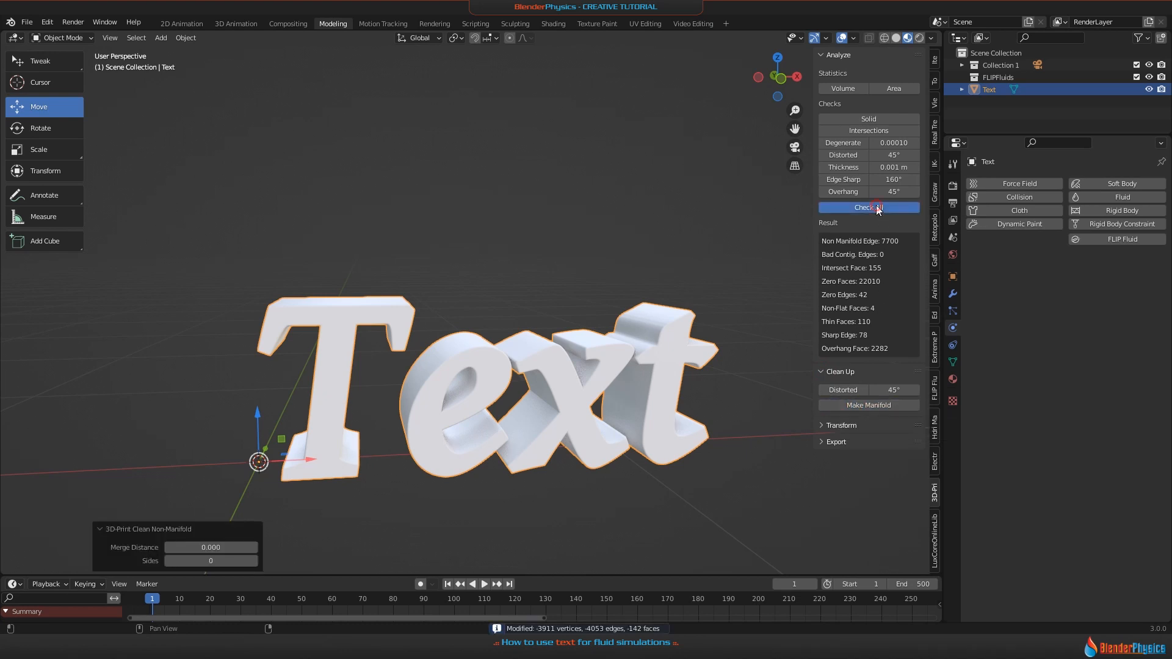
Re-run Check All showing zero non-manifold edges and enter Edit Mode to inspect
left_click(868, 208)
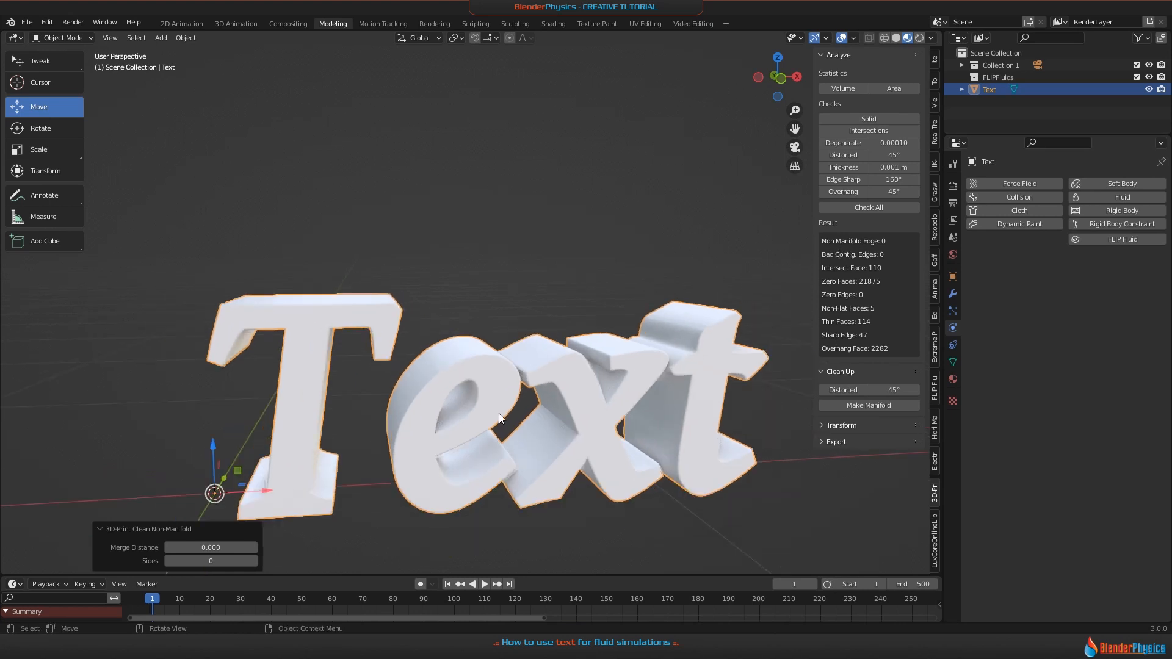
key("Tab")
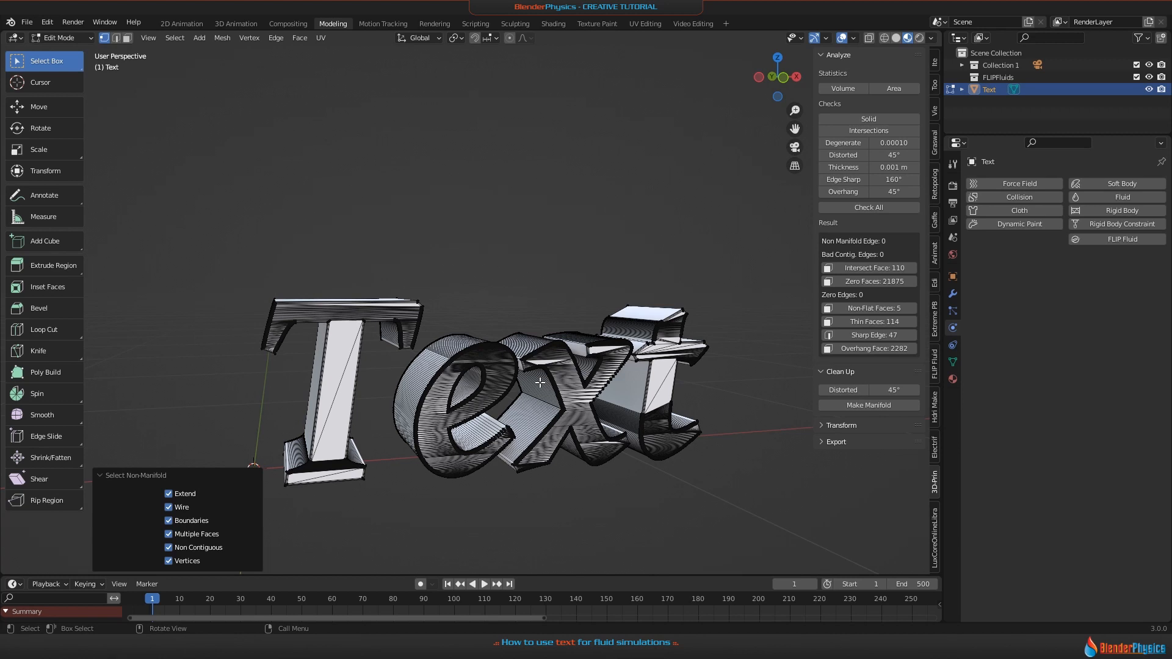
mouse_move(561, 392)
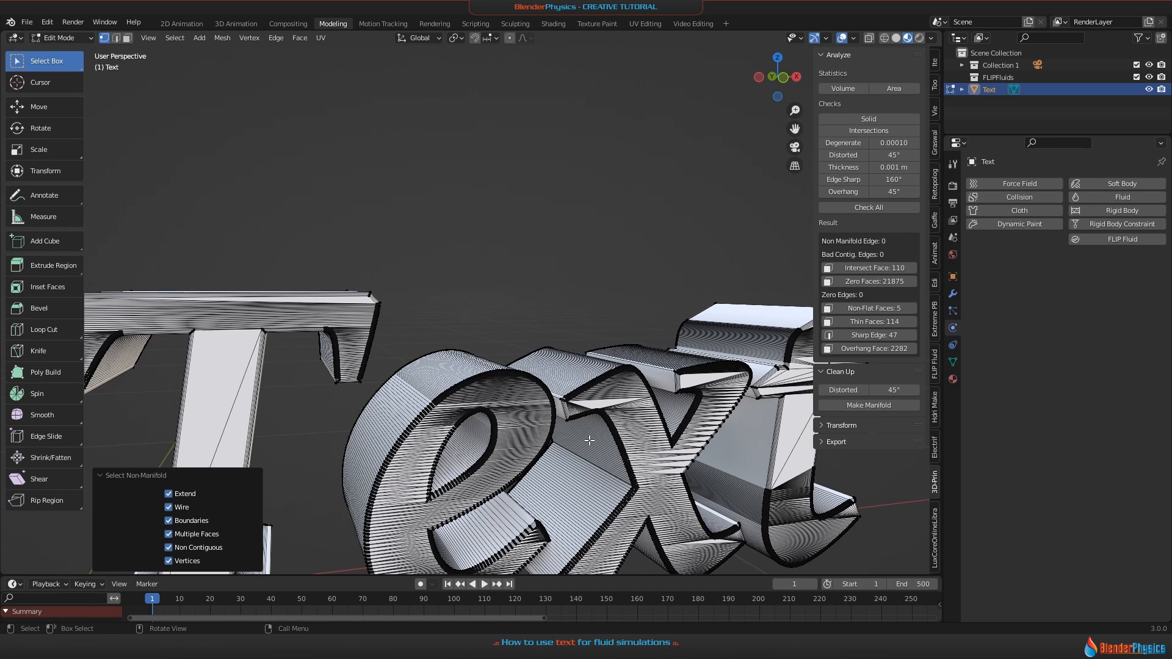
mouse_move(595, 421)
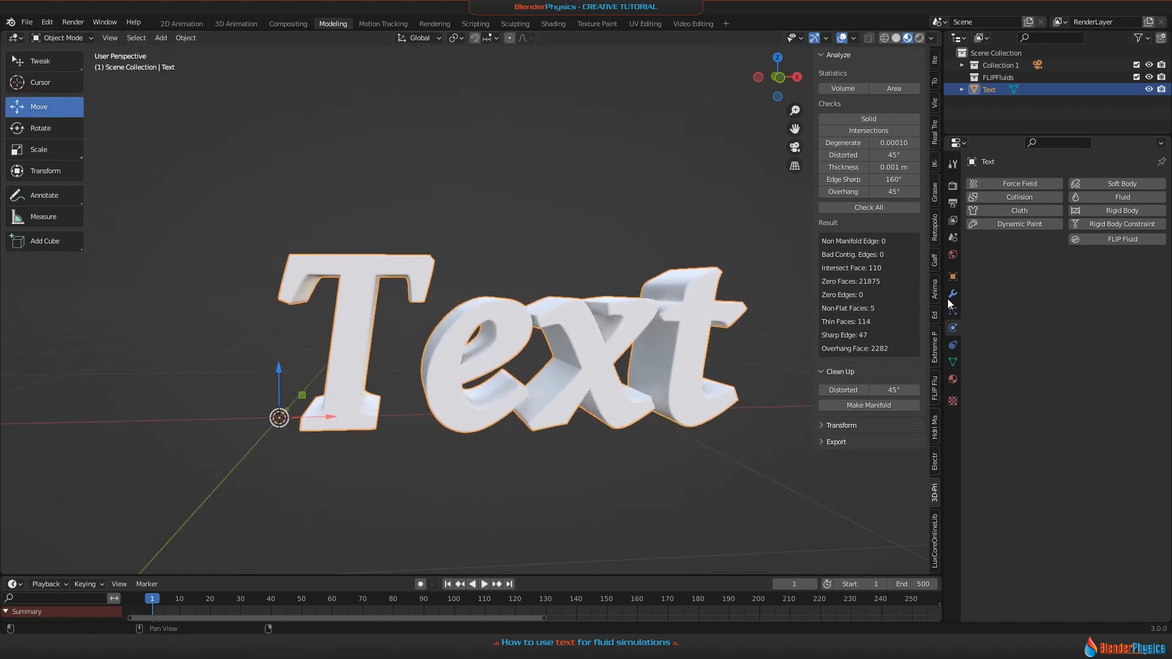
Add a Decimate modifier with ratio 0.1, reducing the text to 4358 faces
left_click(987, 183)
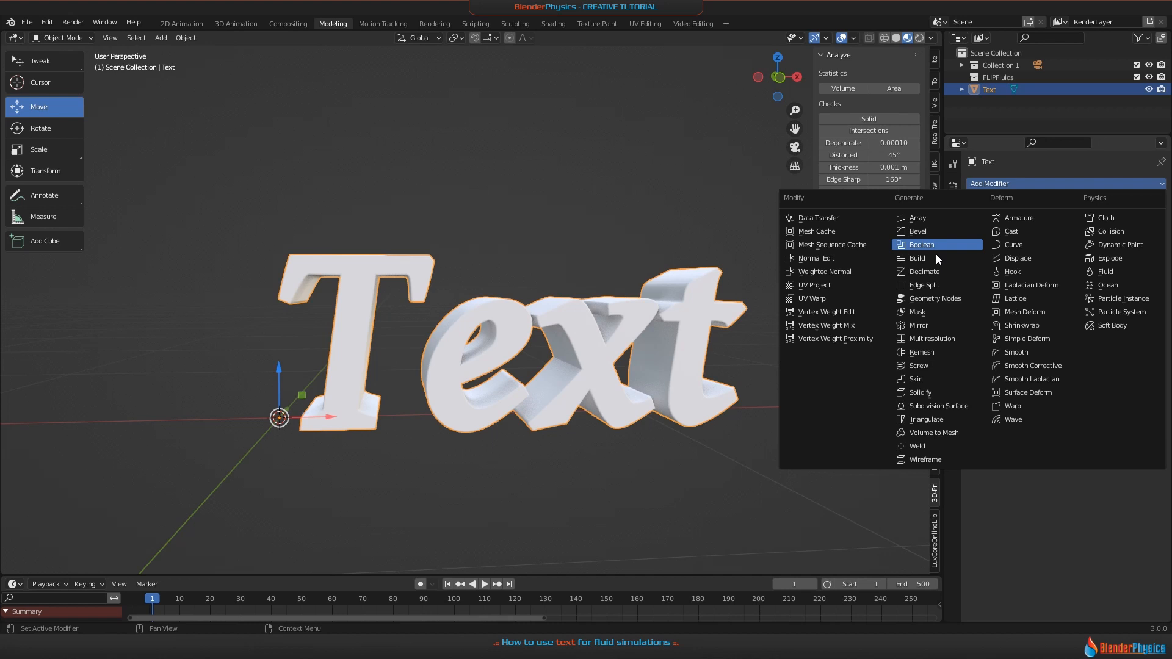
left_click(923, 271)
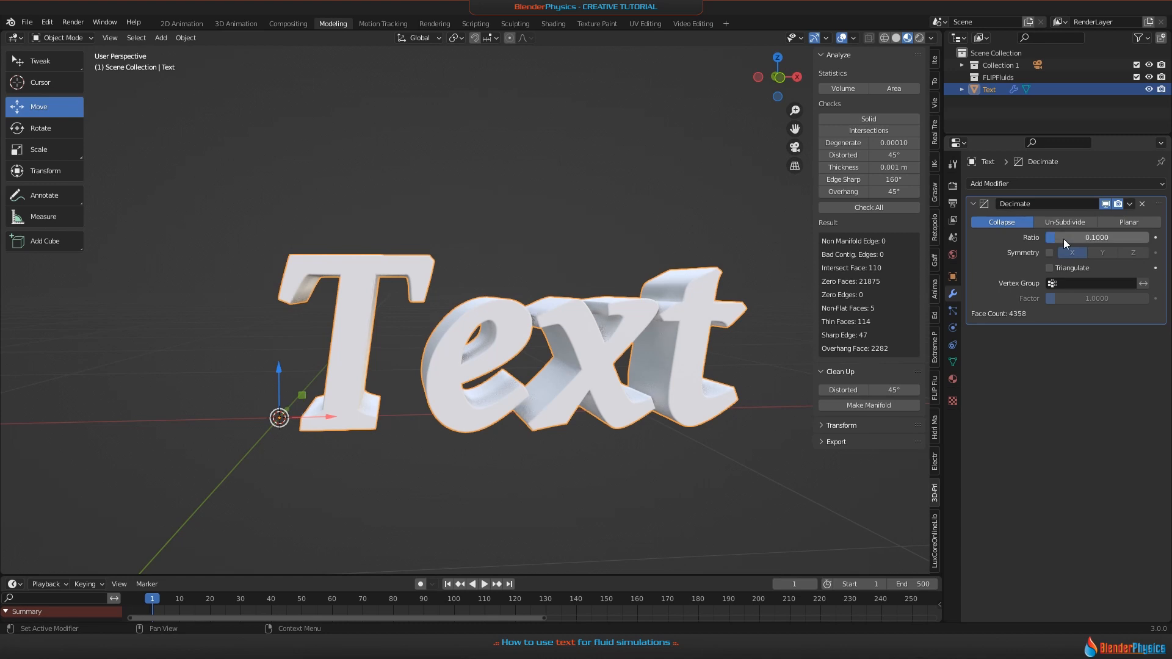
mouse_move(565, 419)
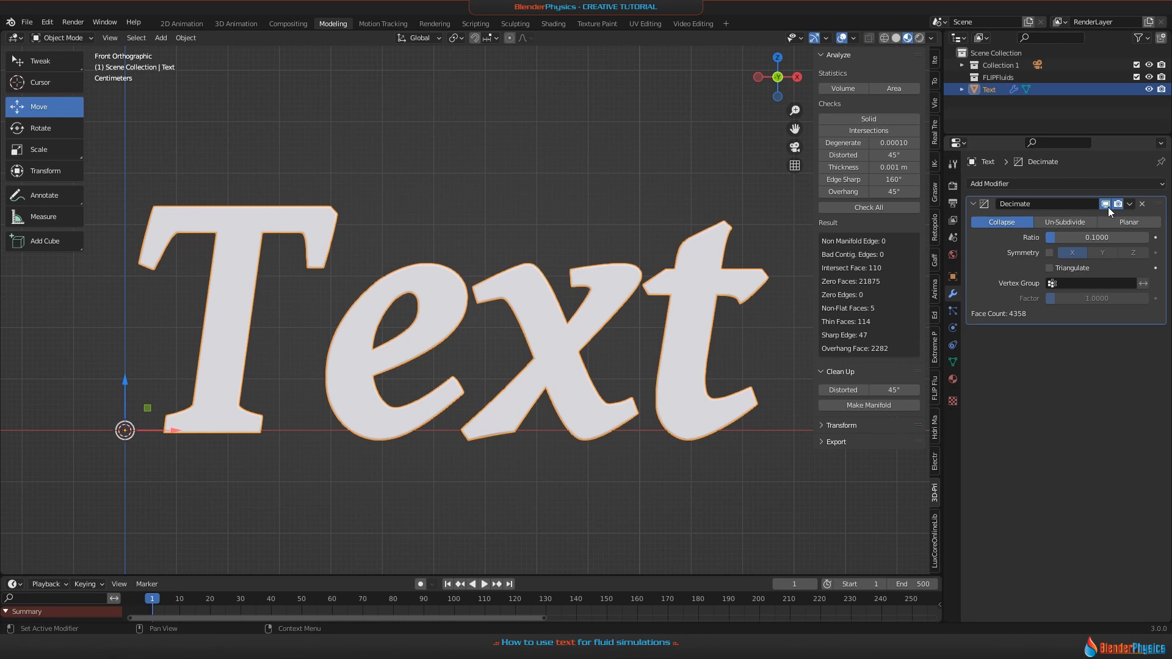
mouse_move(1117, 204)
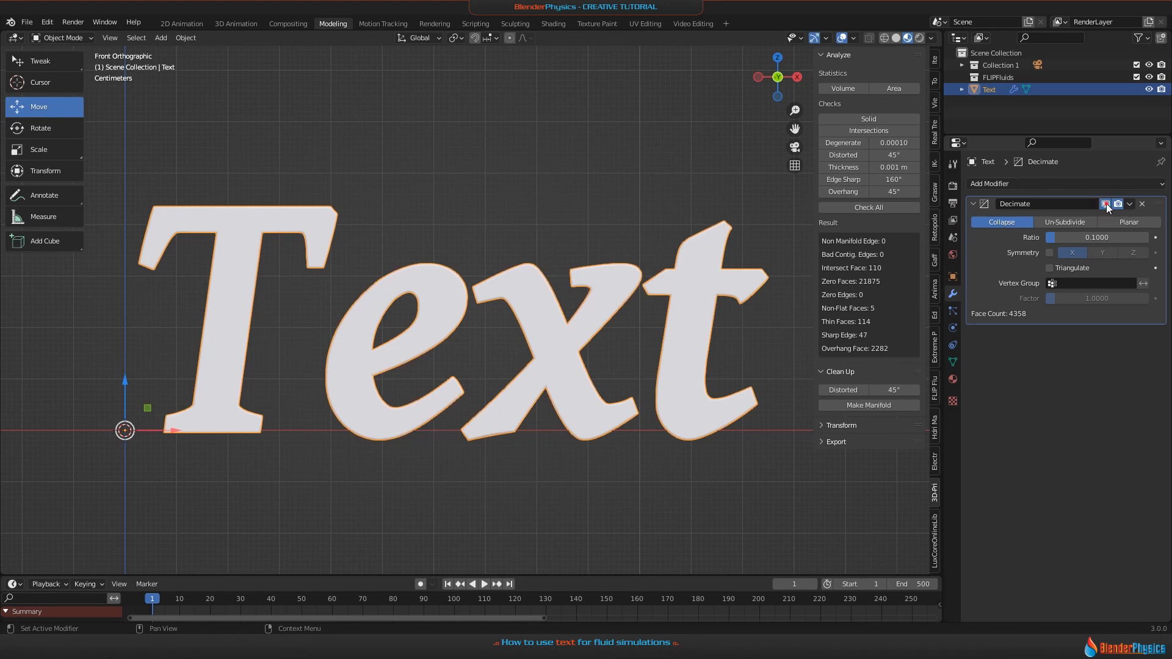
Try a Decimate ratio of 0.02, then settle on 0.05, reducing the Text mesh to 2156 faces
left_click(1099, 236)
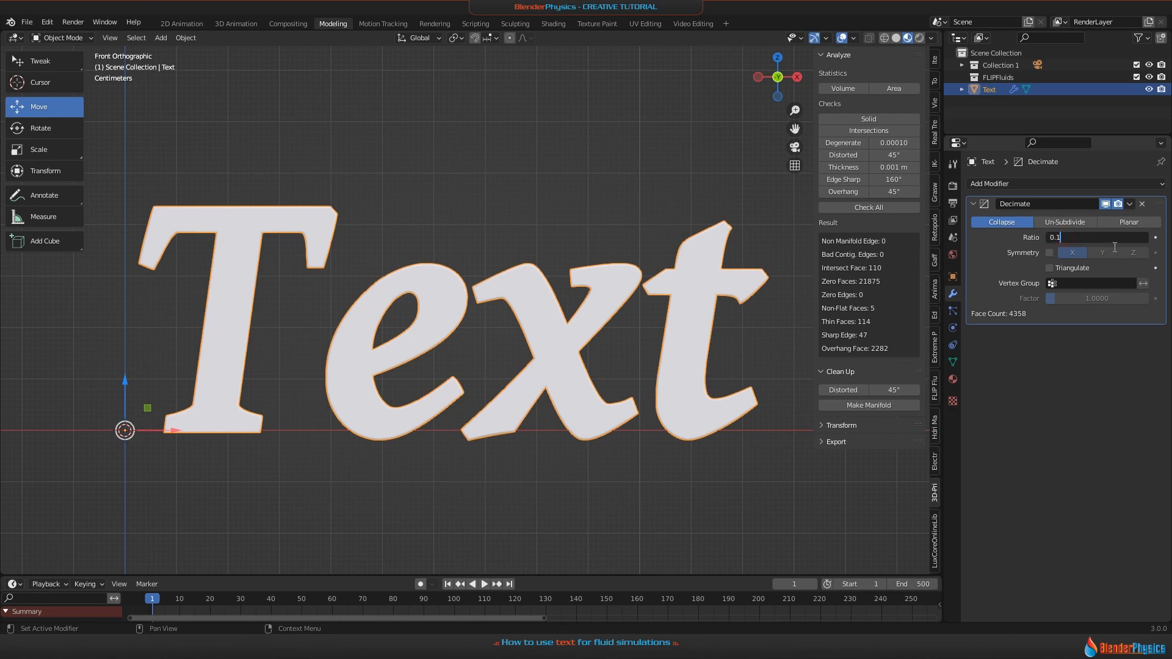
type("0.05")
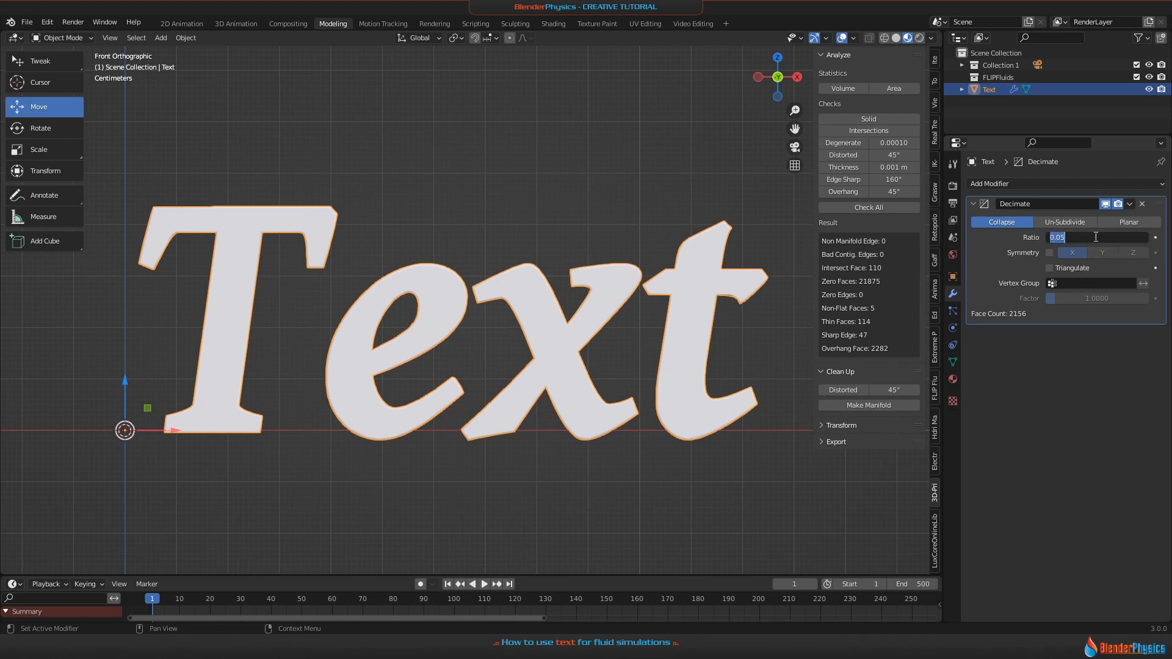
type("0.02")
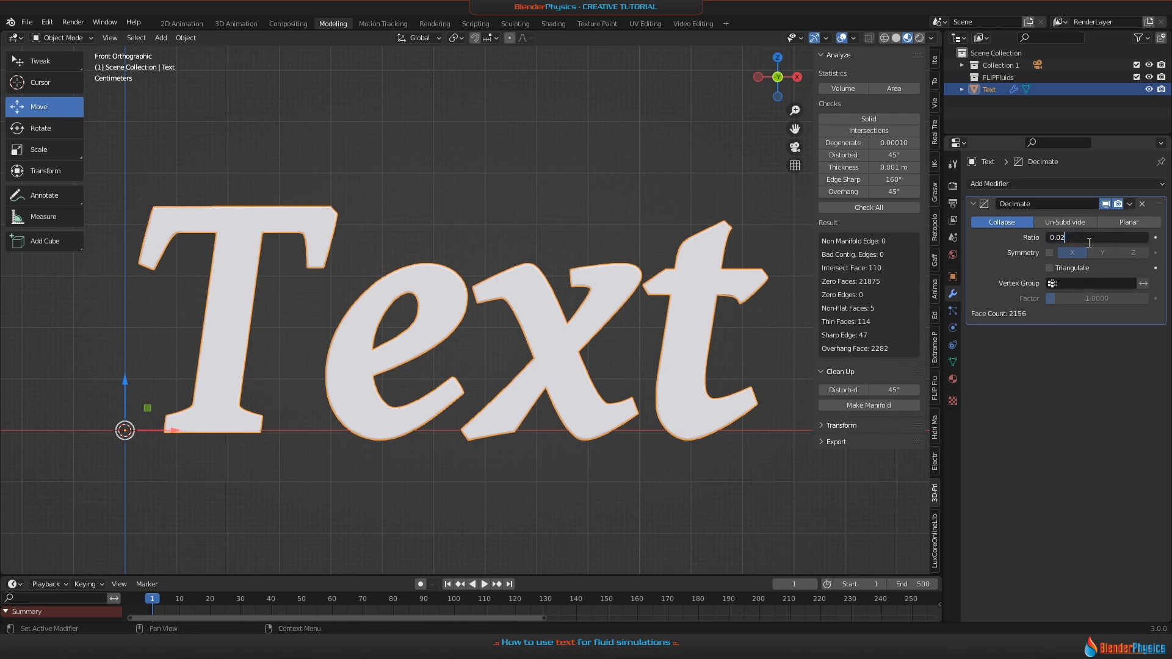
key("Return")
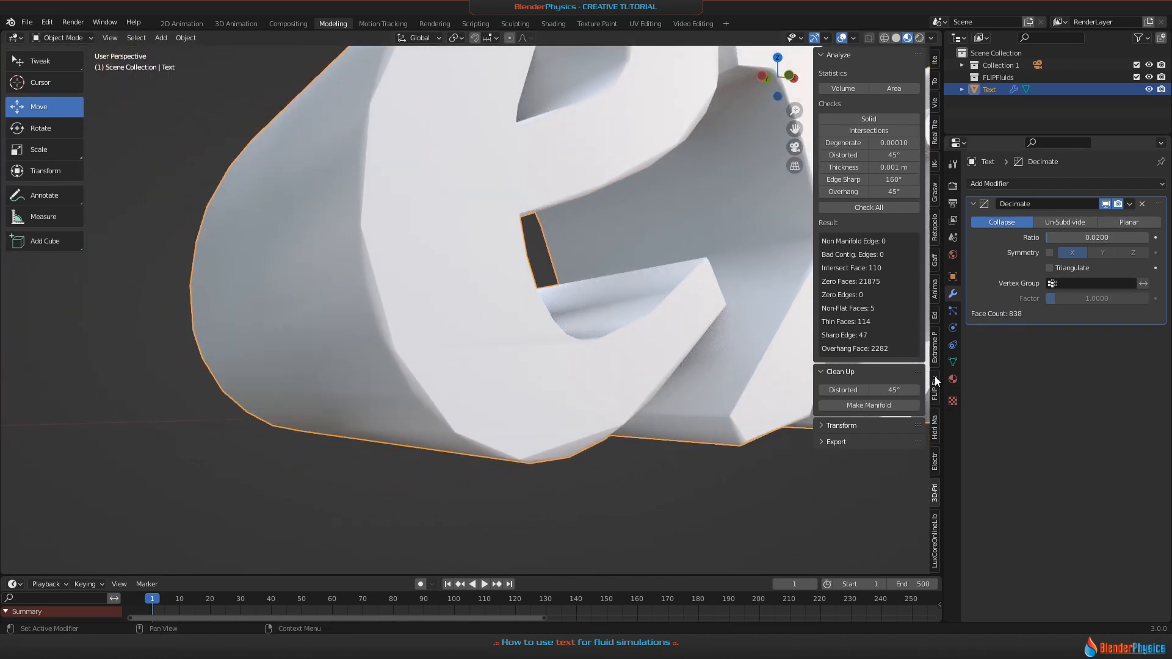
mouse_move(575, 480)
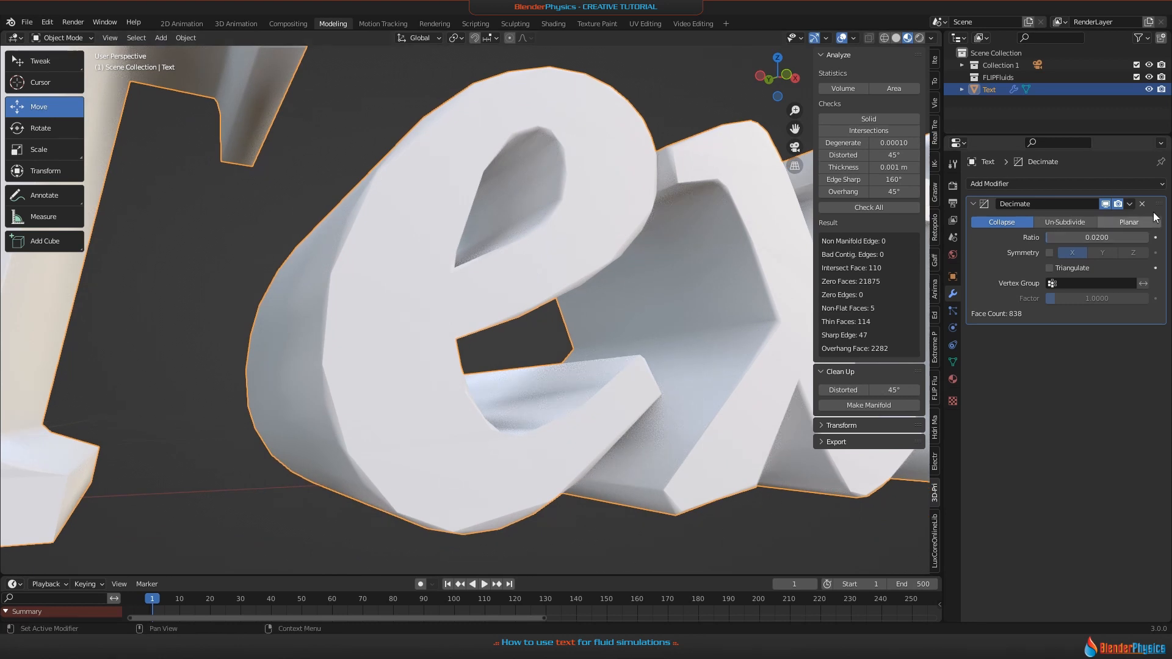
left_click(1097, 237)
type("0.0500")
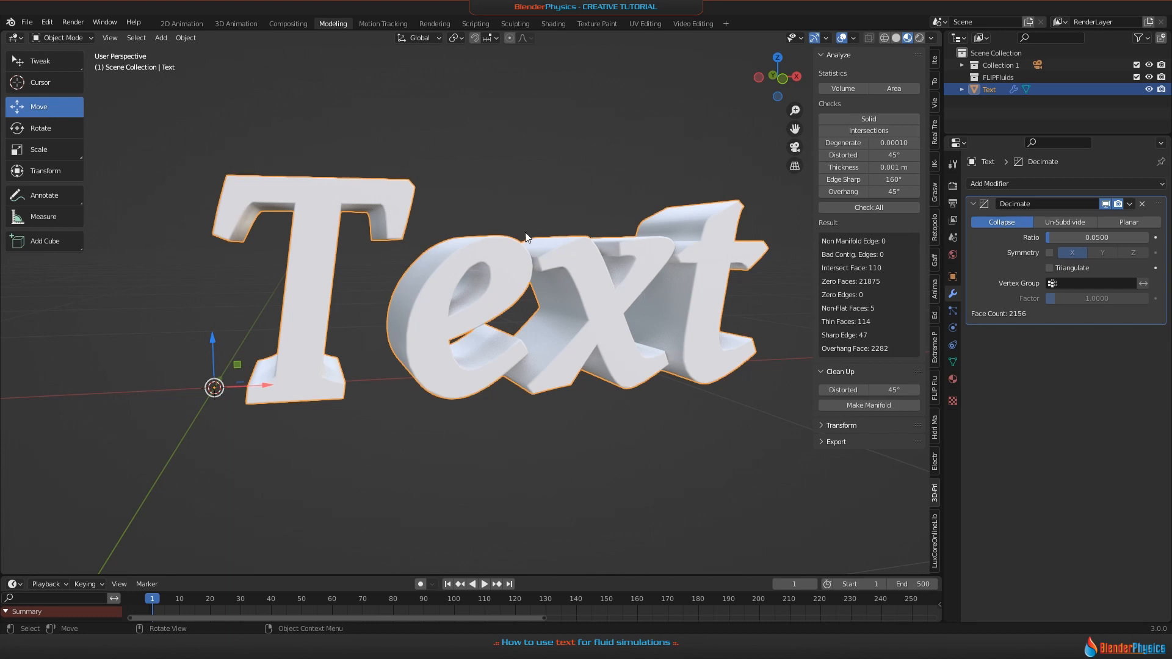
mouse_move(826, 293)
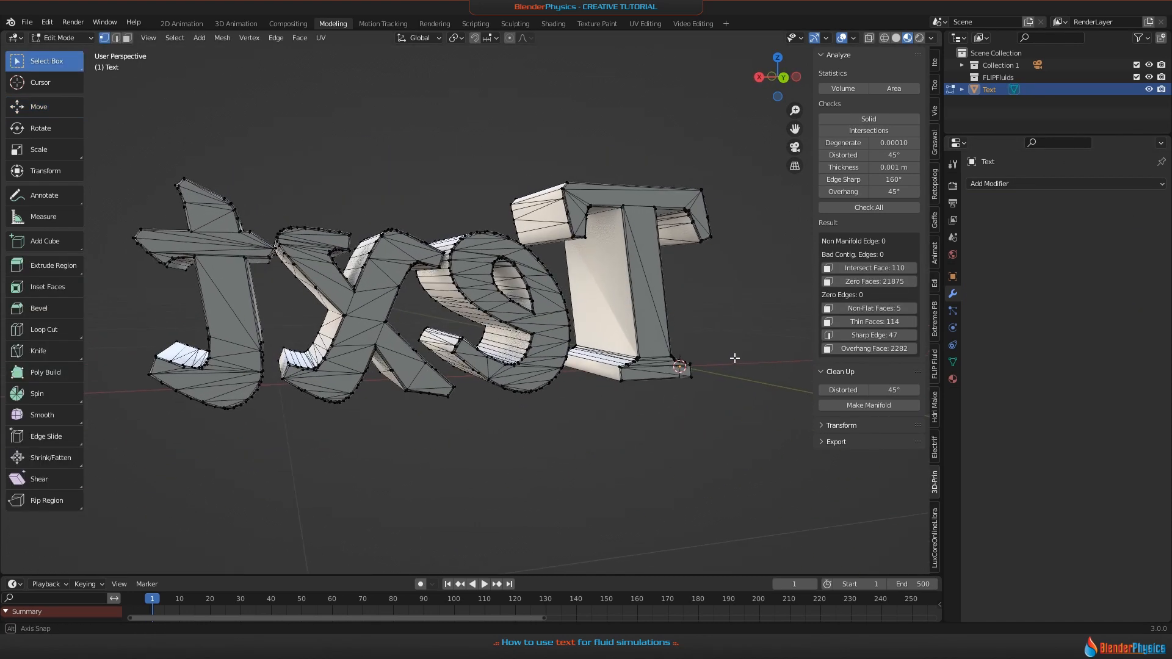
Apply the Decimate modifier to the Text mesh and switch to the FLIP Fluids simulation setup
key("Tab")
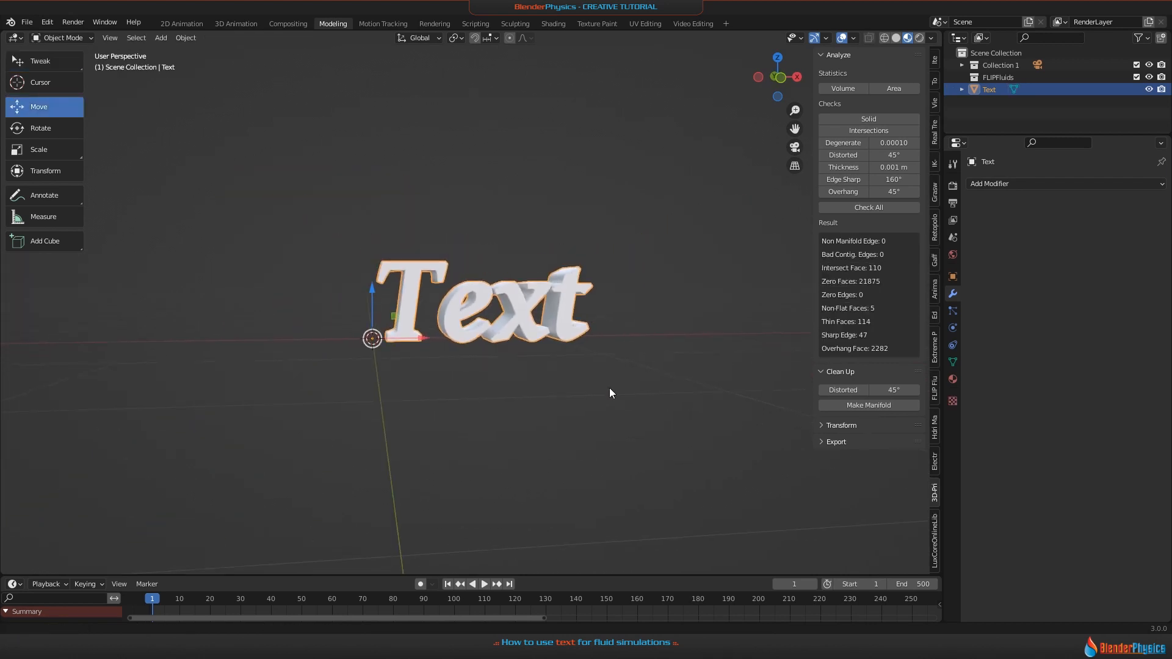
mouse_move(929, 383)
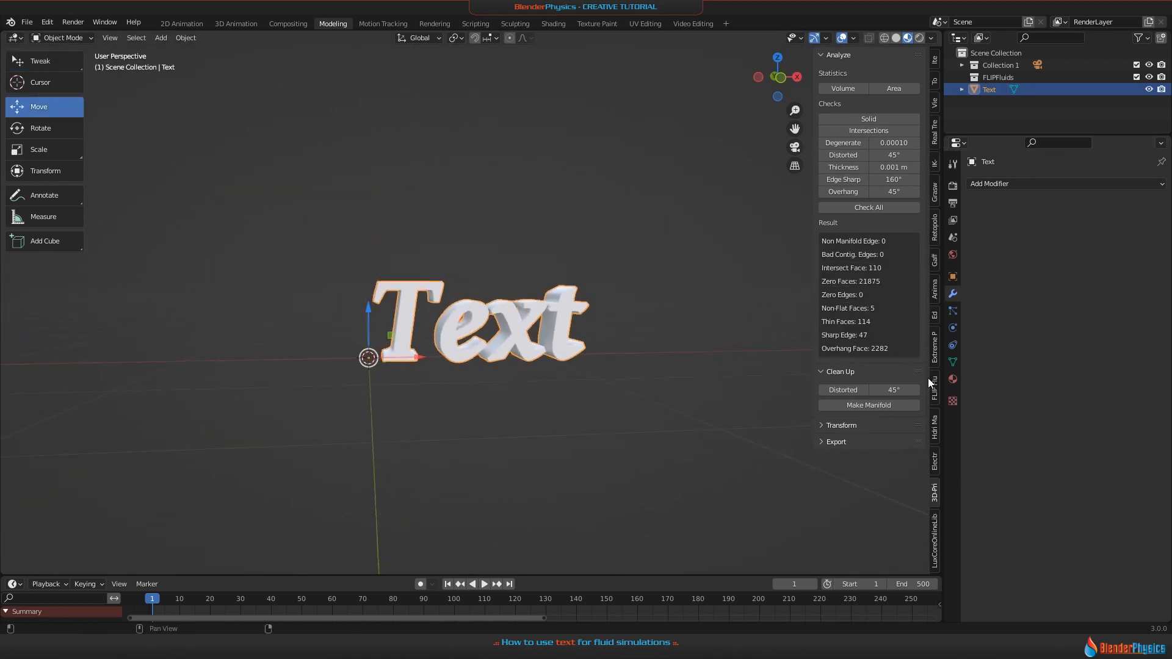
left_click(933, 396)
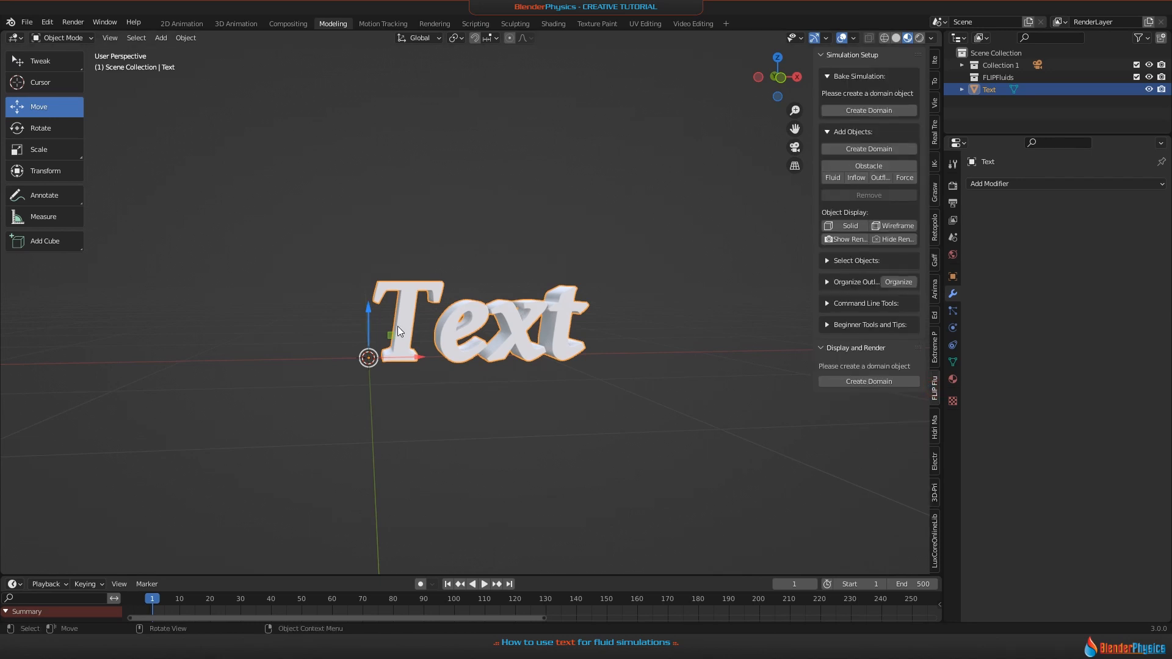
mouse_move(868, 110)
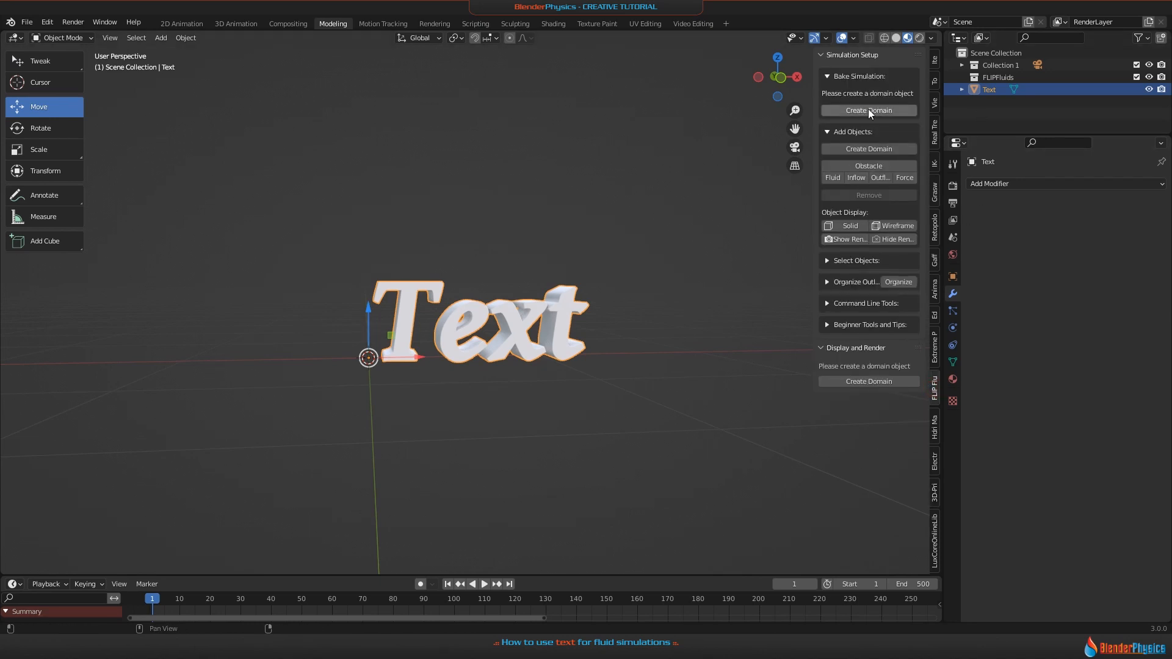
Create a FLIP Domain around the text and scale the domain box up slightly
left_click(868, 110)
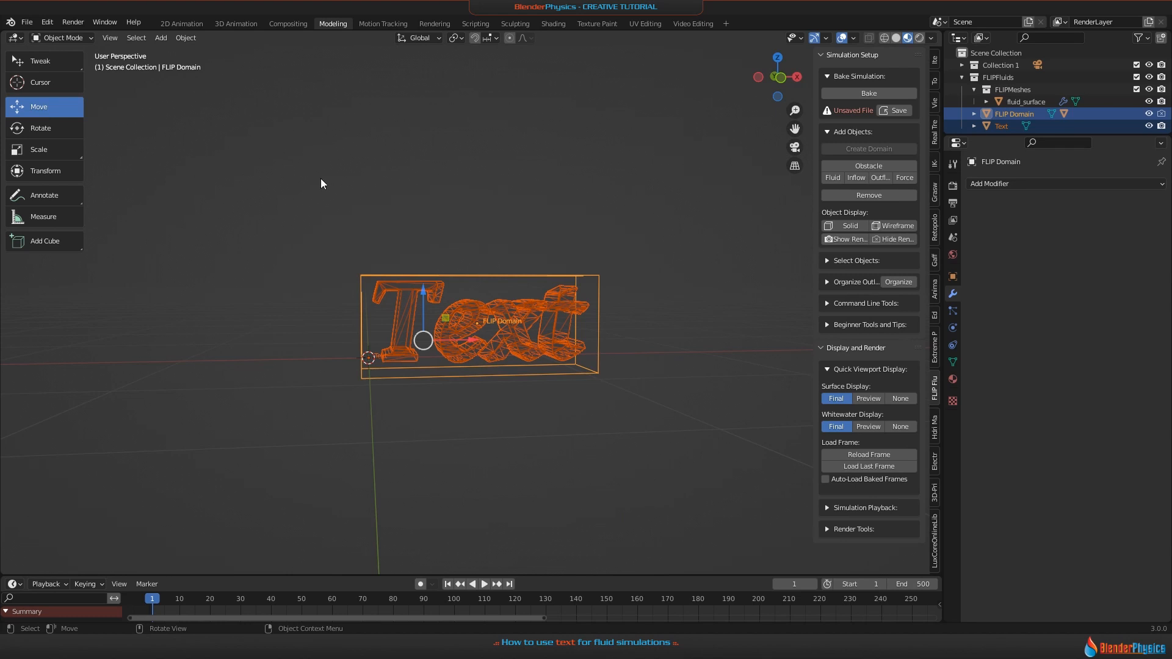
left_click(566, 395)
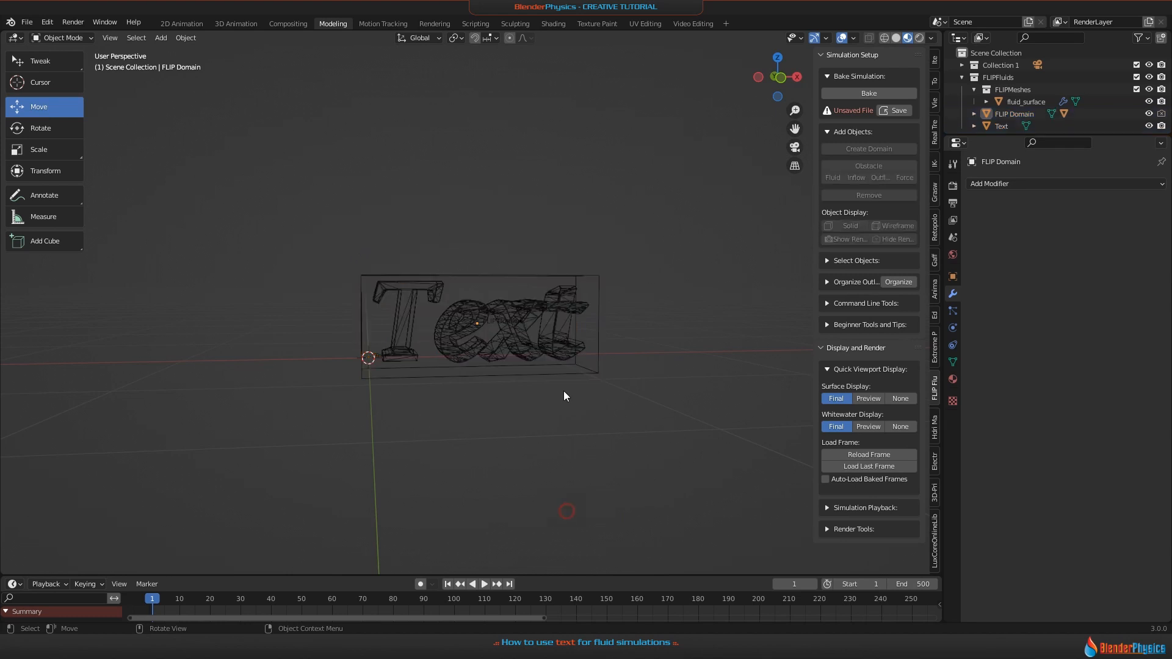
left_click(479, 321)
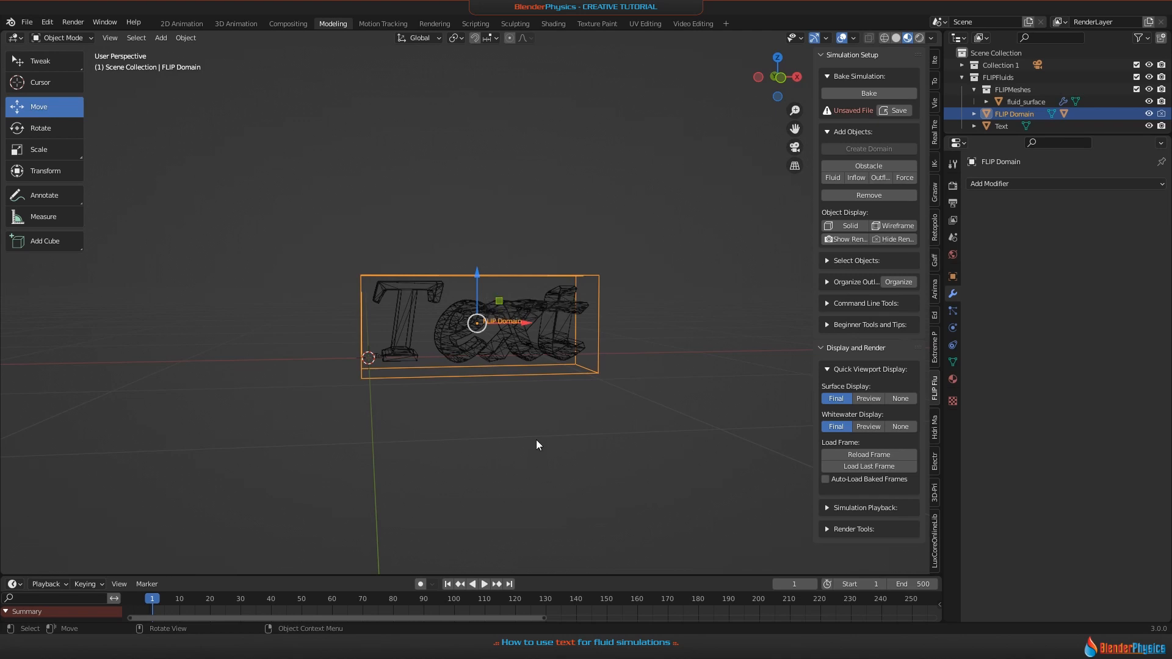
mouse_move(493, 240)
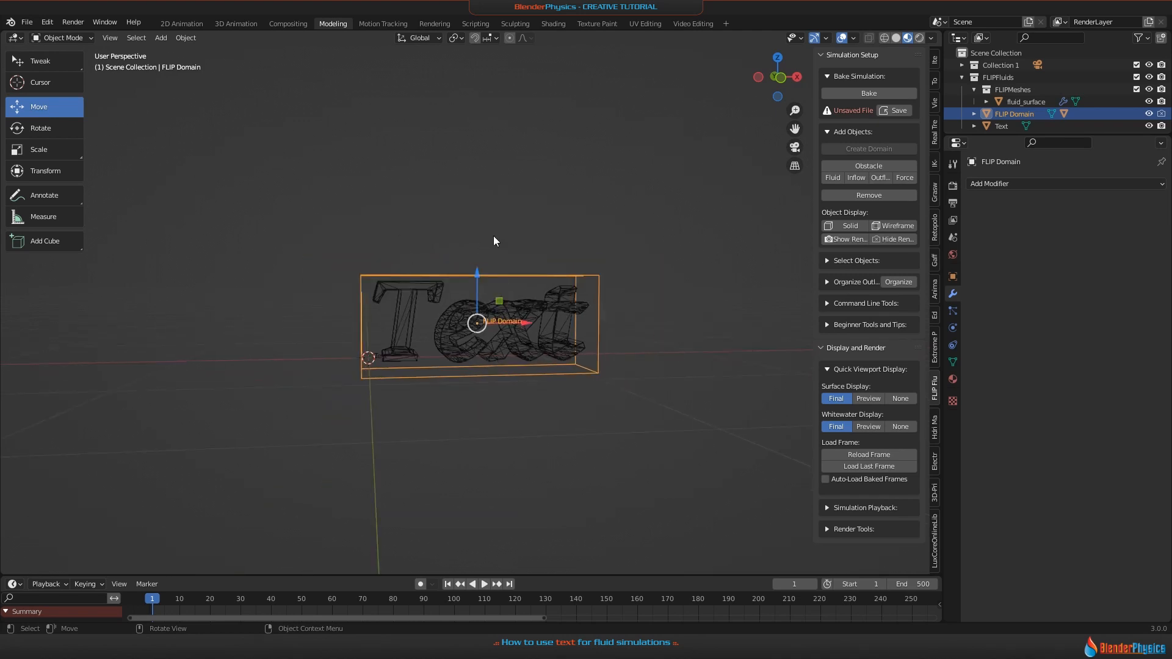
key("s")
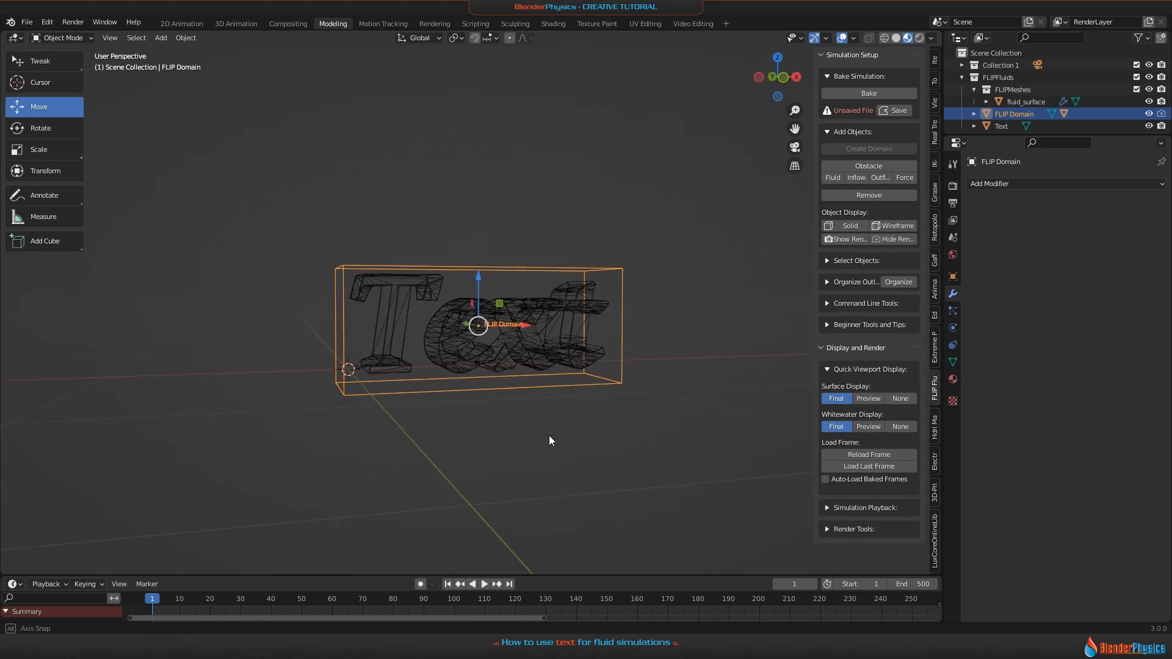
left_click(1001, 126)
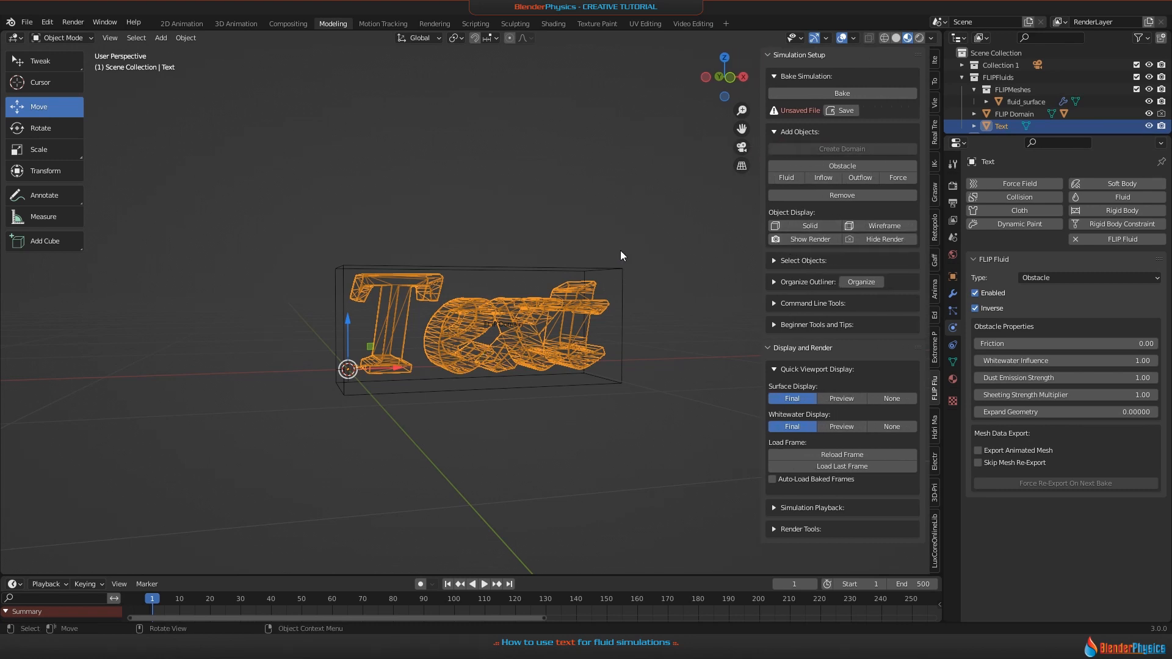
Change the Text object's FLIP Fluid type from Obstacle to Fluid
left_click(1087, 277)
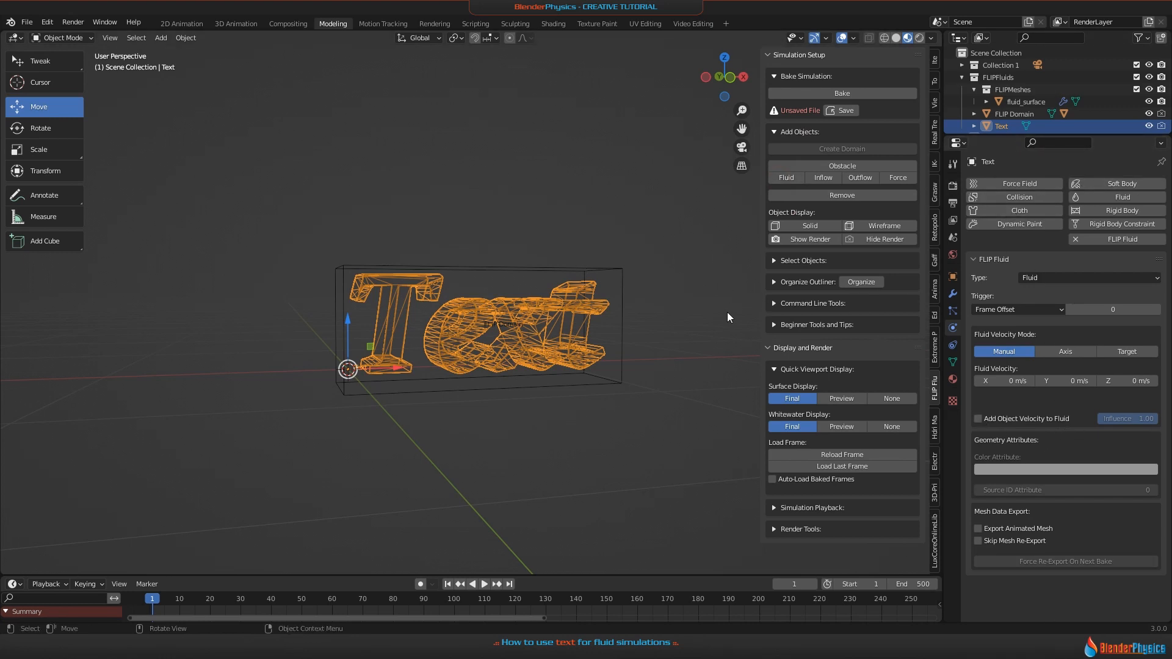
mouse_move(217, 332)
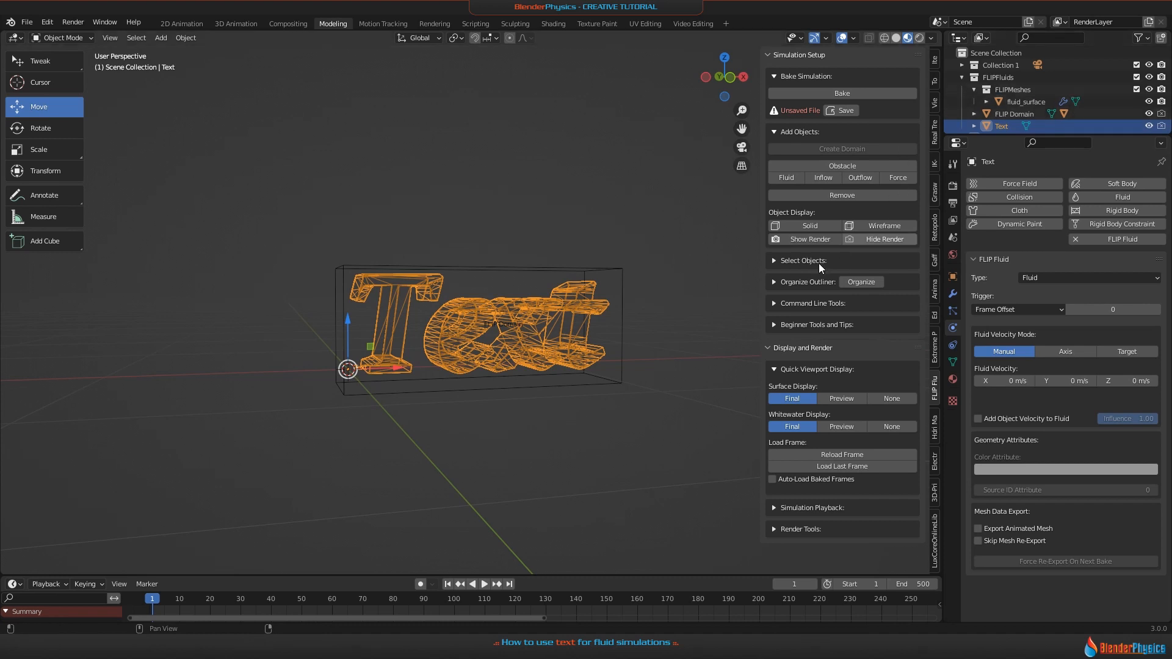
Set the FLIP Domain to resolution 150 with the APIC simulation method (444,150 voxels)
left_click(804, 260)
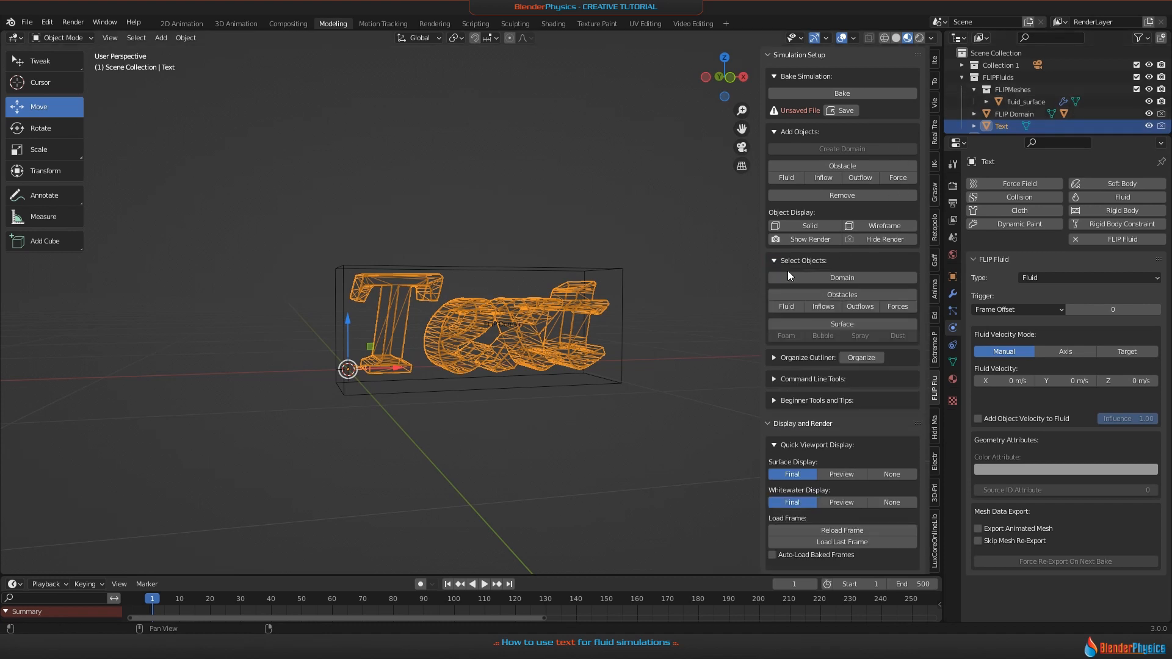
left_click(841, 277)
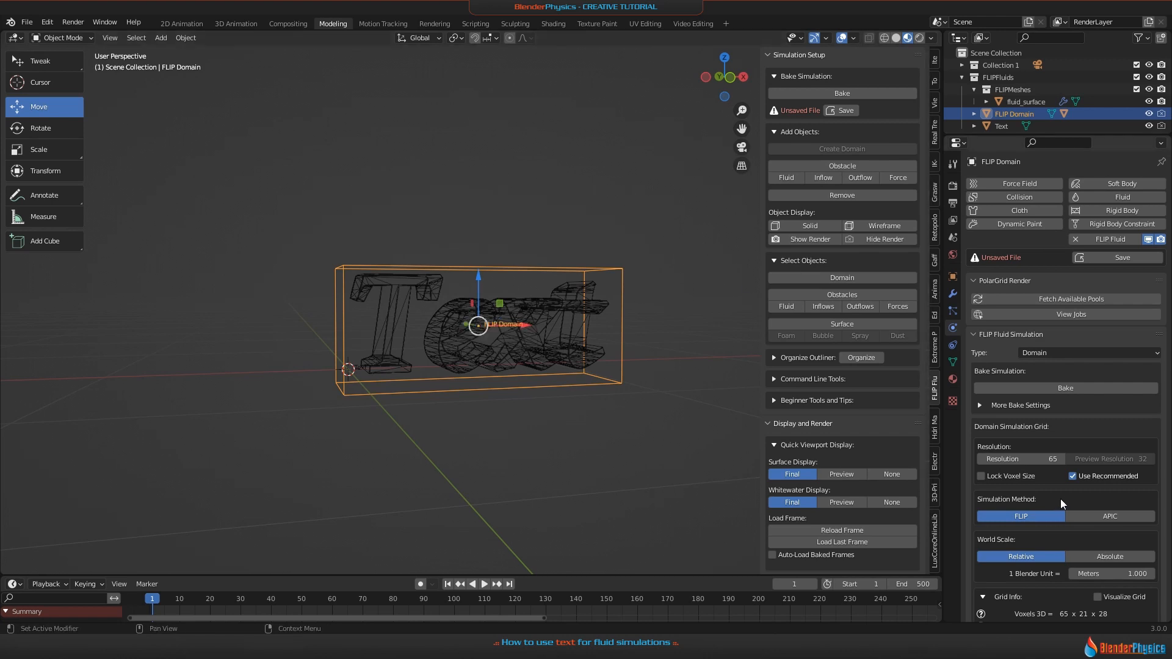
scroll("down", 3)
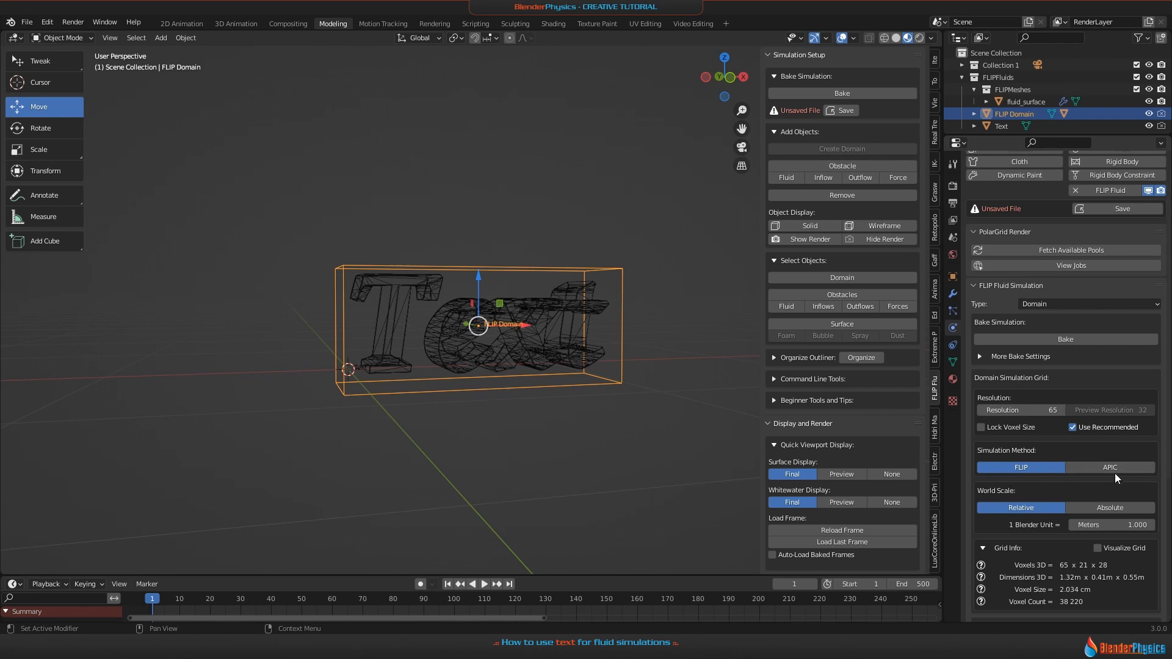
left_click(1110, 467)
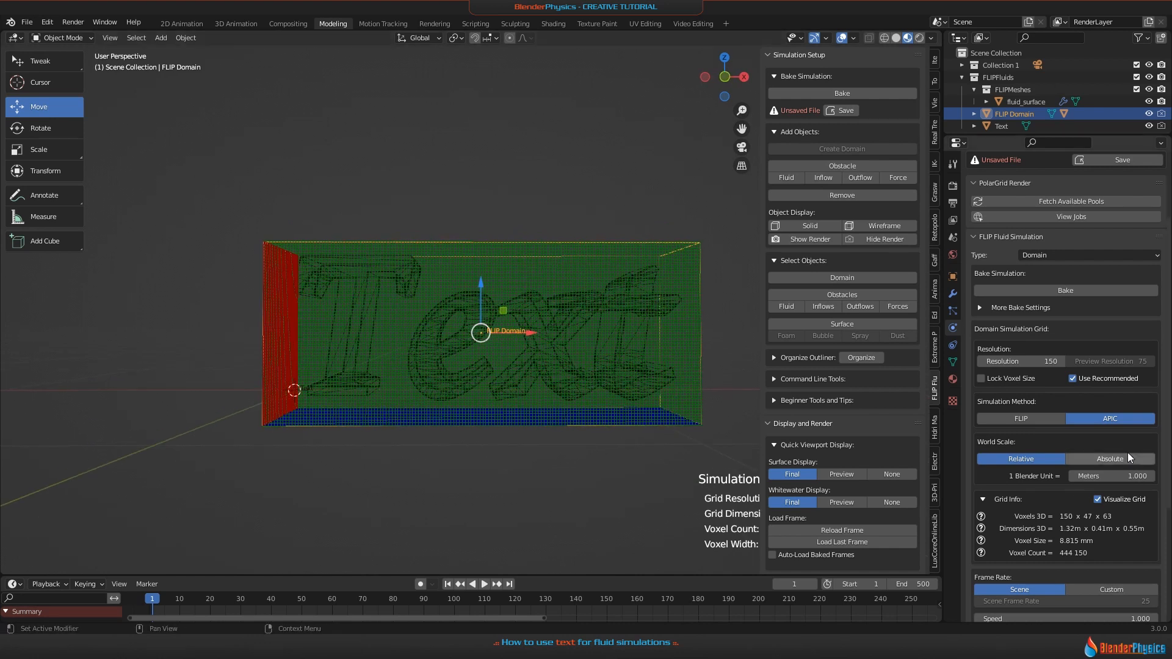
mouse_move(1097, 500)
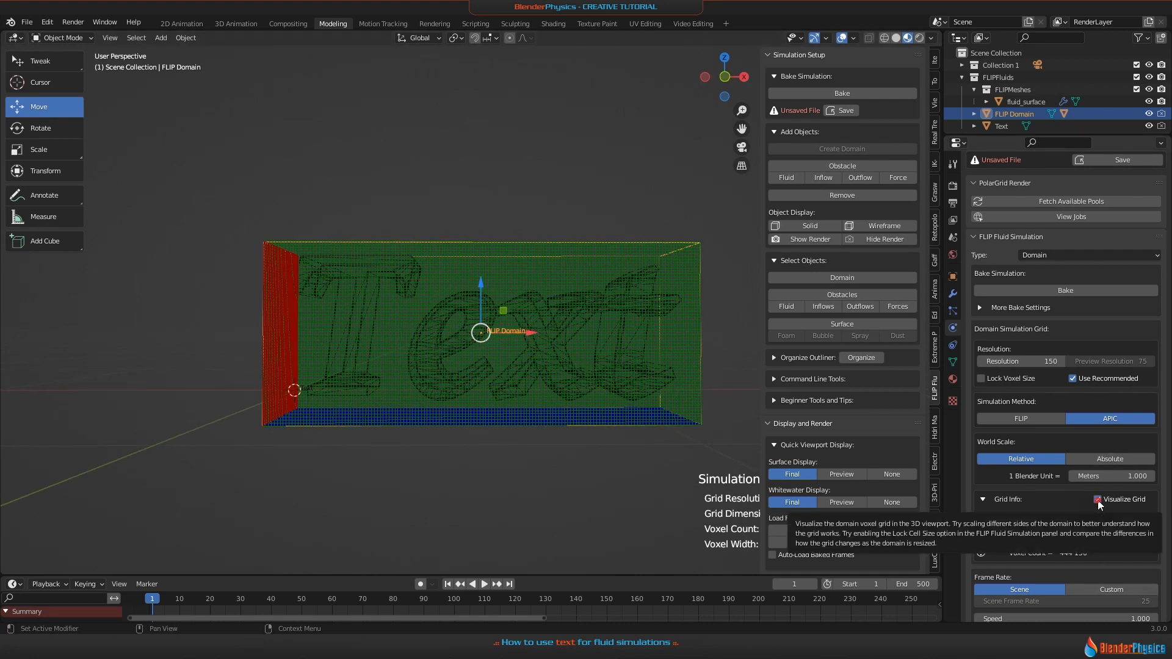
left_click(1098, 498)
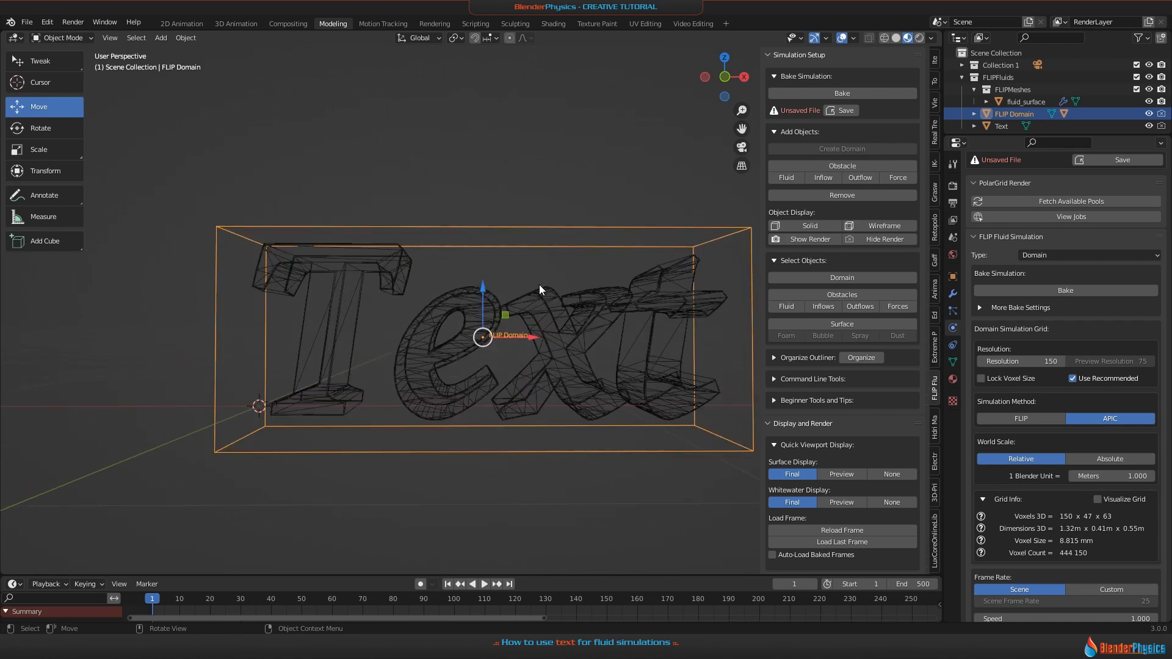
Enable viscosity in the FLIP Fluid World settings with base 2.5, exponent 0
scroll("down", 3)
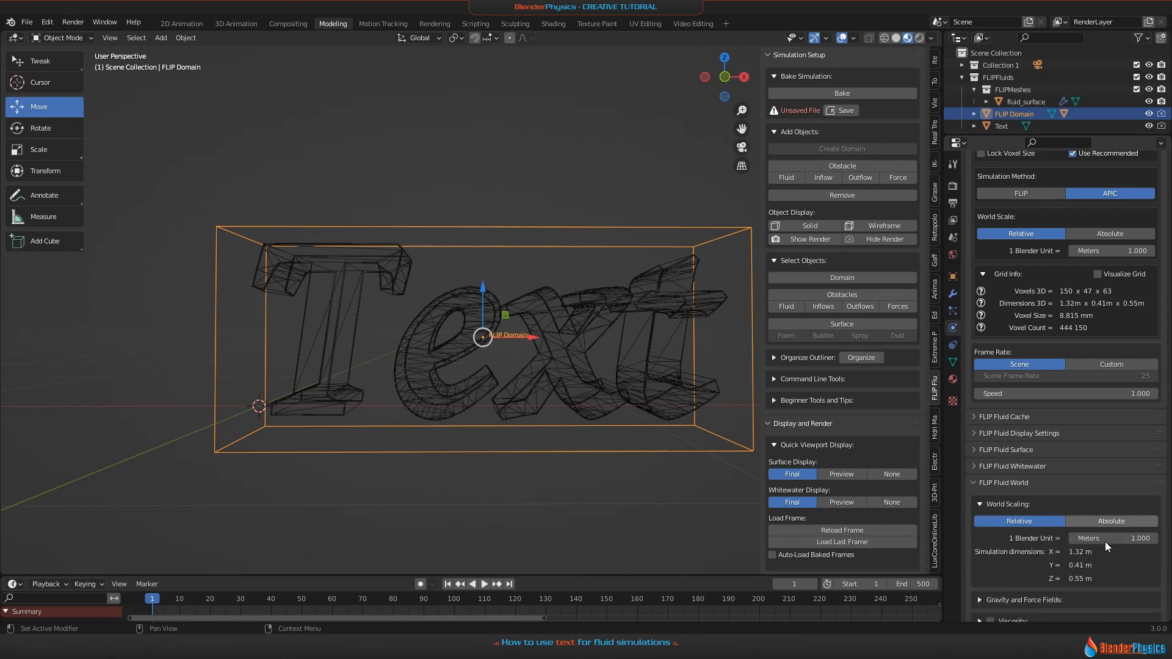
scroll("down", 3)
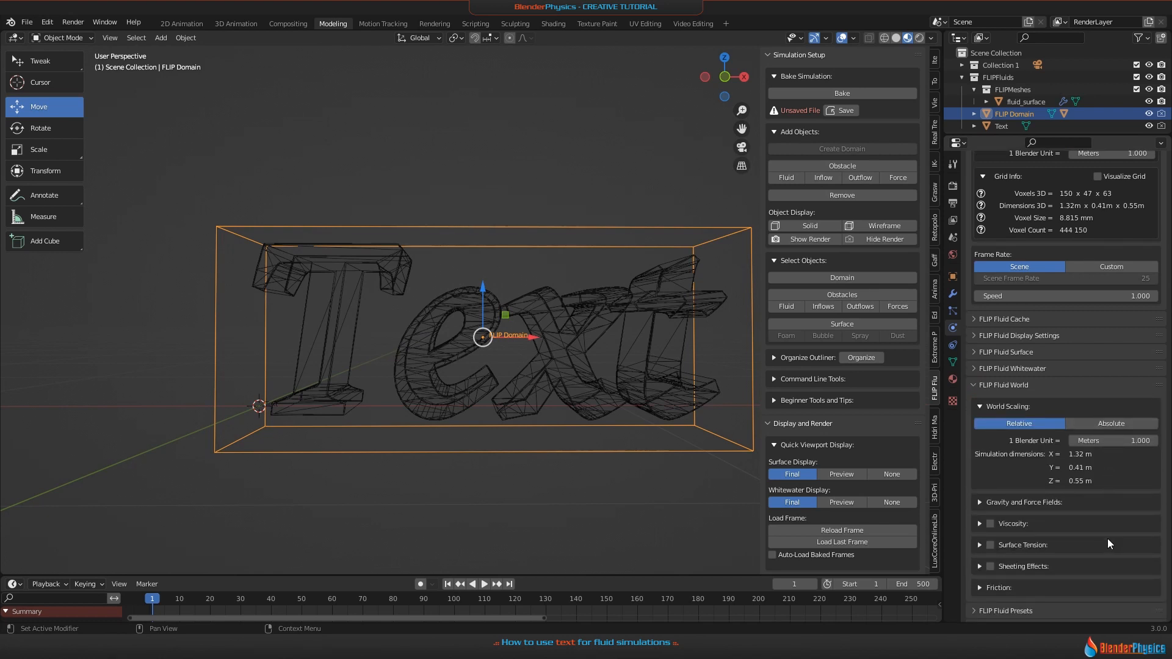
scroll("down", 3)
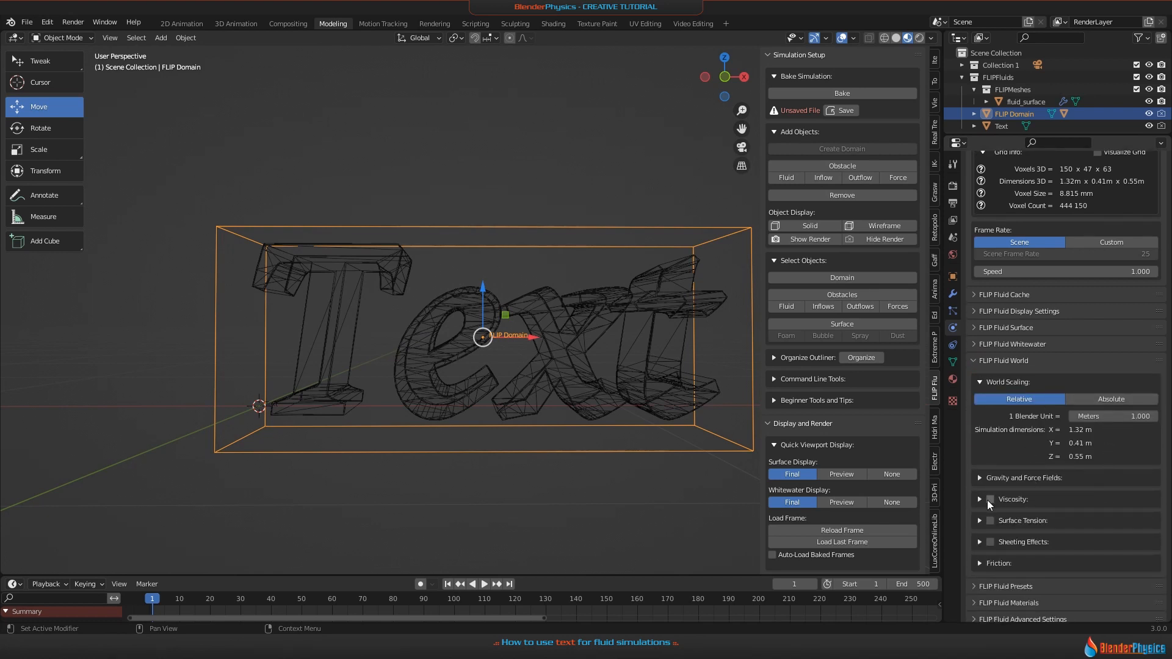
left_click(978, 516)
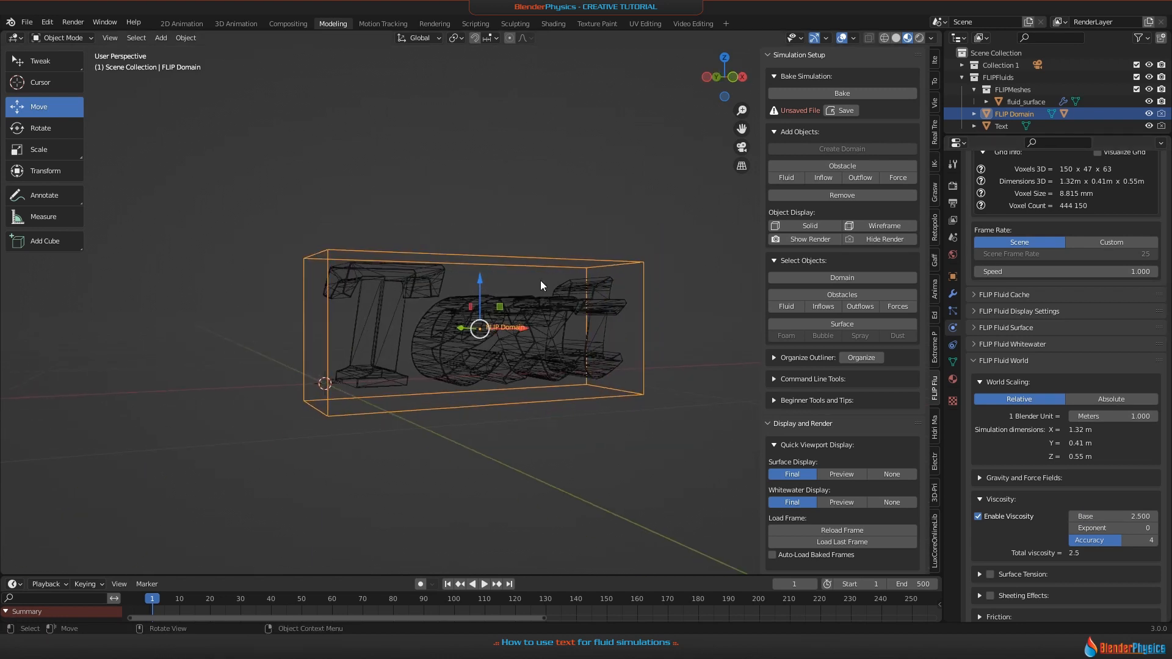
mouse_move(845, 111)
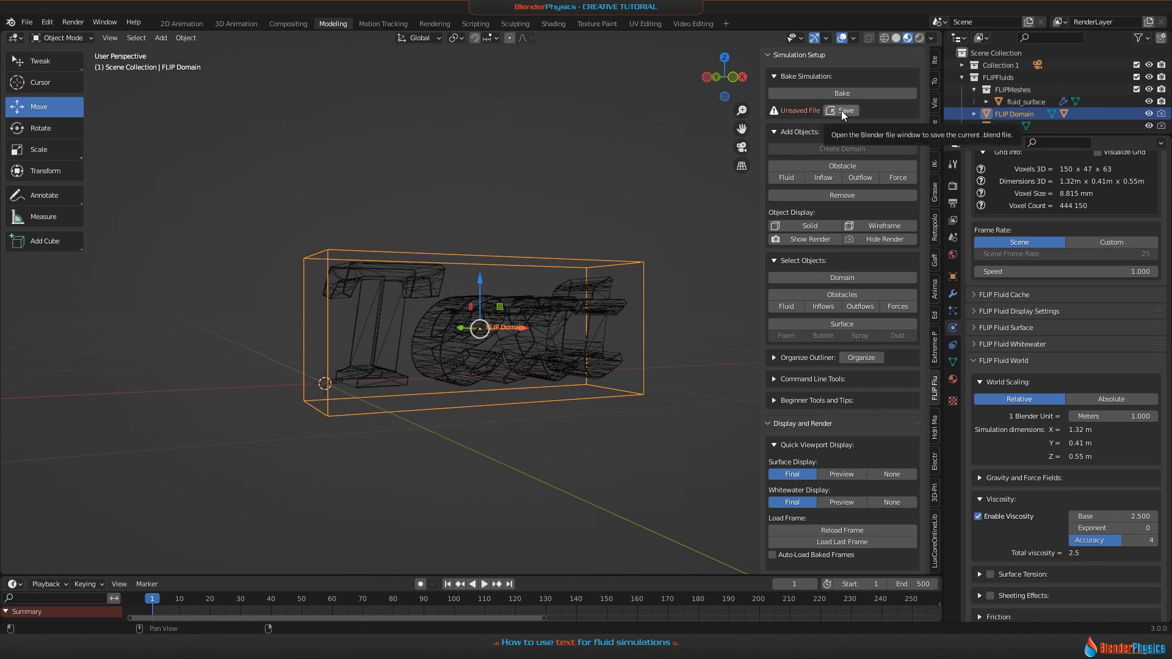
Save the scene as TextSim.blend and start baking the fluid simulation
left_click(842, 110)
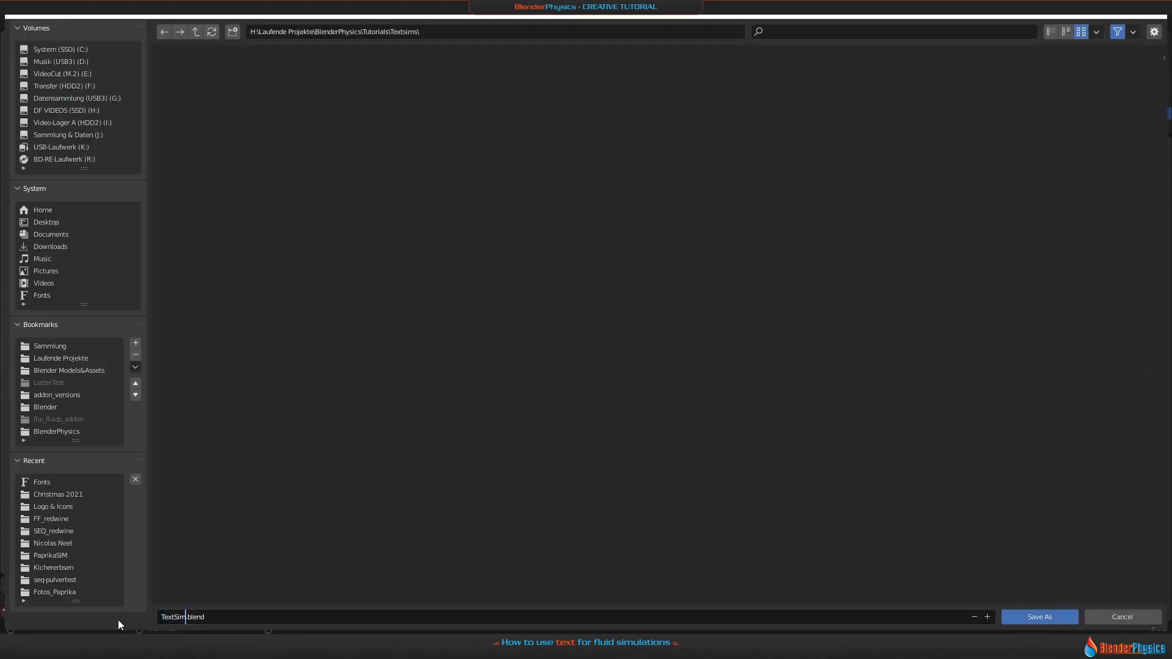
left_click(1038, 616)
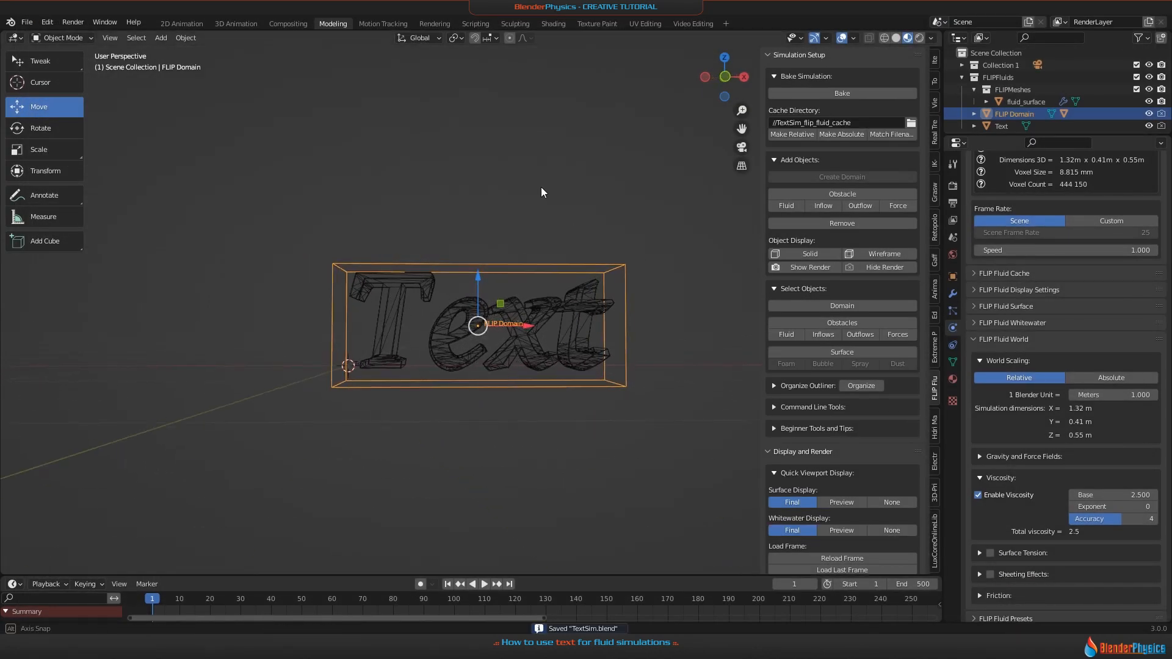
left_click(841, 93)
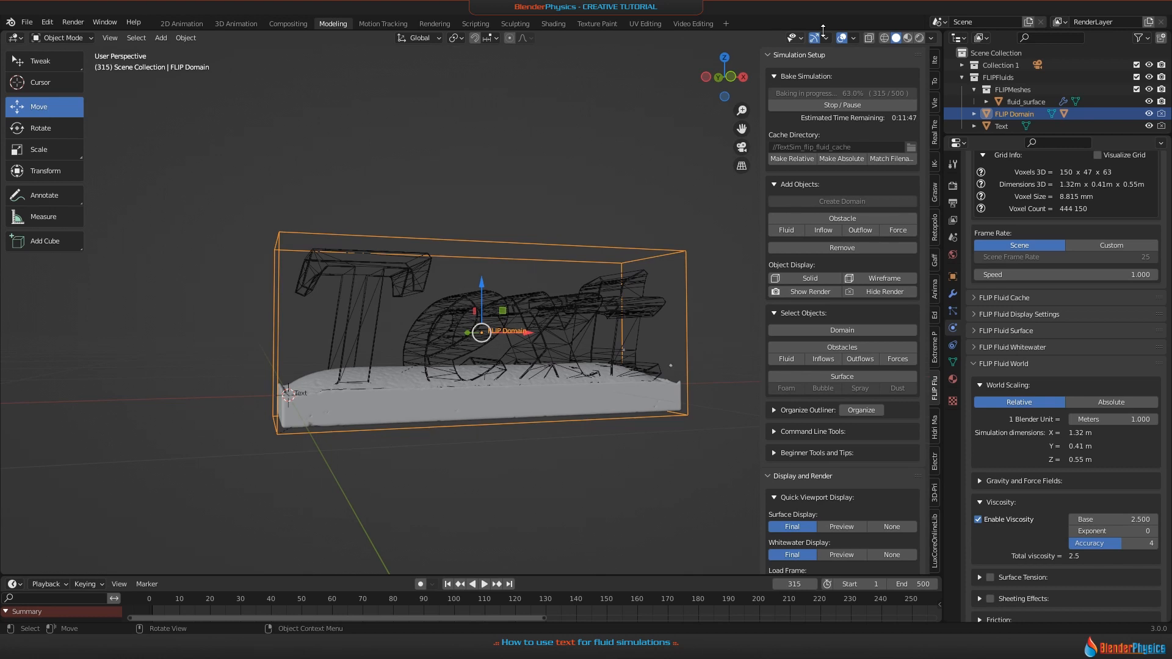
Pause the bake around frame 316 and view the baked fluid surface at Preview quality
left_click(841, 105)
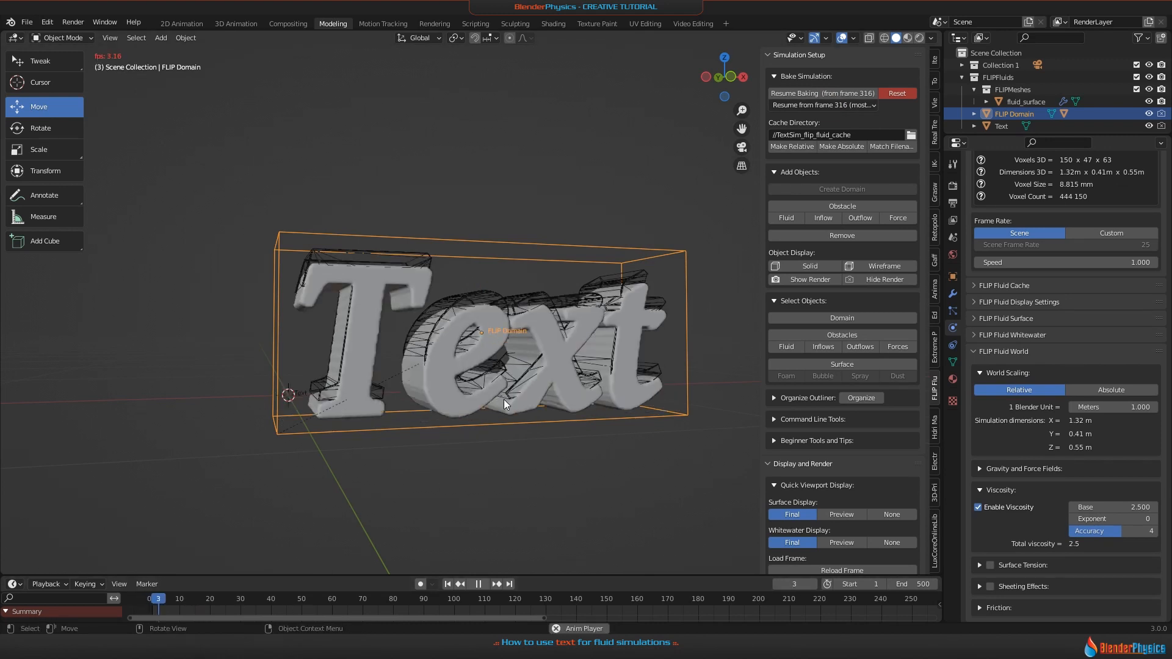
left_click(494, 583)
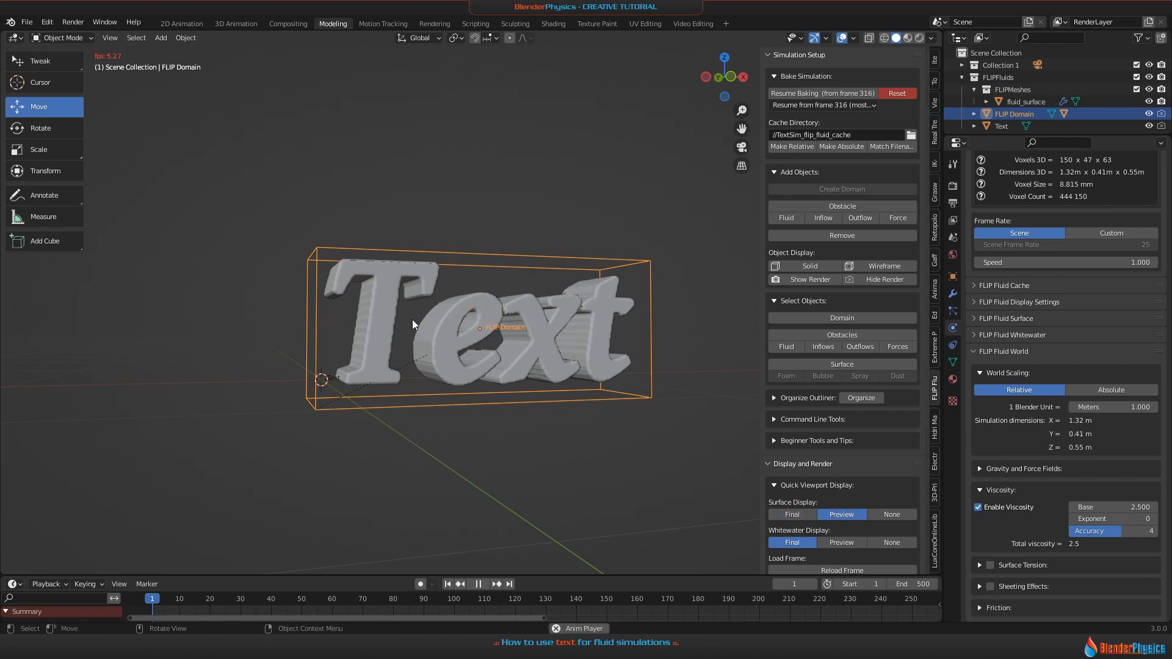
left_click(478, 328)
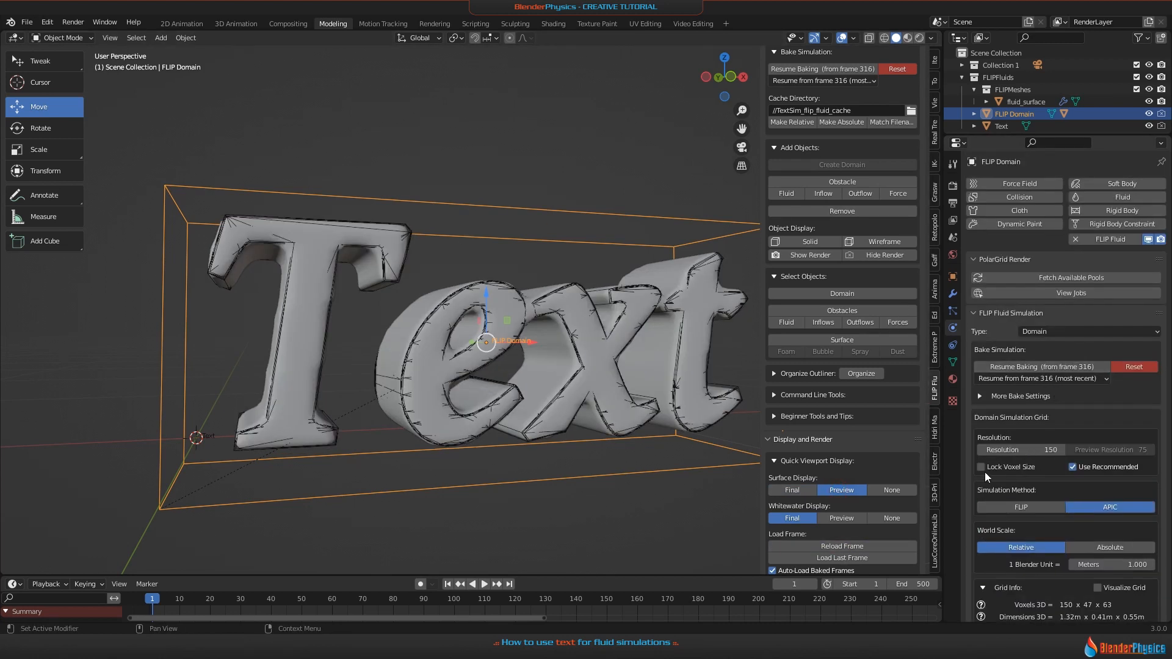
Toggle Use Recommended preview resolution off and on, then play back the melting text
scroll("down", 3)
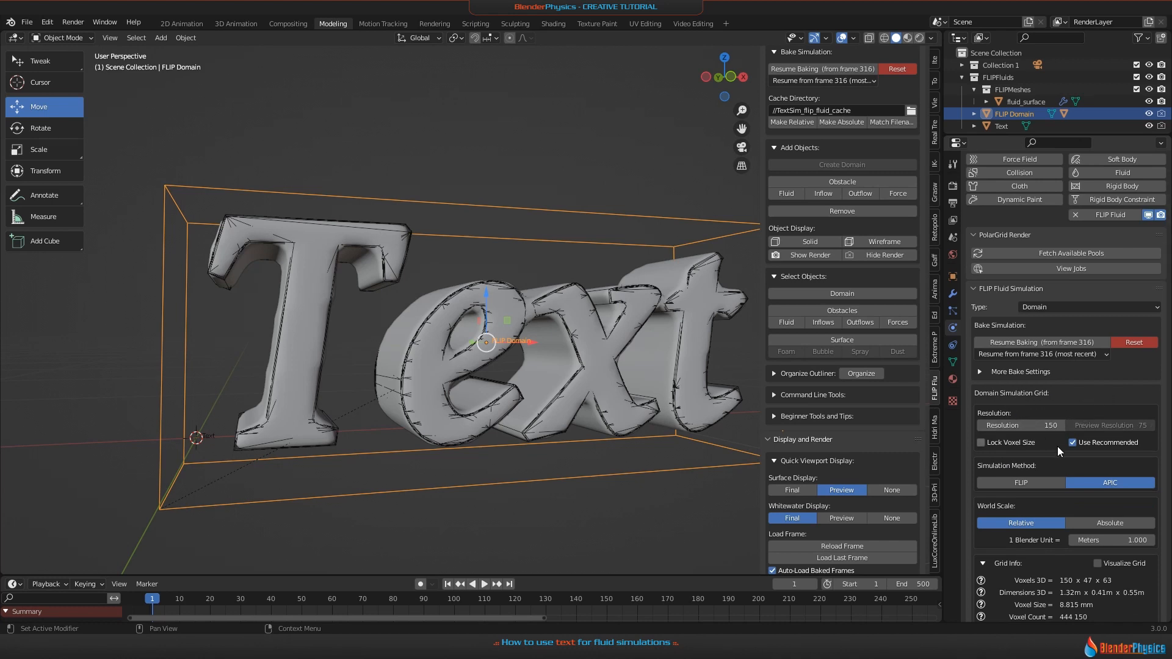
mouse_move(1094, 451)
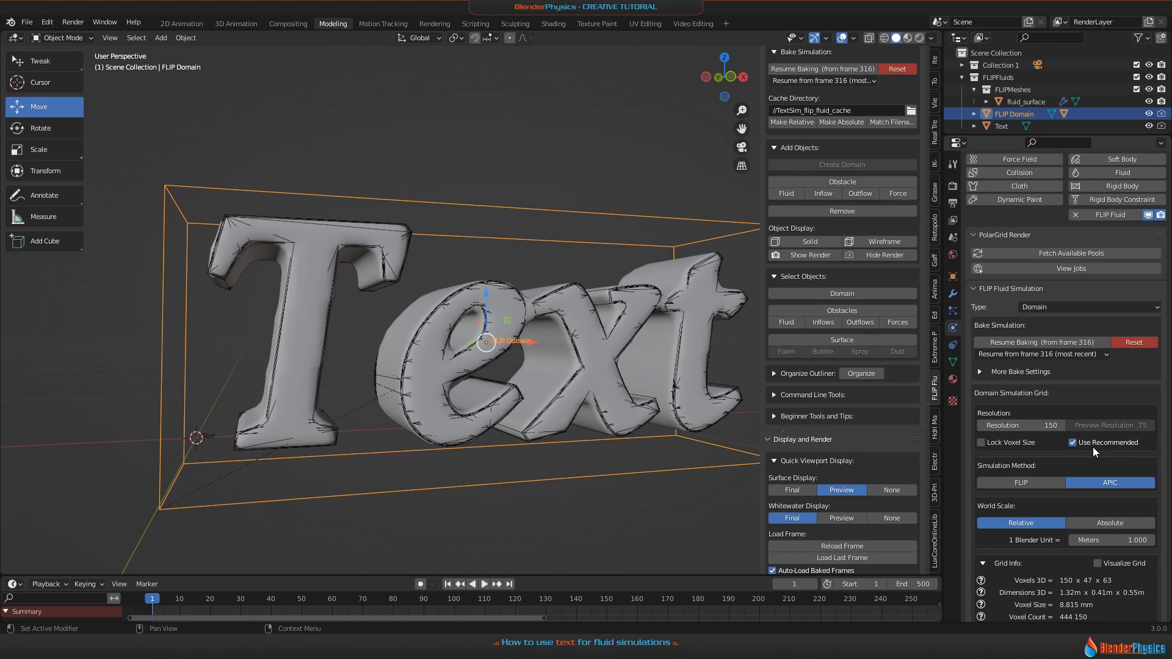
mouse_move(1099, 442)
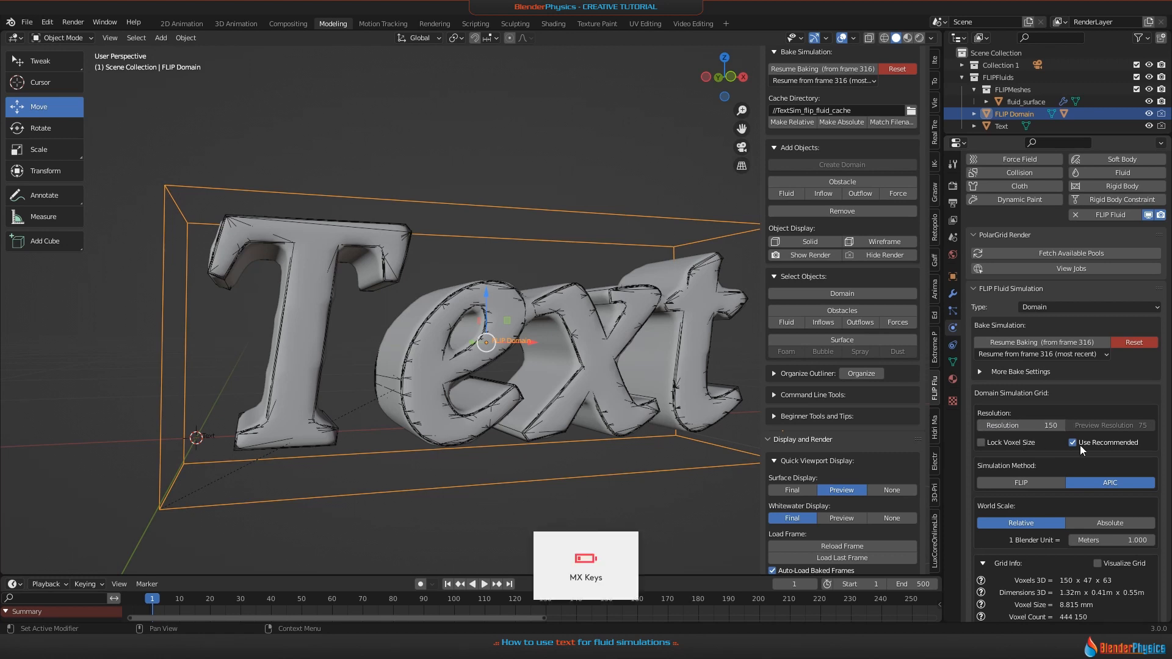
left_click(1072, 442)
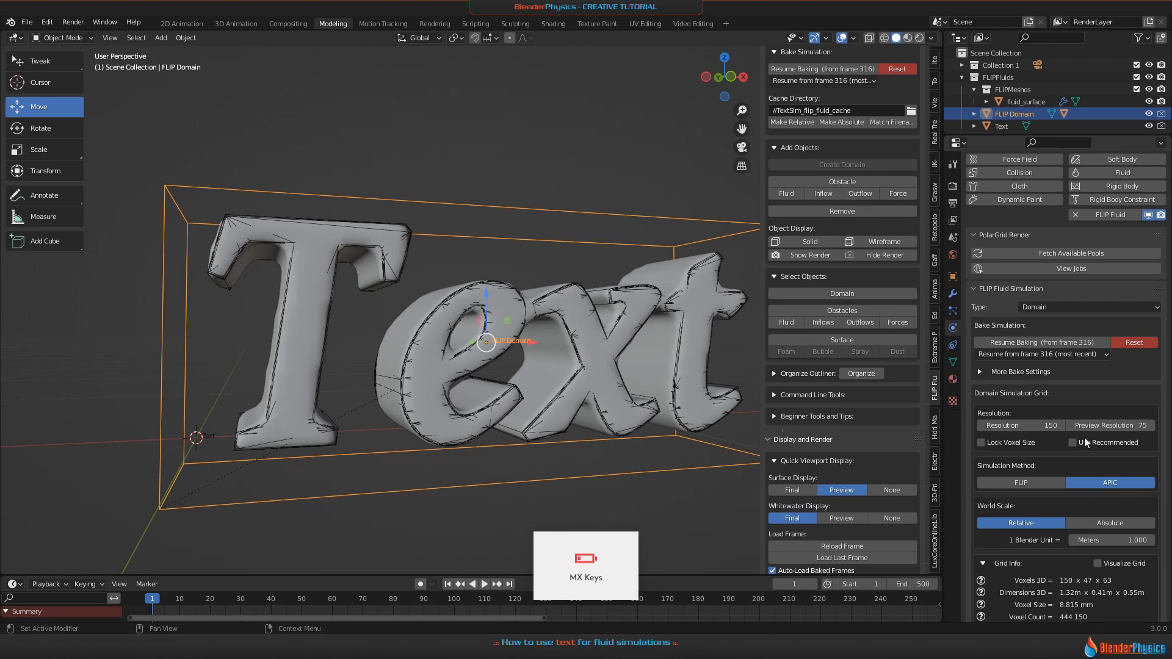
left_click(1075, 442)
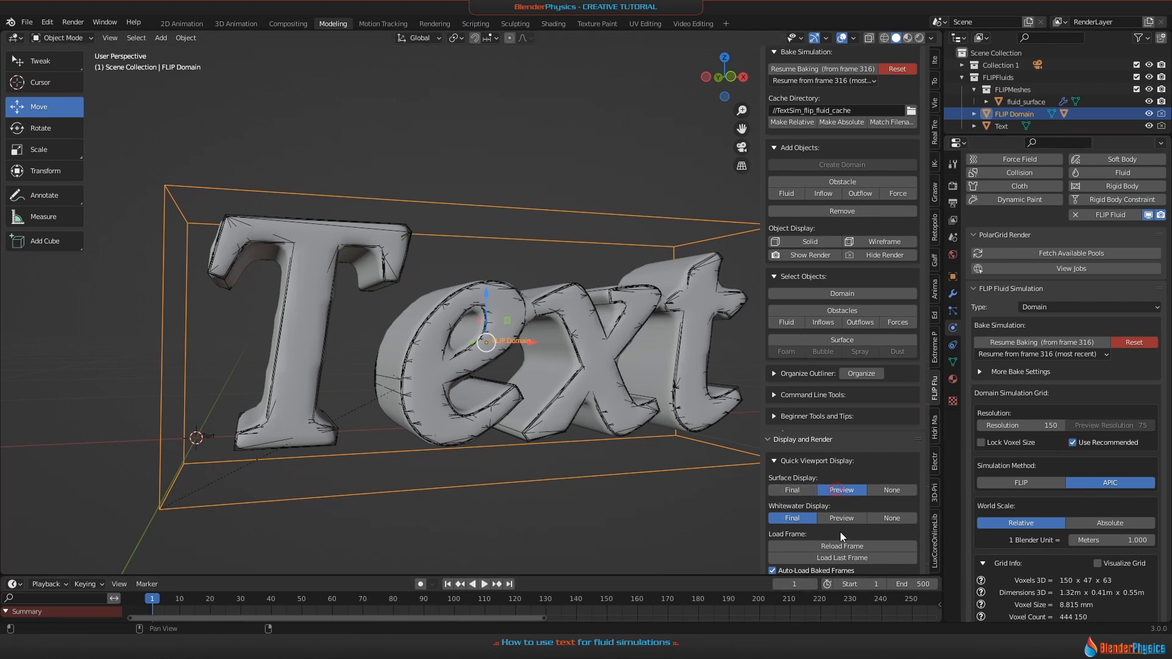
left_click(483, 583)
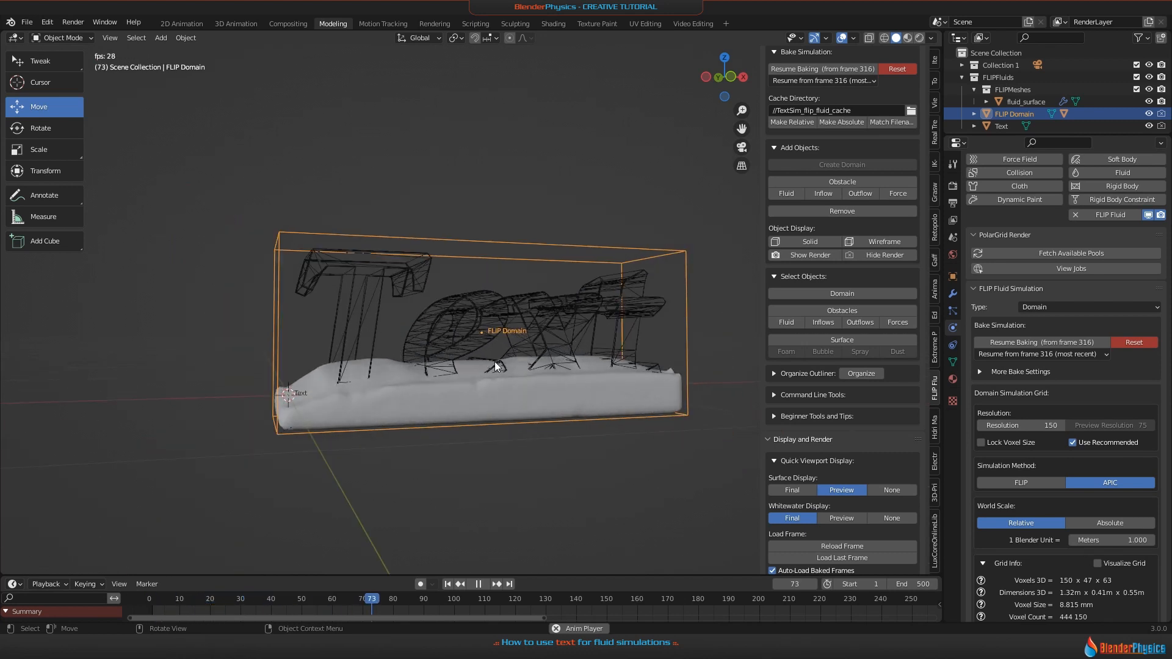
Stop playback before adding a Smooth modifier (factor 0.5) to fluid_surface
left_click(1026, 101)
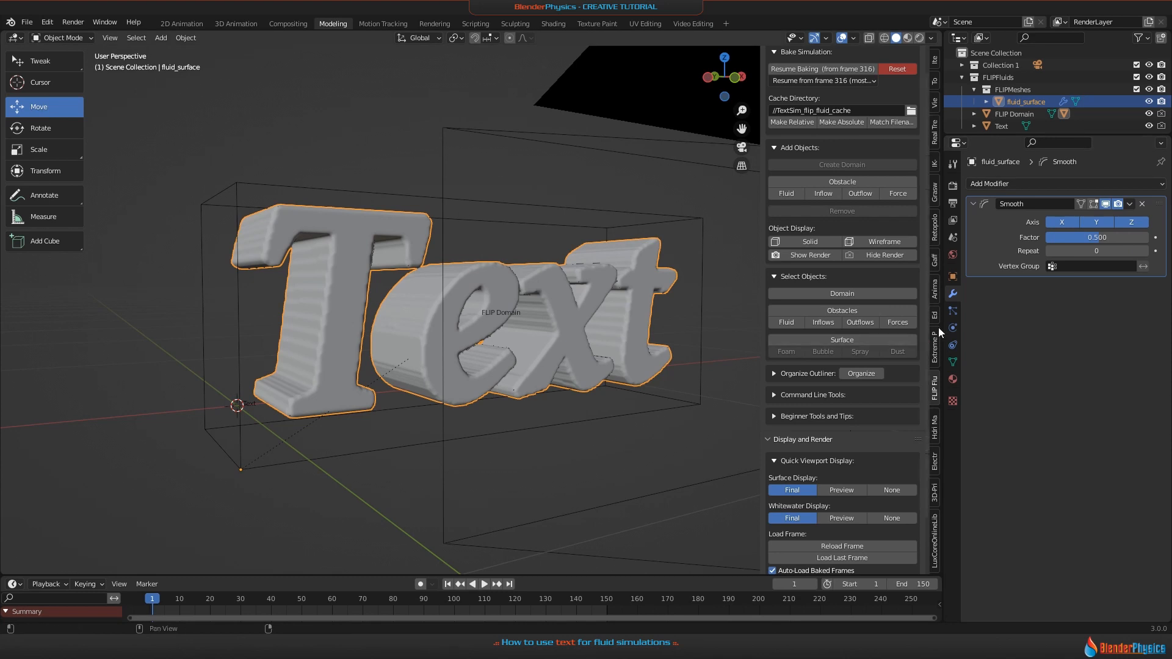
Strengthen surface smoothing to factor 1.0 with 15 repeats before applying the black glossy material
left_click(1097, 237)
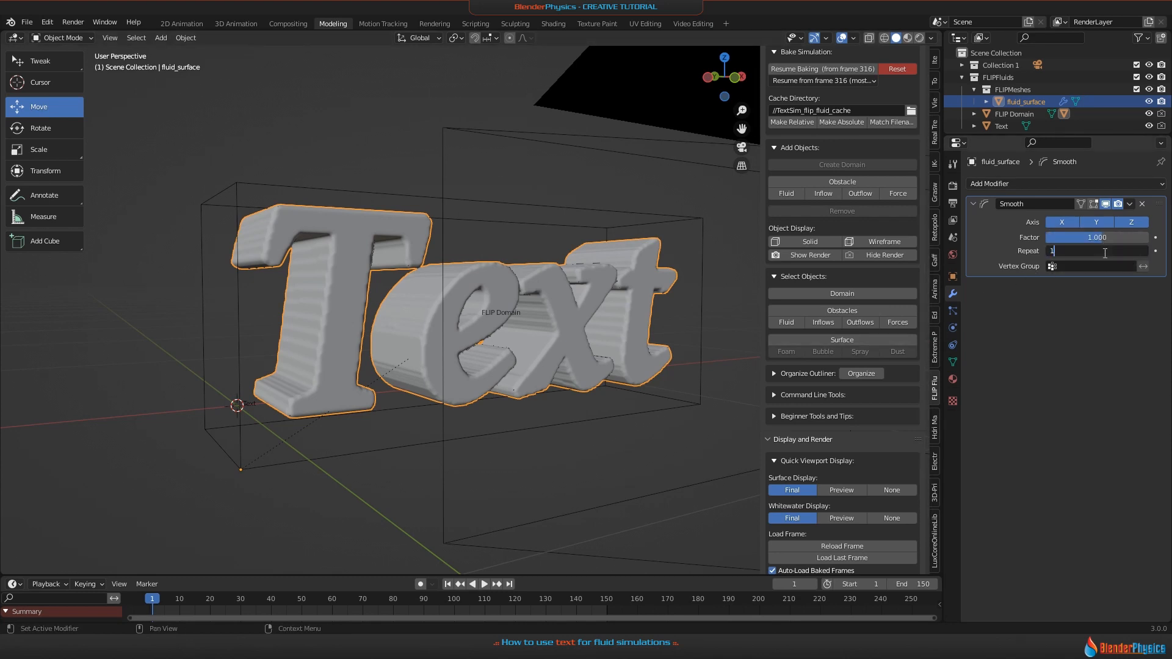
type("15")
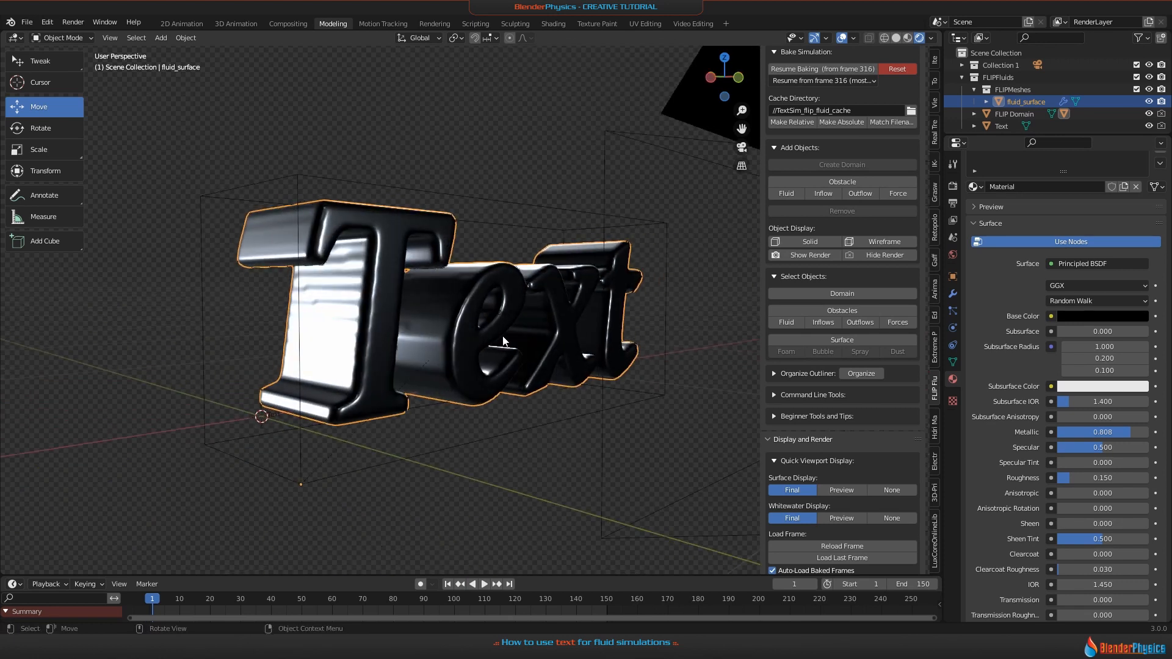
Select the Text object then the FLIP Domain in the Outliner to rewind the simulation
left_click(1001, 125)
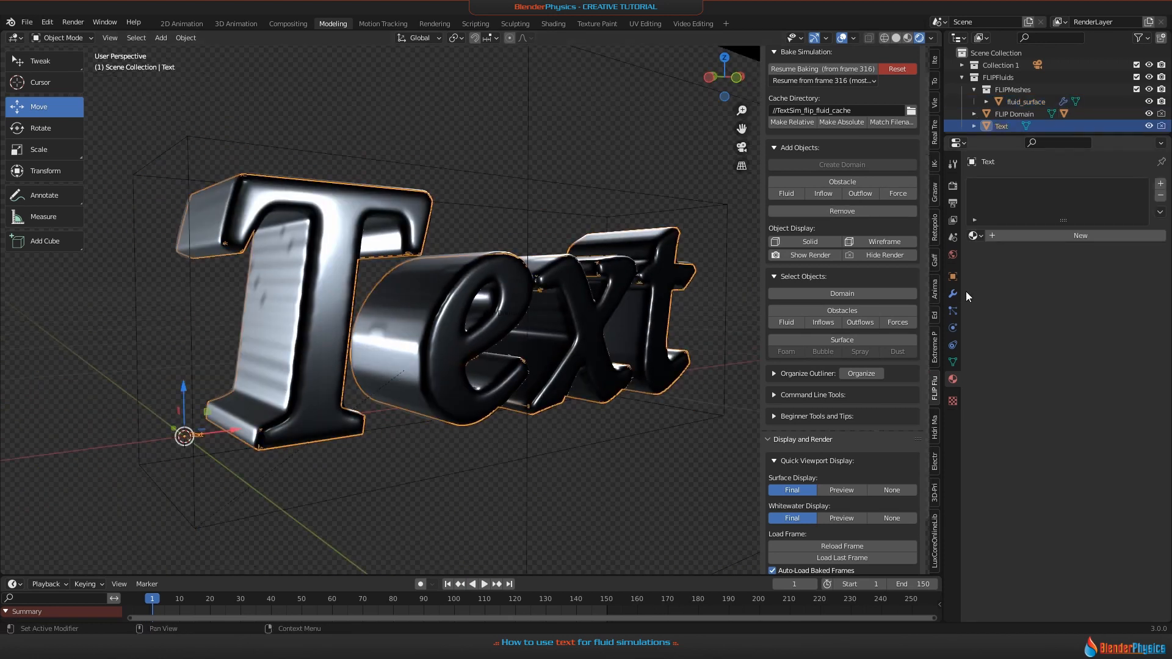
left_click(1026, 101)
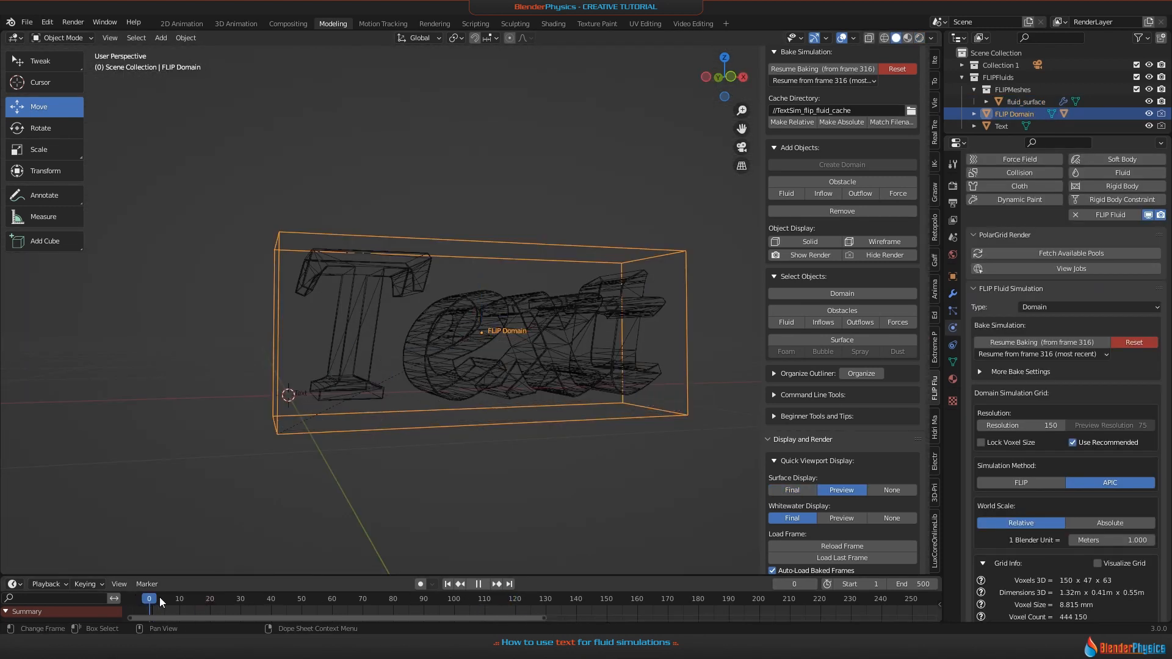
Scrub to frame 15, return to frame 1 and pull back to see the whole domain
left_click(194, 598)
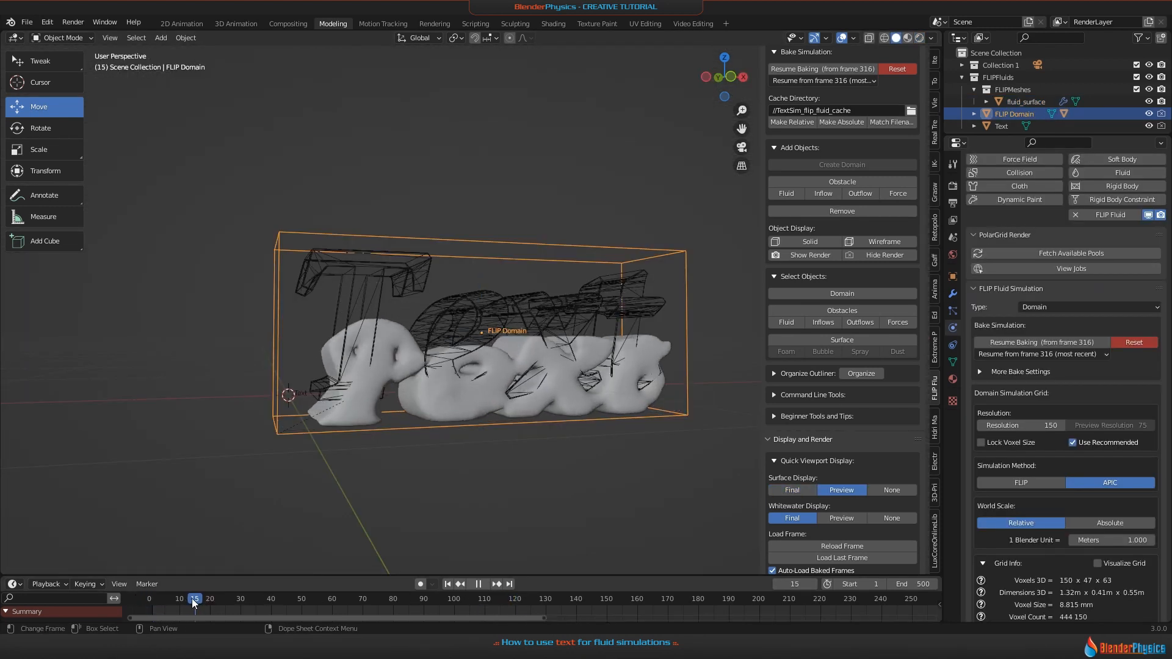
left_click(152, 598)
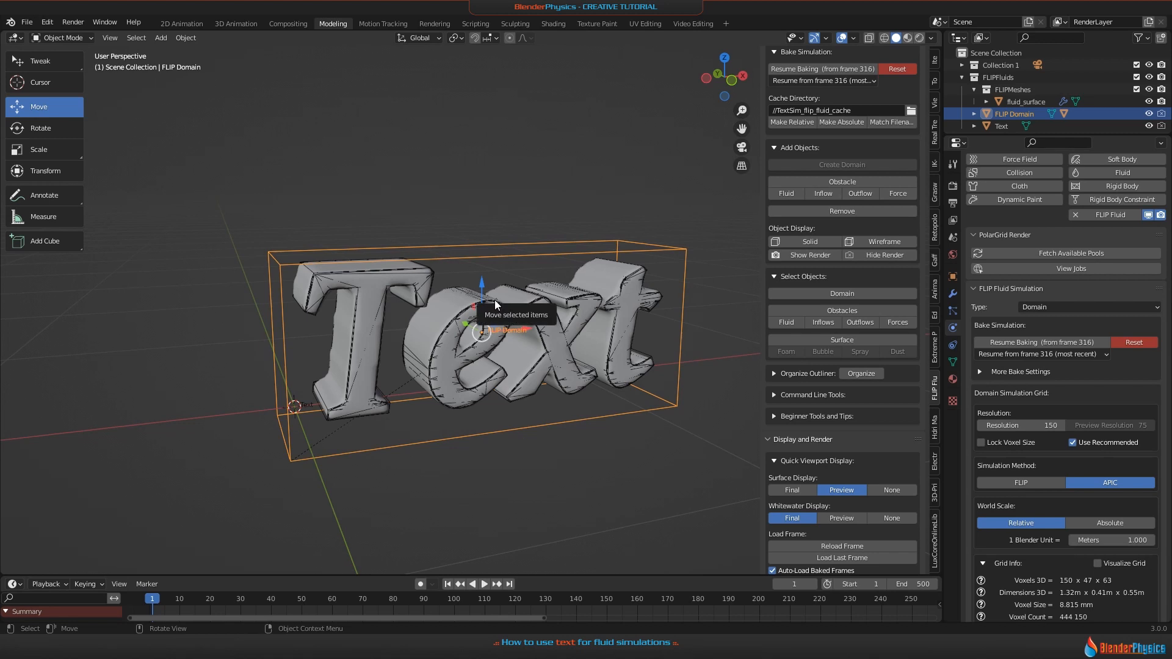
left_click_drag(481, 306, 481, 285)
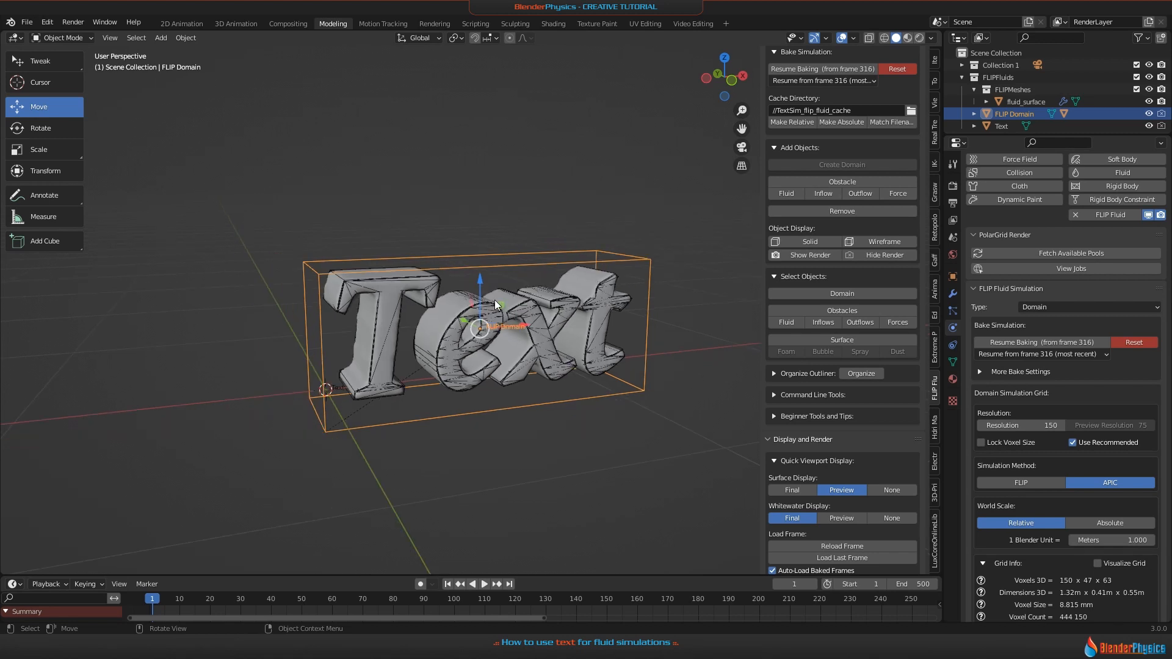